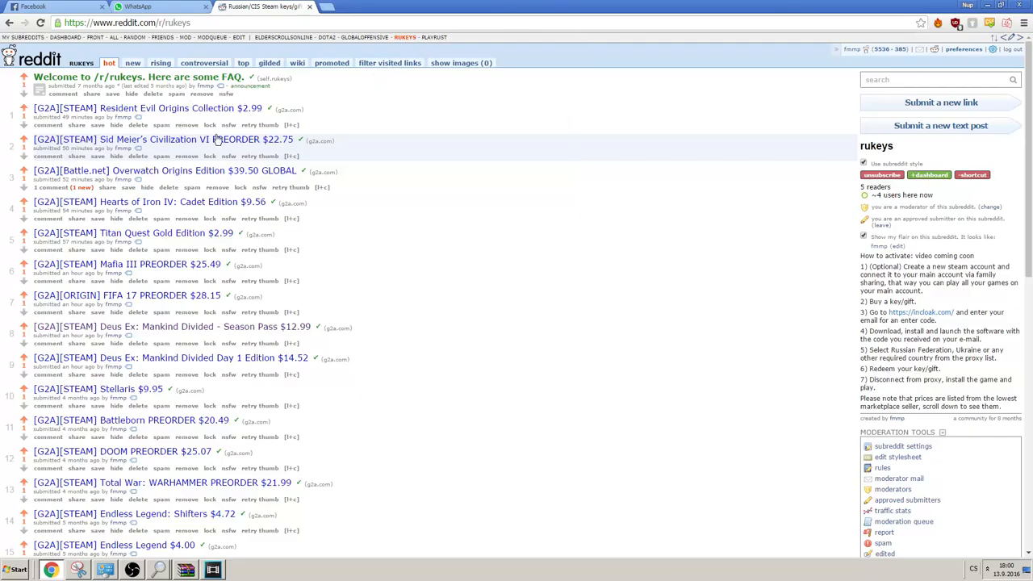
pyautogui.moveTo(440, 153)
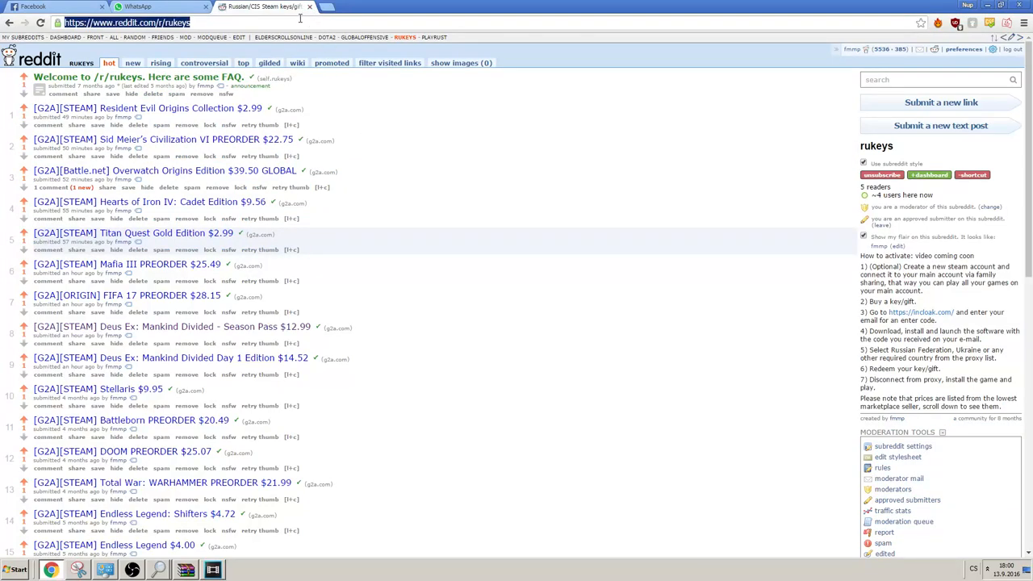
# Run a web search for 'vpngate softether' to find the VPN Gate client download
pyautogui.write('vpngate.net')
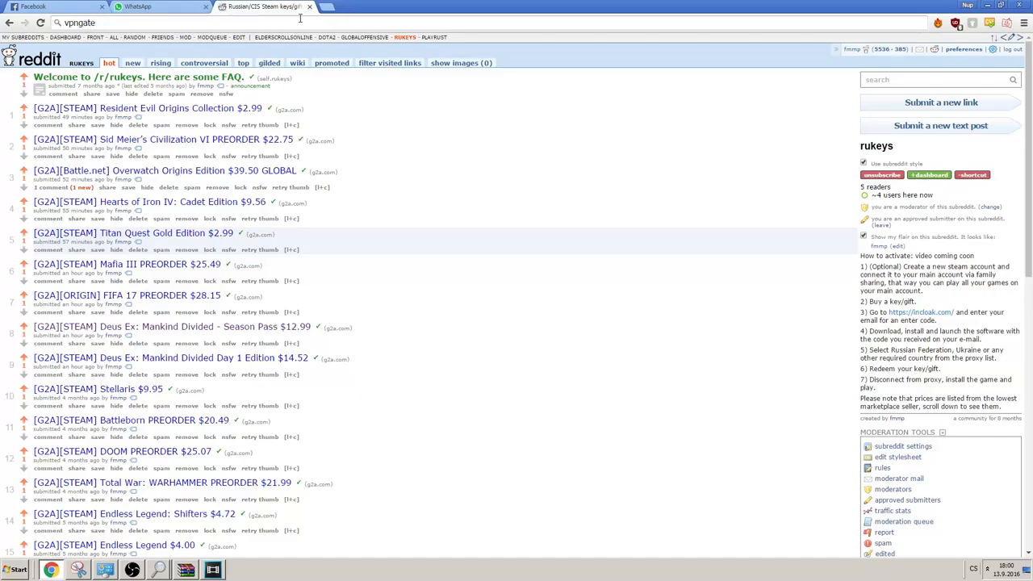
pyautogui.write('soft')
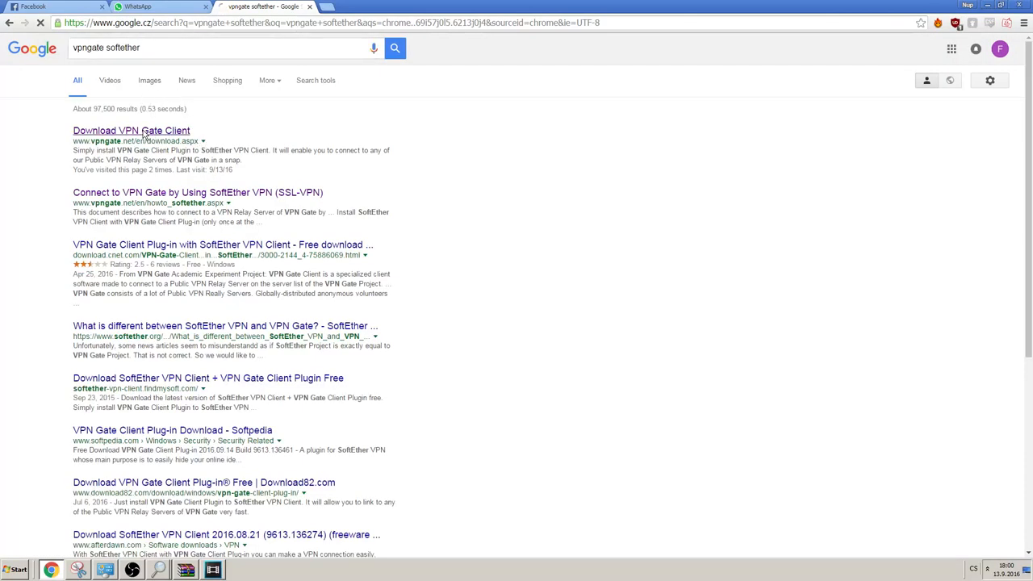
# Open the VPN Gate download page and download SoftEther VPN Client + VPN Gate Client Plugin
pyautogui.click(131, 130)
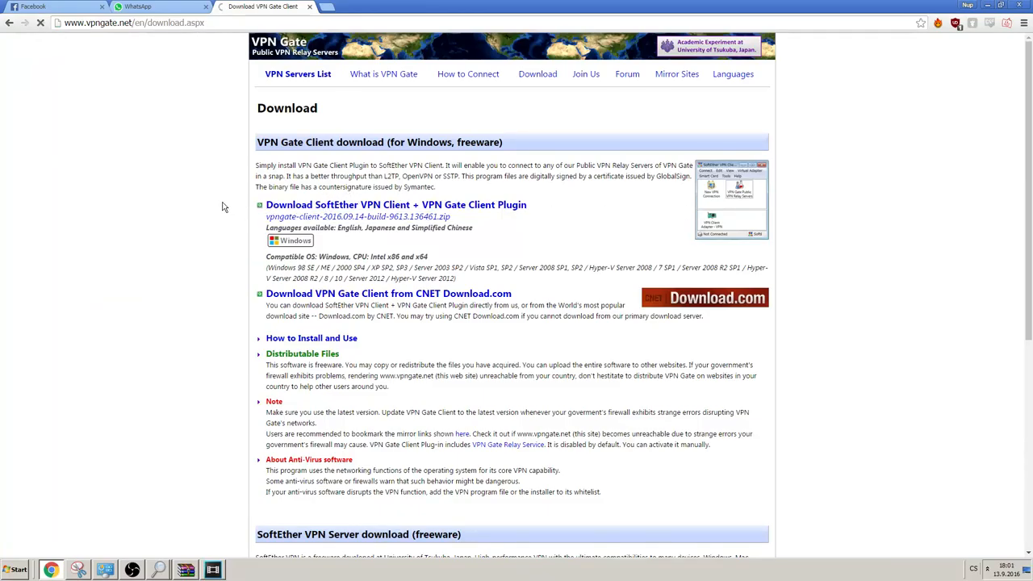
pyautogui.click(397, 205)
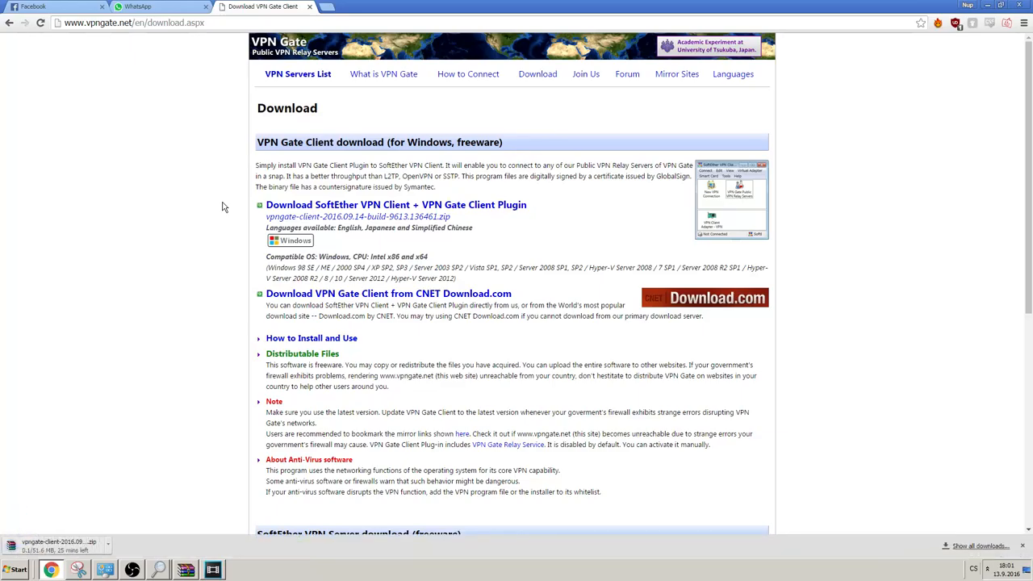
pyautogui.moveTo(192, 112)
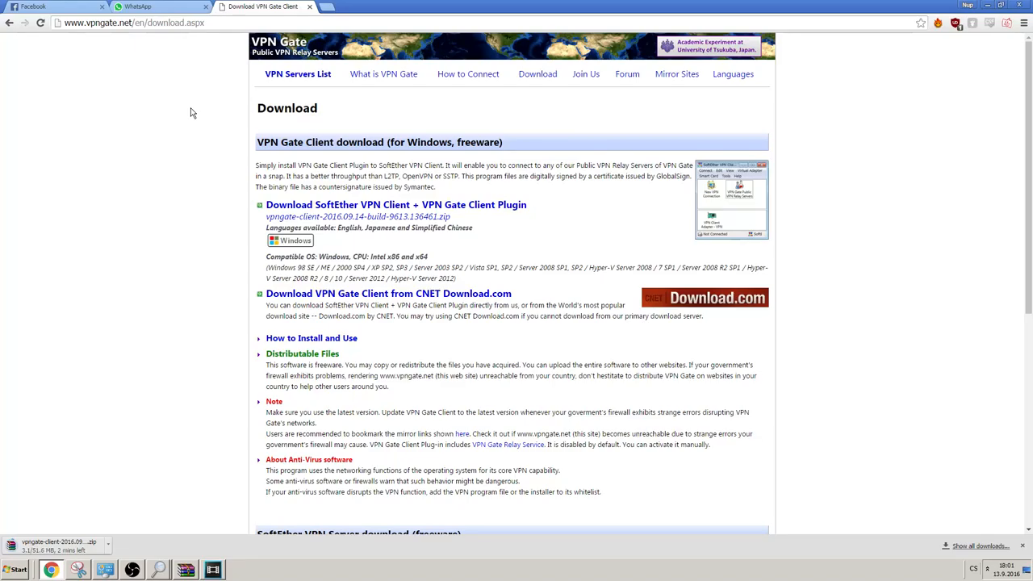
pyautogui.moveTo(216, 77)
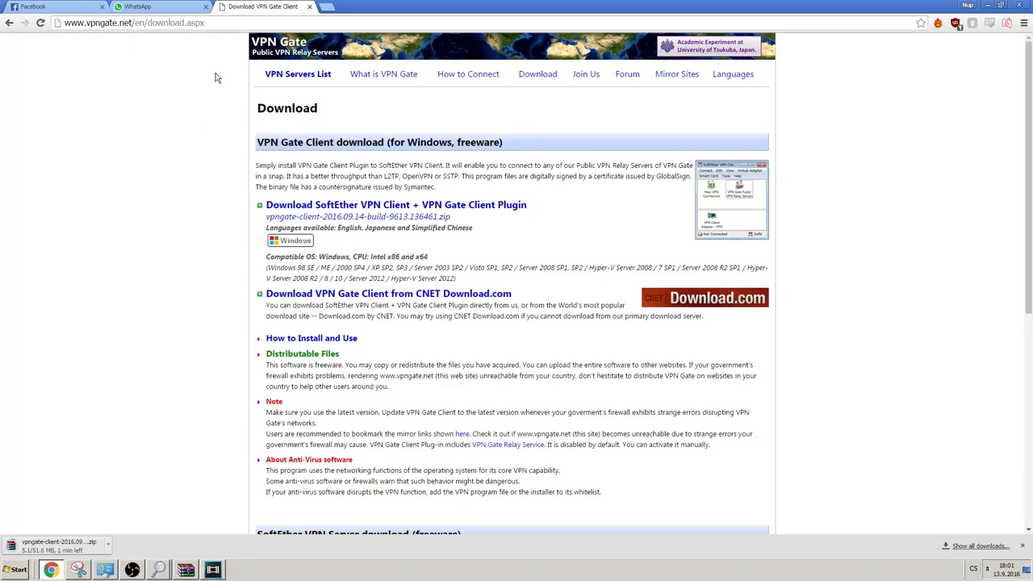
pyautogui.moveTo(99, 506)
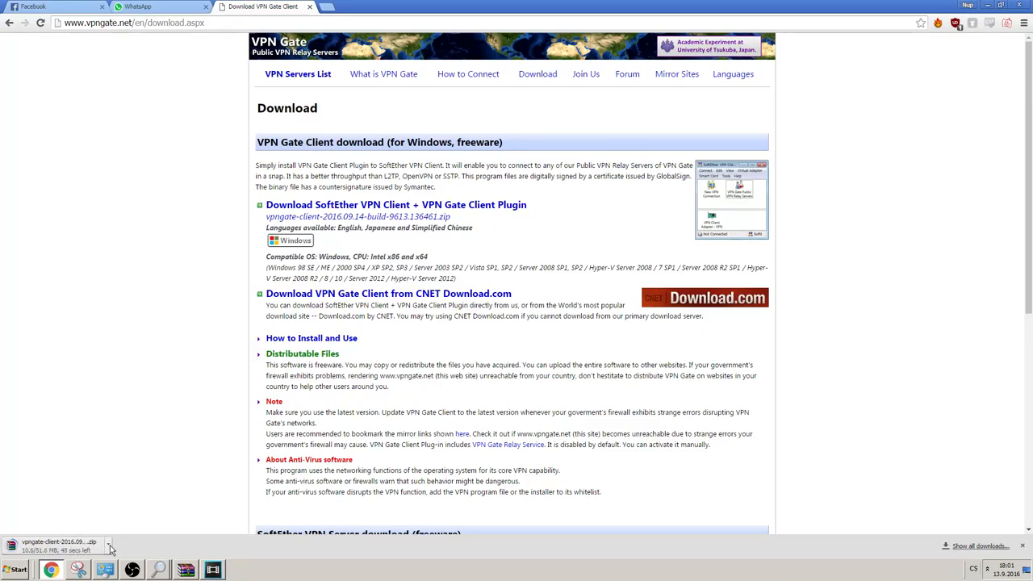
pyautogui.moveTo(149, 497)
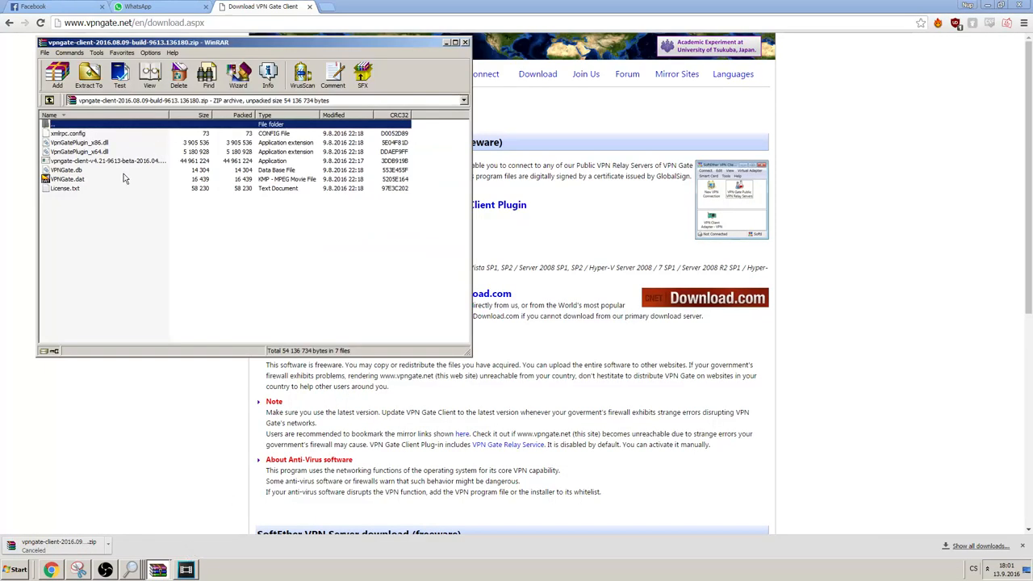
# Extract all seven zip files to a new Downloads folder and run the vpngate-client setup
pyautogui.press('ctrl+a')
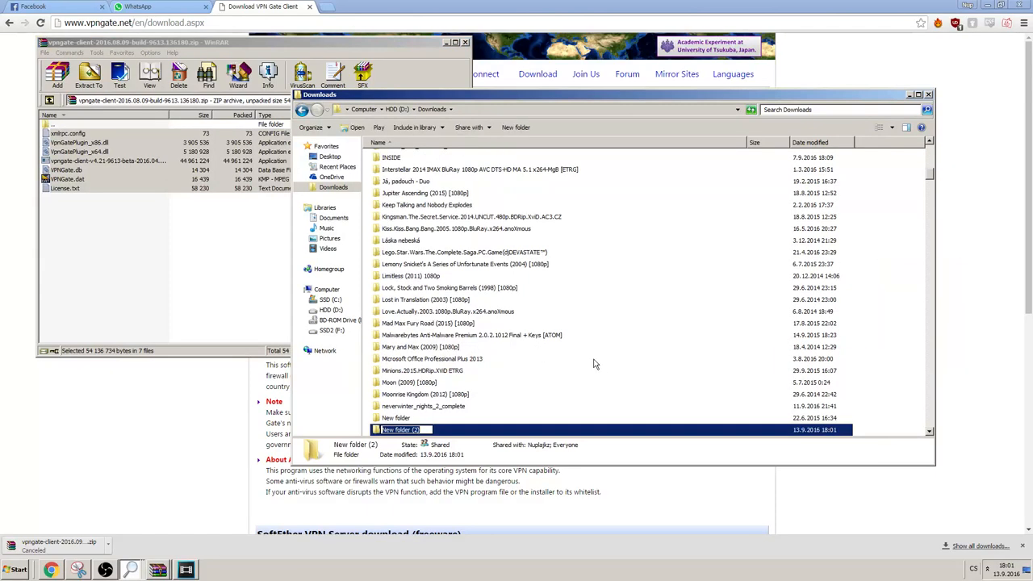
pyautogui.doubleClick(402, 429)
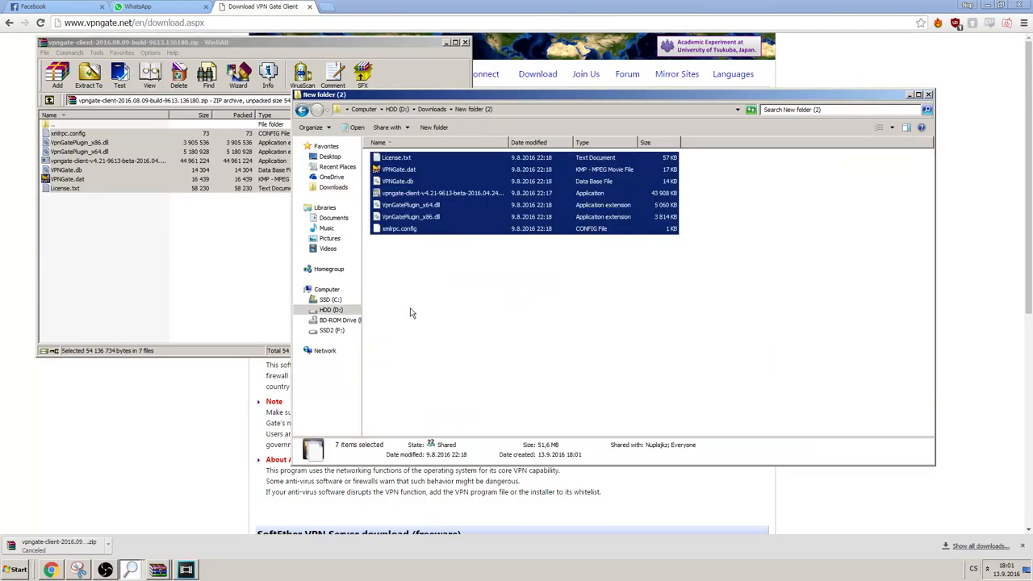
pyautogui.doubleClick(442, 193)
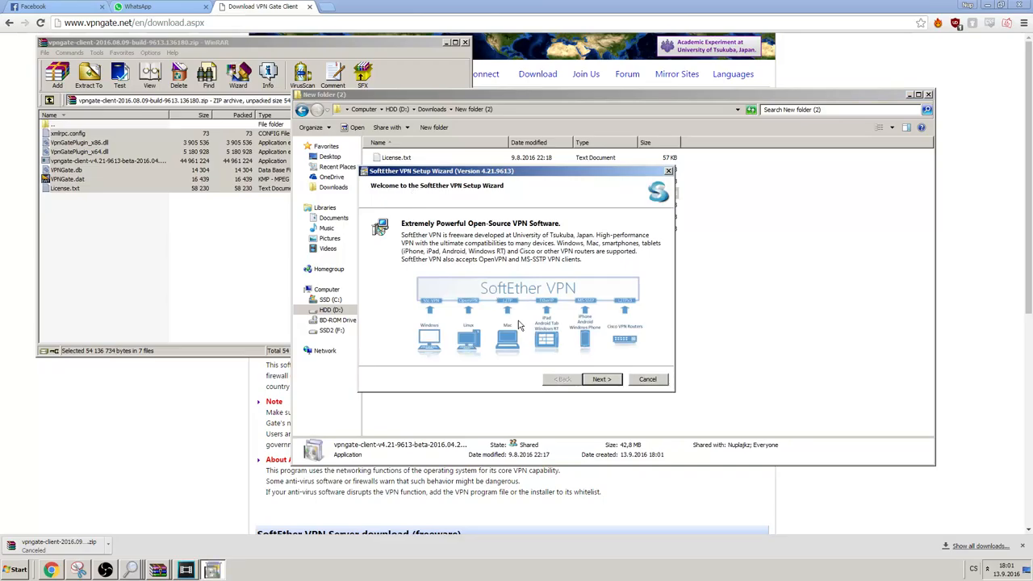
# Install SoftEther VPN Client, accepting the EULA and default directory, and start Client Manager
pyautogui.click(601, 379)
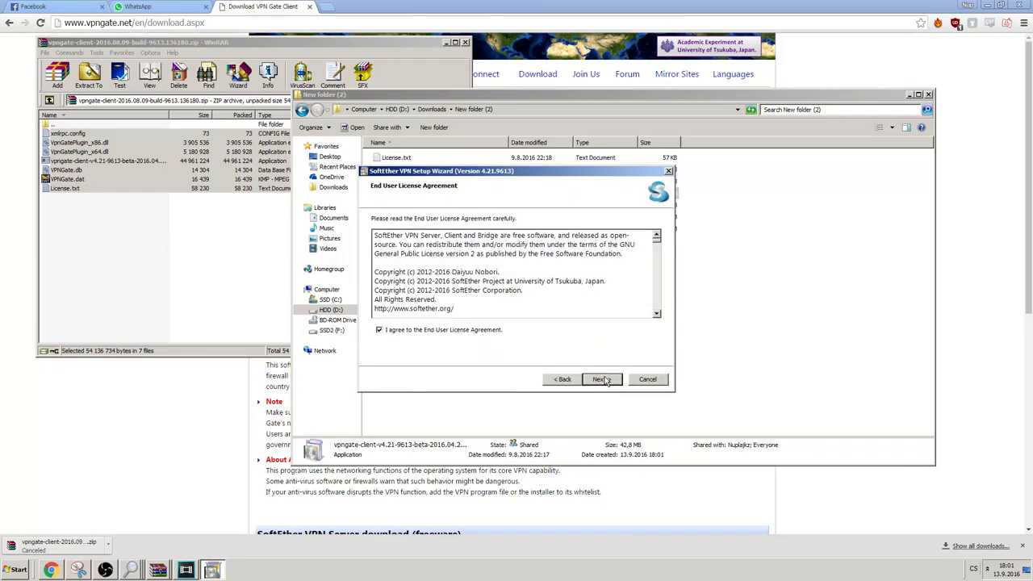
pyautogui.click(600, 379)
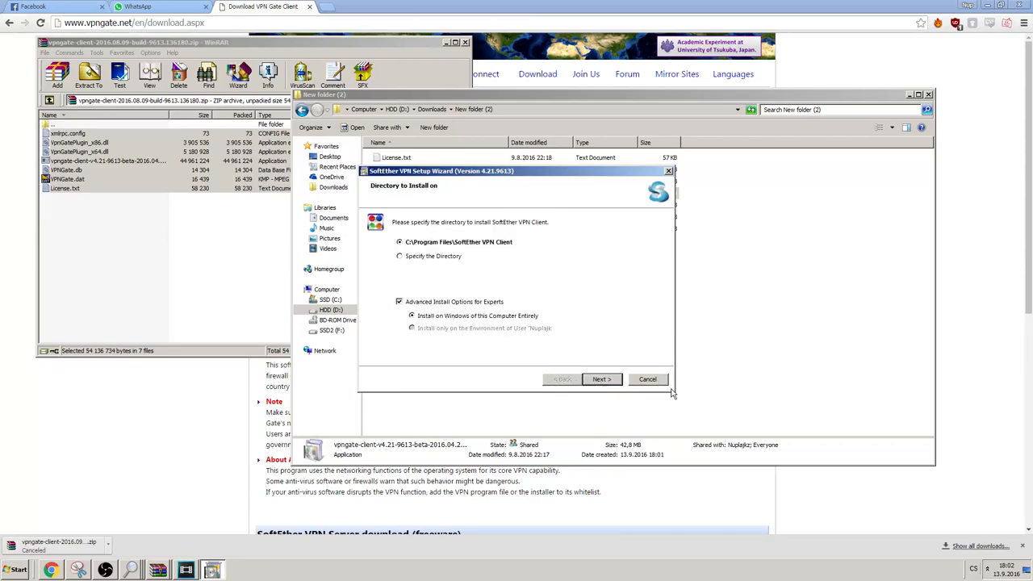
pyautogui.click(601, 380)
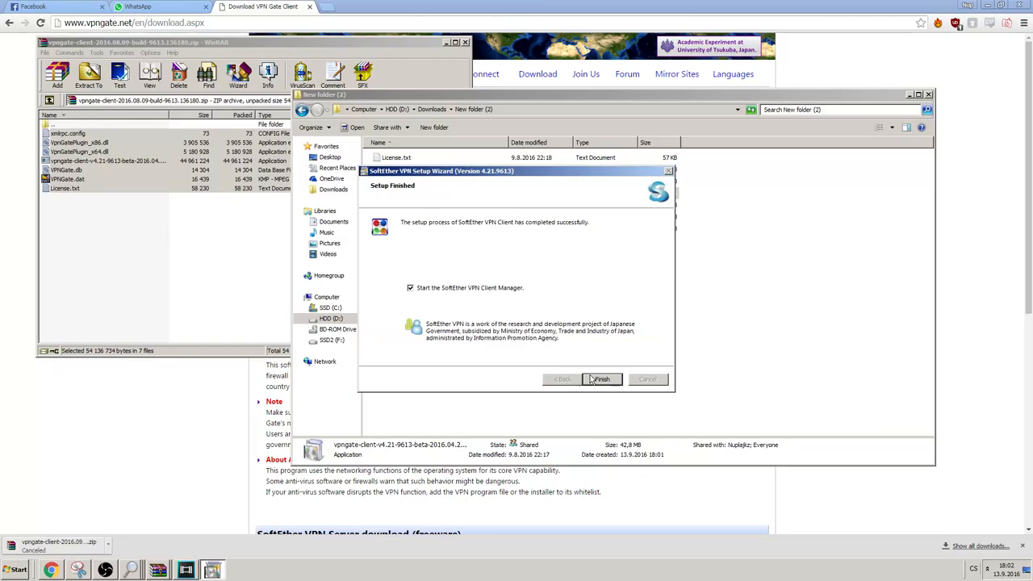
pyautogui.click(602, 380)
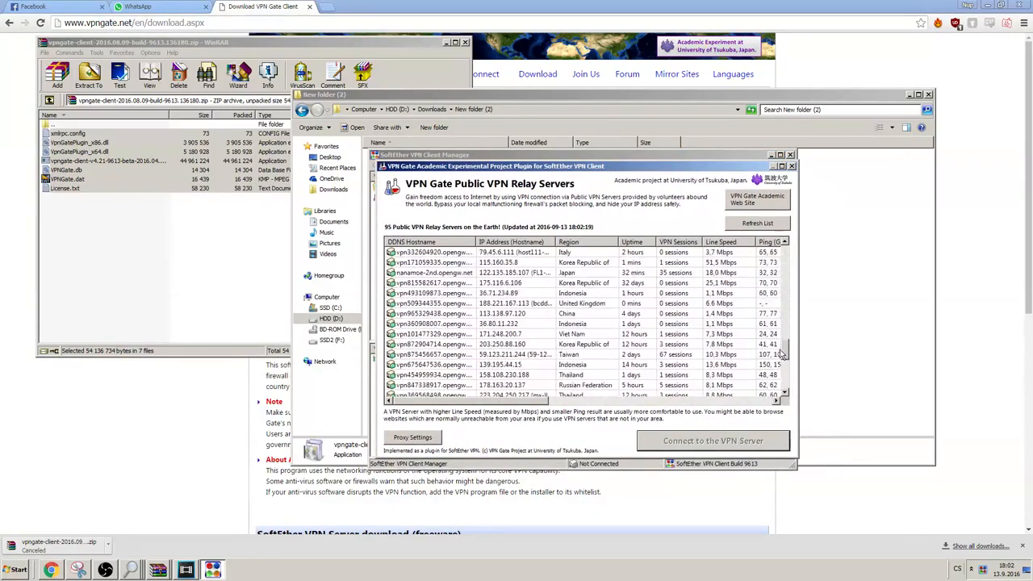
# Open the VPN Gate Public VPN Relay Servers plugin window
pyautogui.click(757, 223)
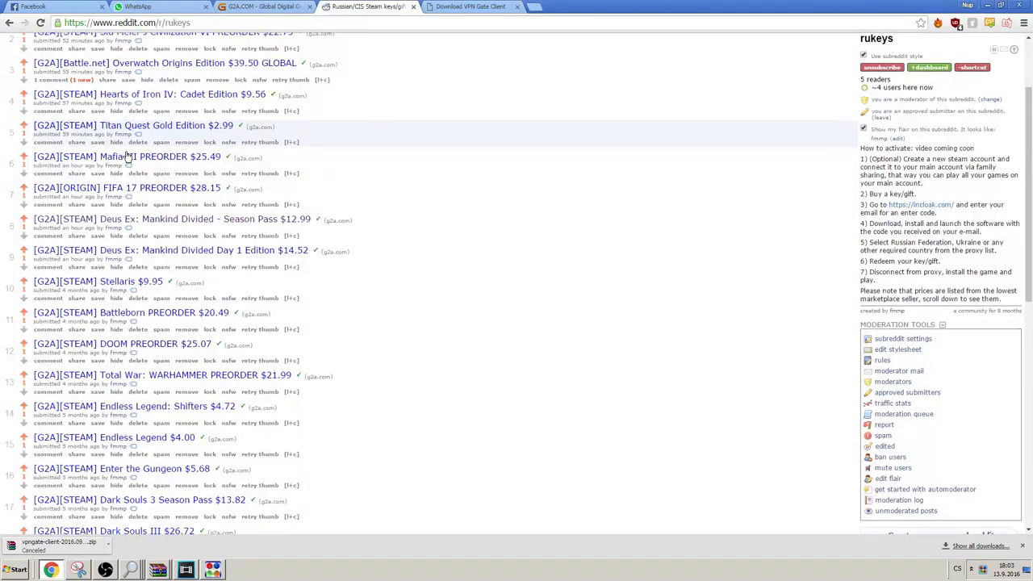
# Search G2A for 'ru/cis' and add the 2.05 € Civilization V Steam gift to the cart
pyautogui.click(127, 156)
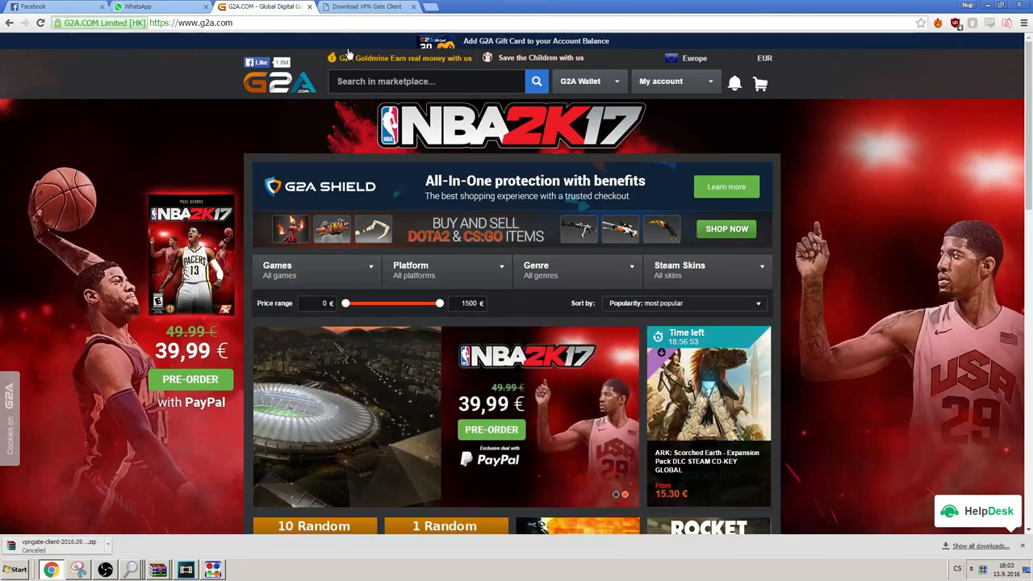
pyautogui.write('ru/cis')
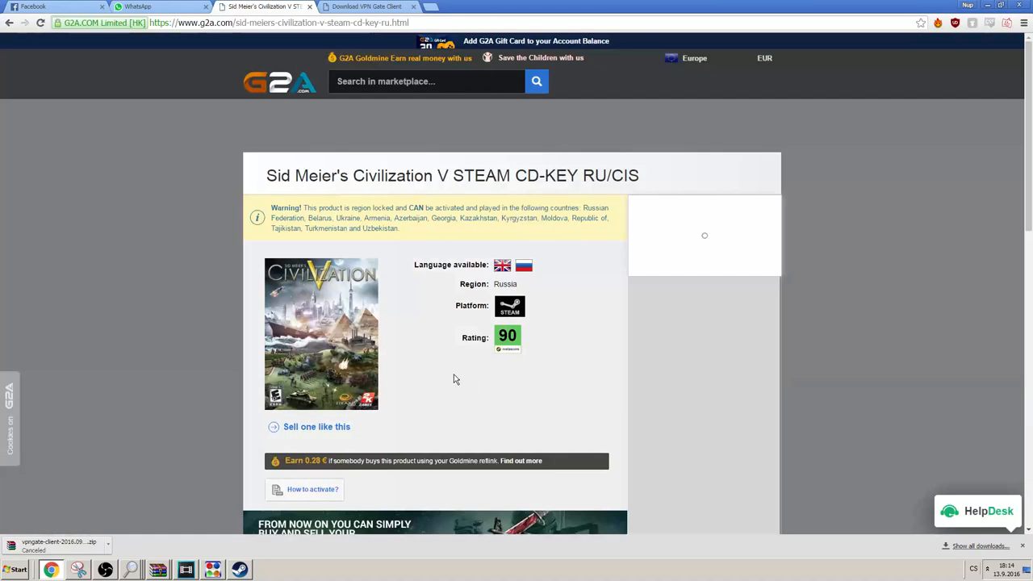
pyautogui.scroll(-3)
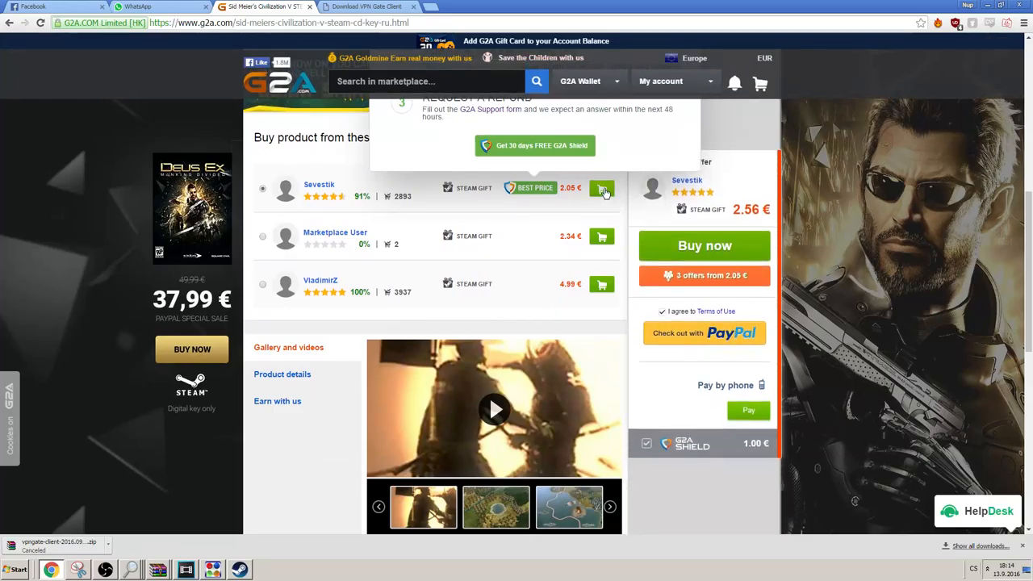
pyautogui.click(601, 189)
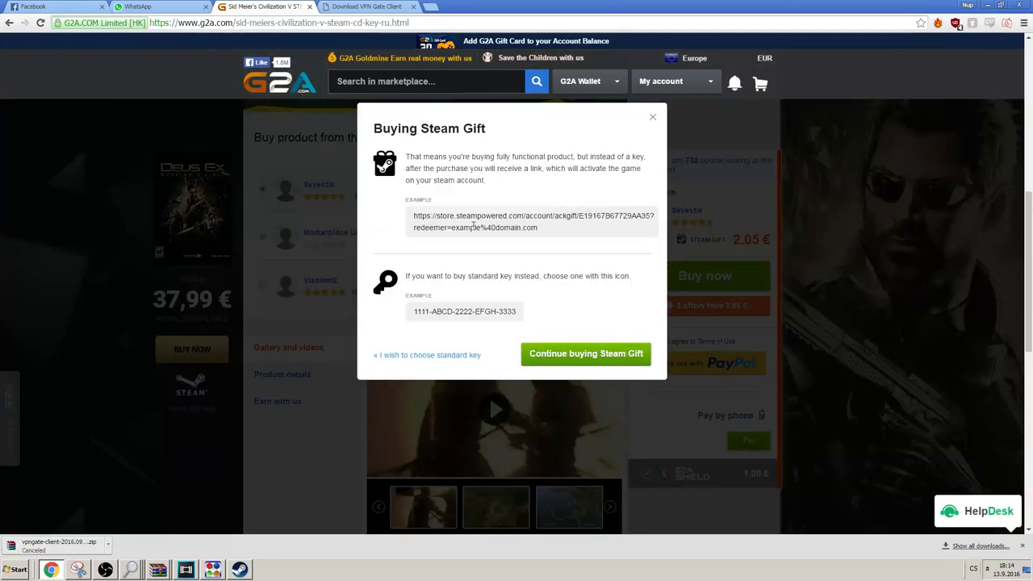
pyautogui.click(586, 354)
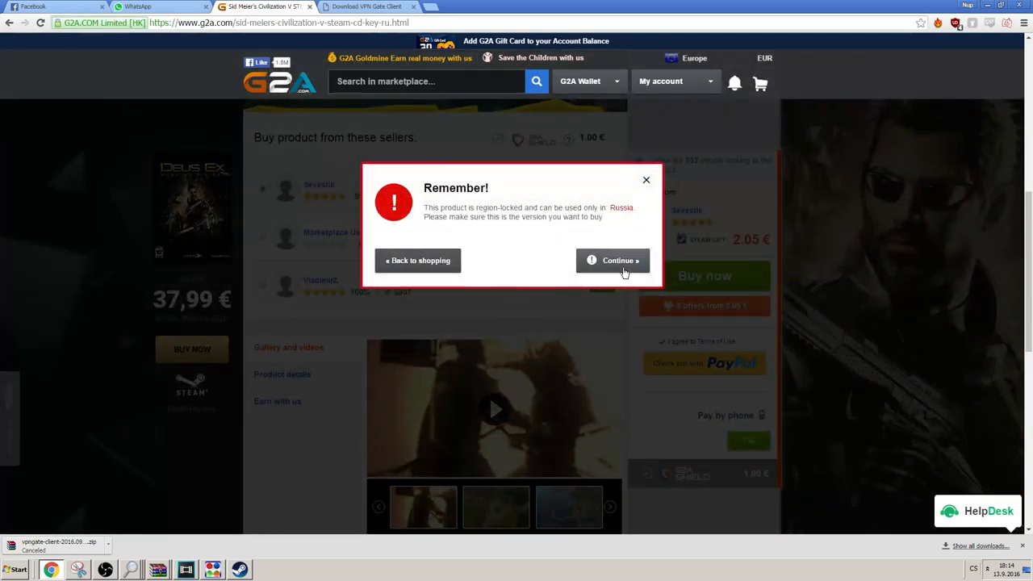
pyautogui.click(613, 260)
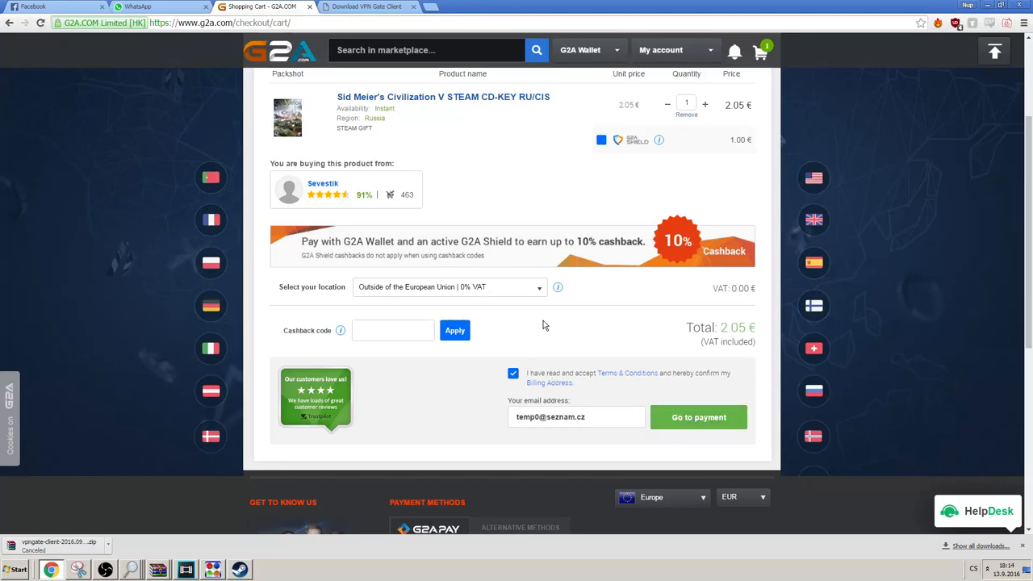
# Pay for the Civilization V order with G2A Pay from the G2A Wallet balance
pyautogui.click(699, 417)
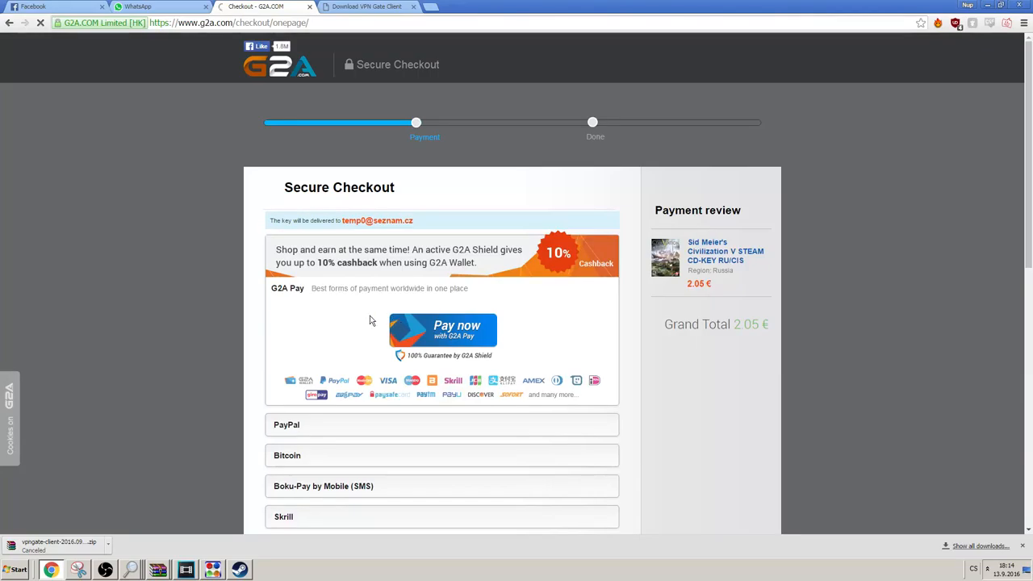
pyautogui.click(457, 329)
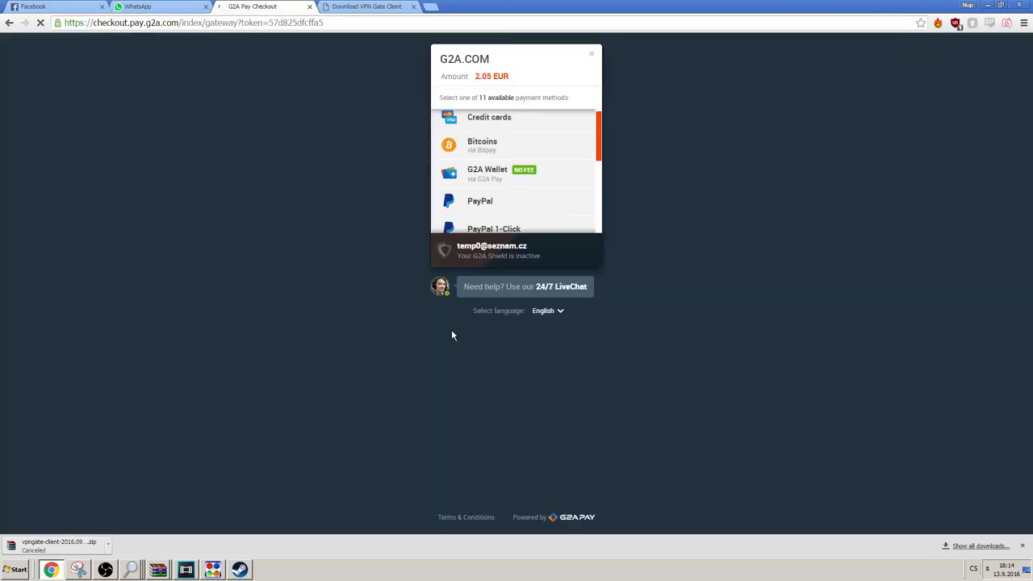
pyautogui.click(489, 117)
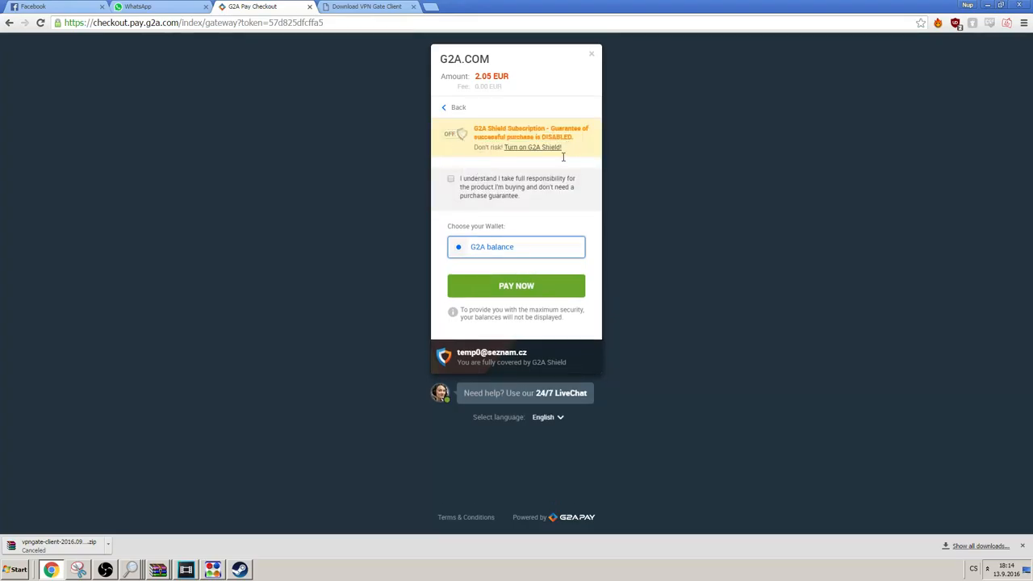
pyautogui.moveTo(463, 161)
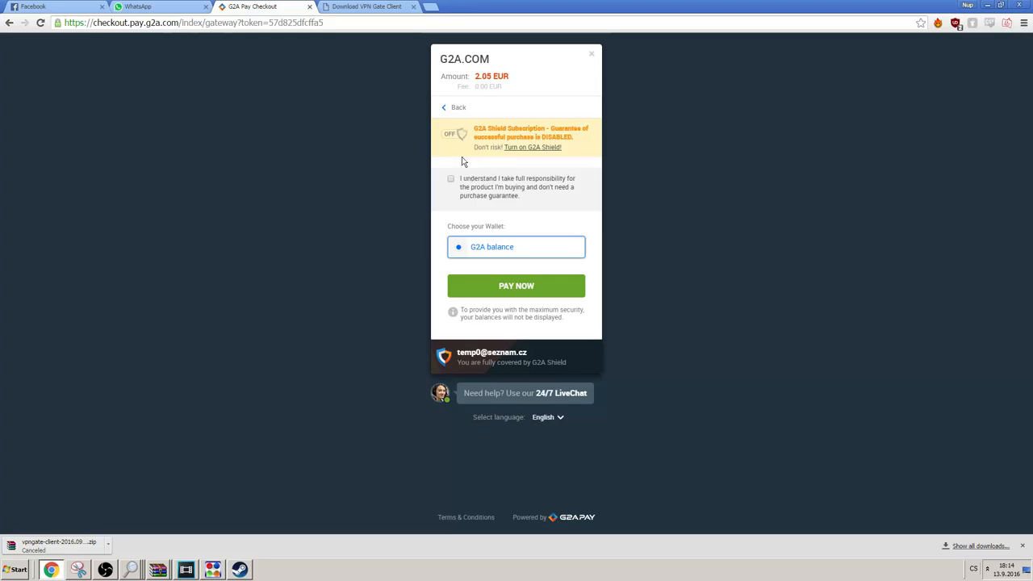
pyautogui.click(516, 286)
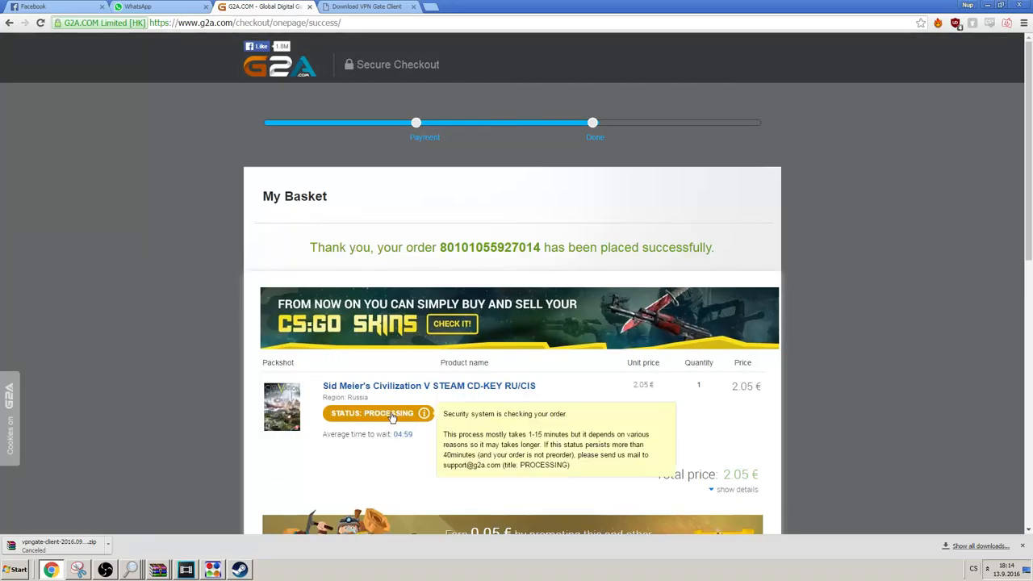
# Solve the reCAPTCHA street-sign check and open the revealed gift on Steam
pyautogui.scroll(-3)
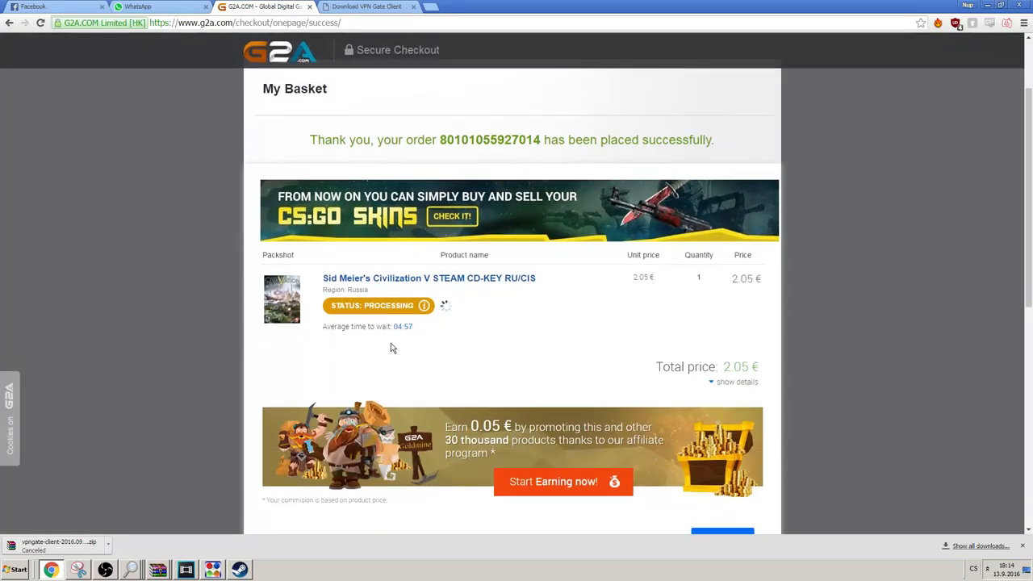
pyautogui.moveTo(459, 317)
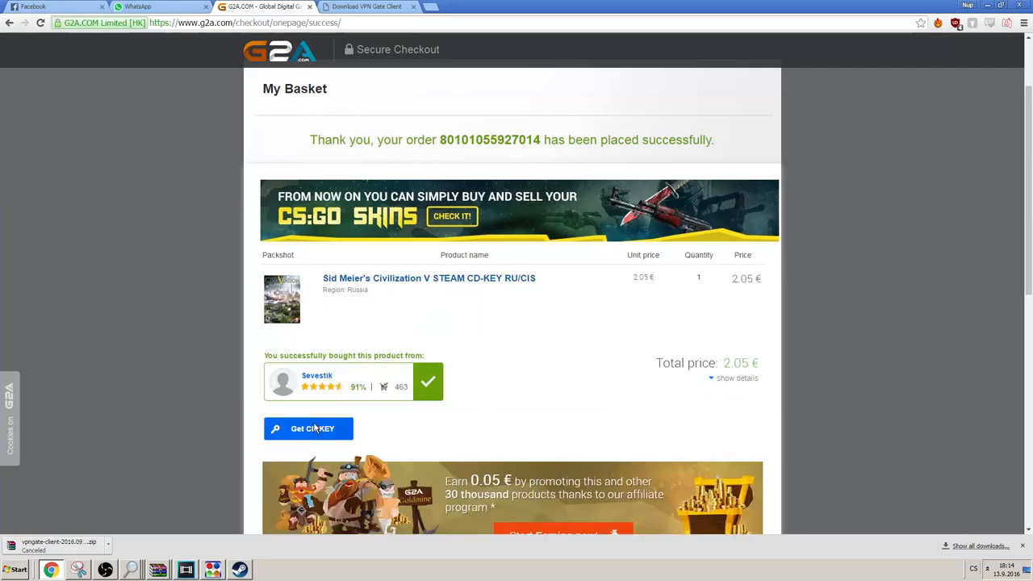
pyautogui.click(309, 429)
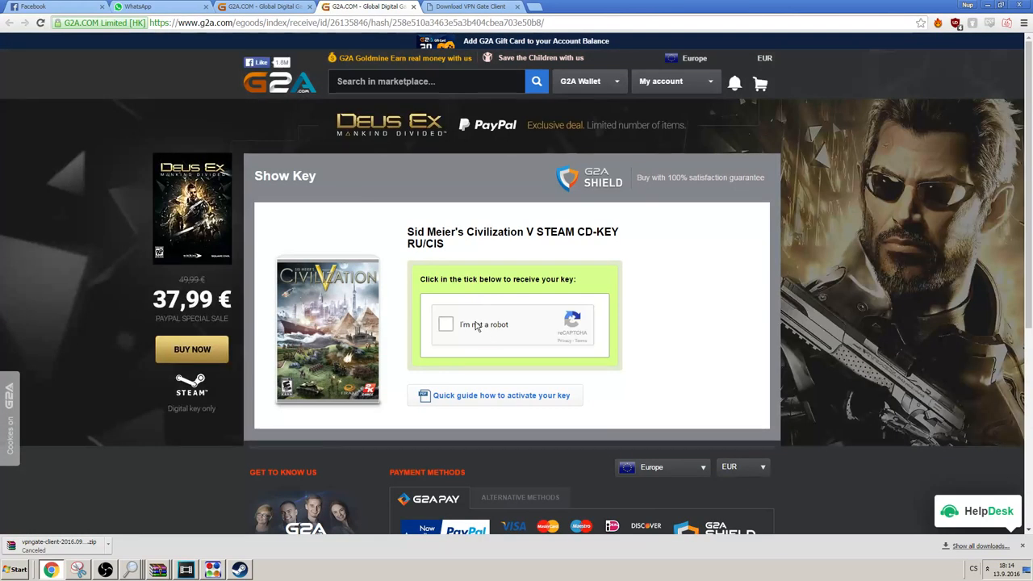
pyautogui.click(446, 323)
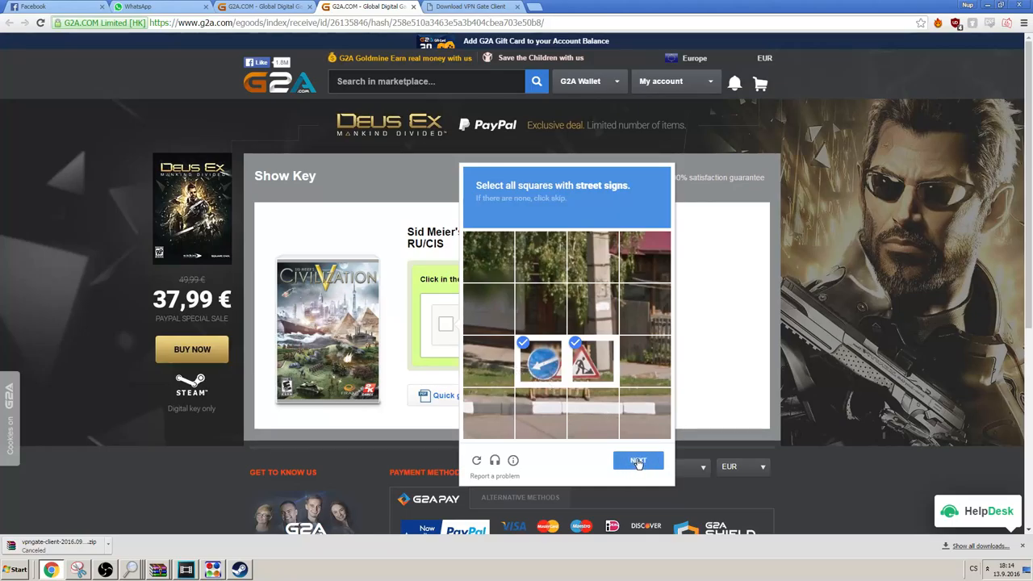
pyautogui.click(638, 460)
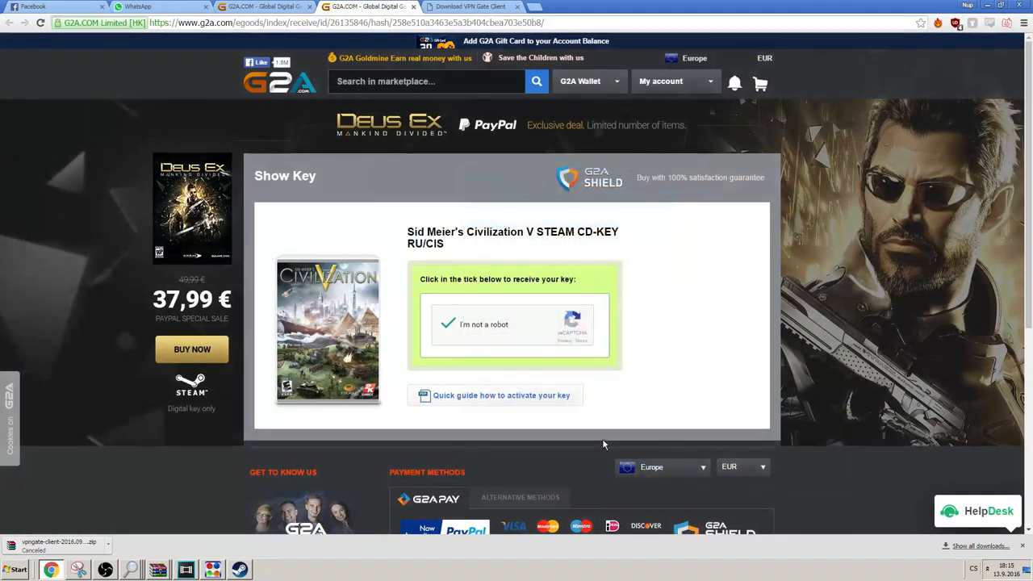
pyautogui.click(449, 323)
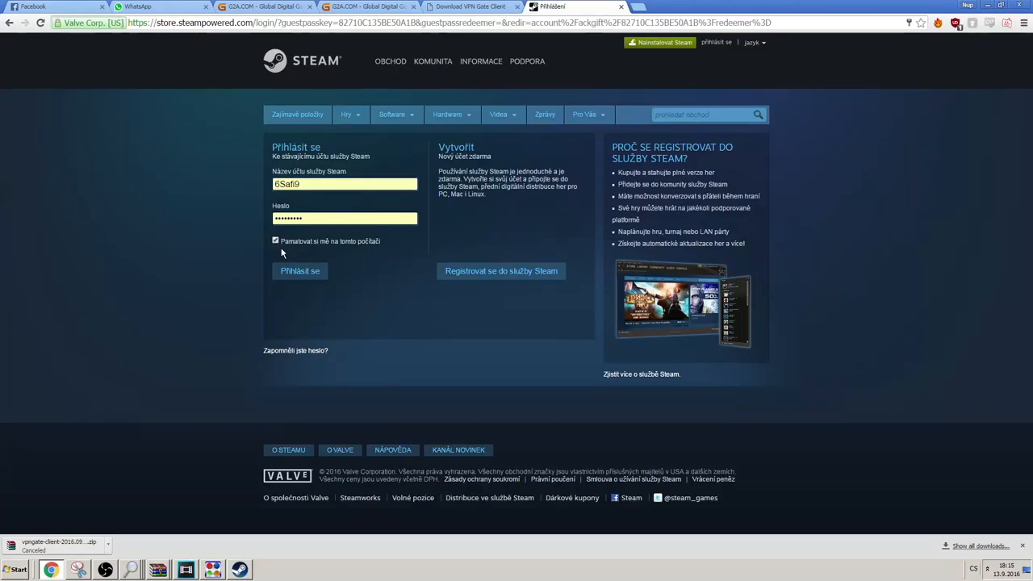
# Log in to Steam with the Steam Guard mobile code and accept the Civilization V gift
pyautogui.click(299, 270)
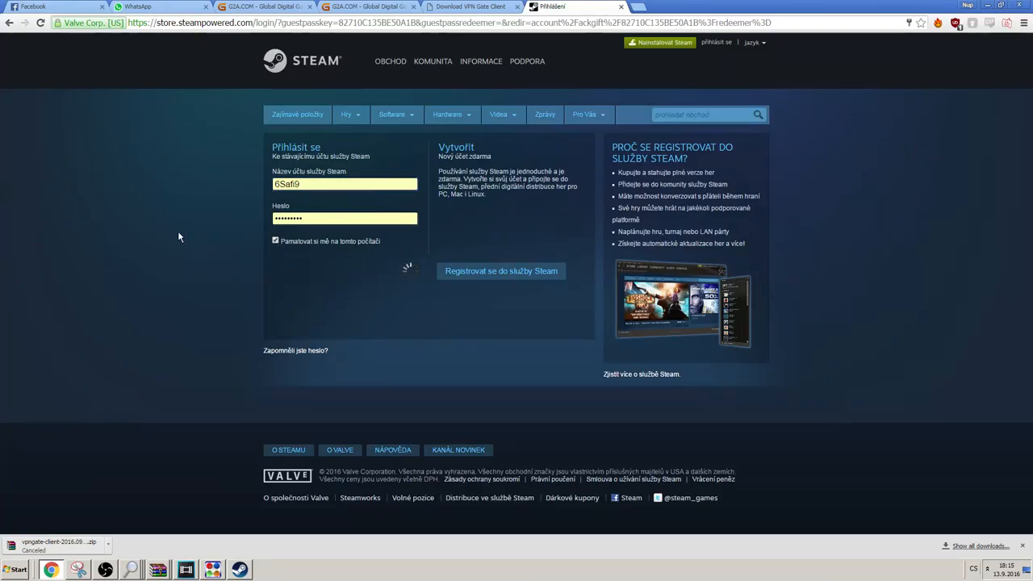
pyautogui.click(301, 271)
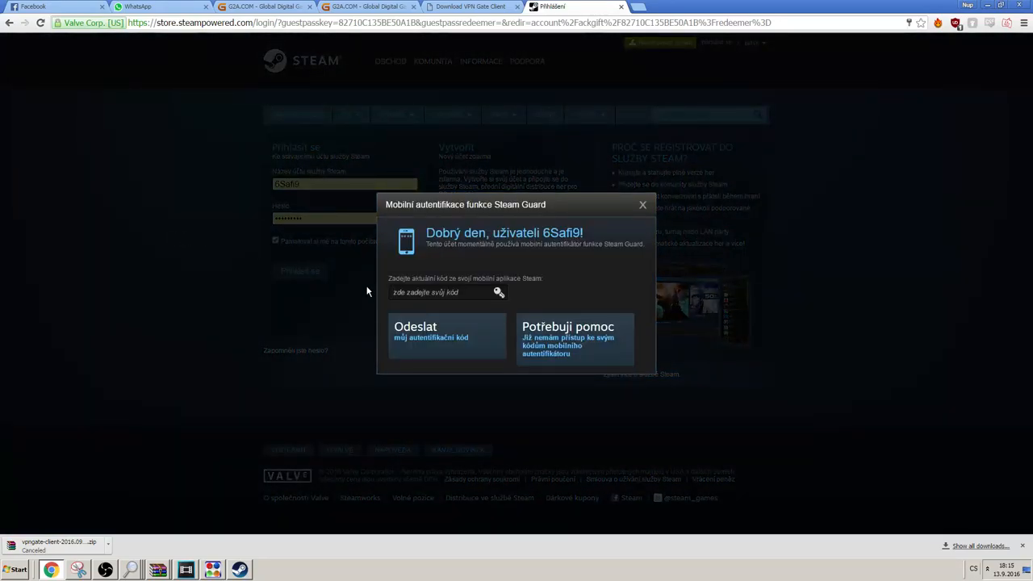
pyautogui.click(444, 292)
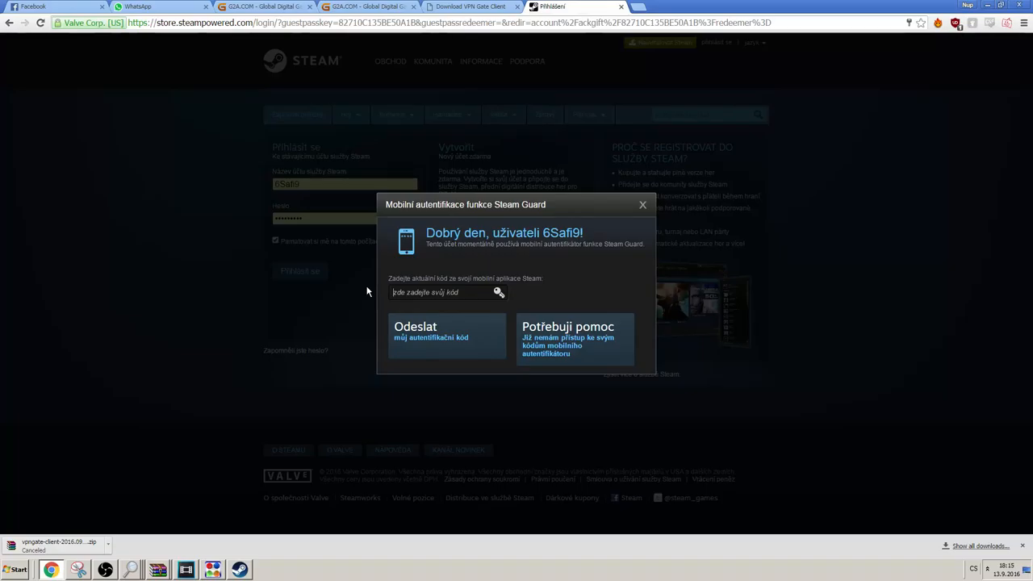
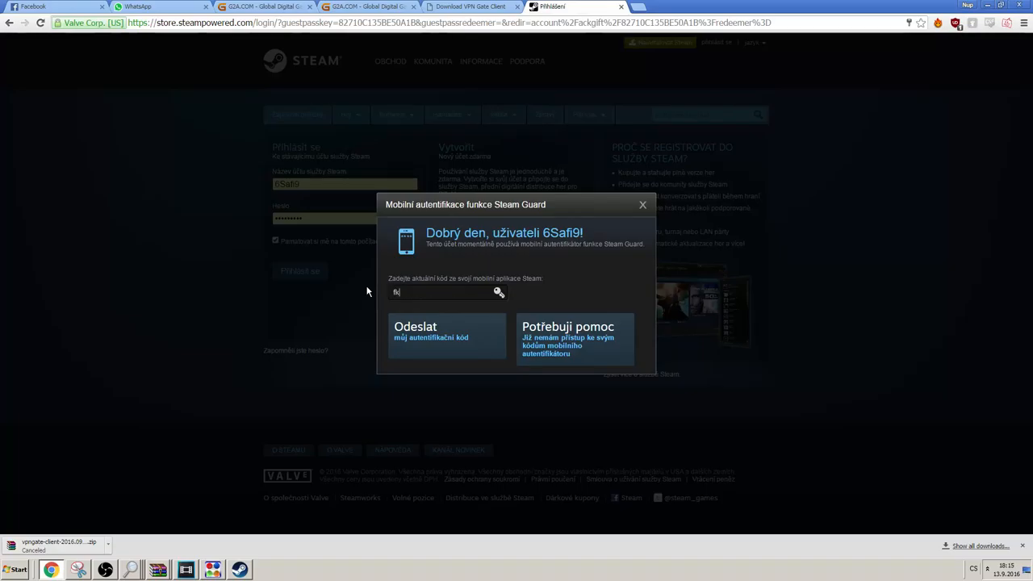
pyautogui.click(415, 332)
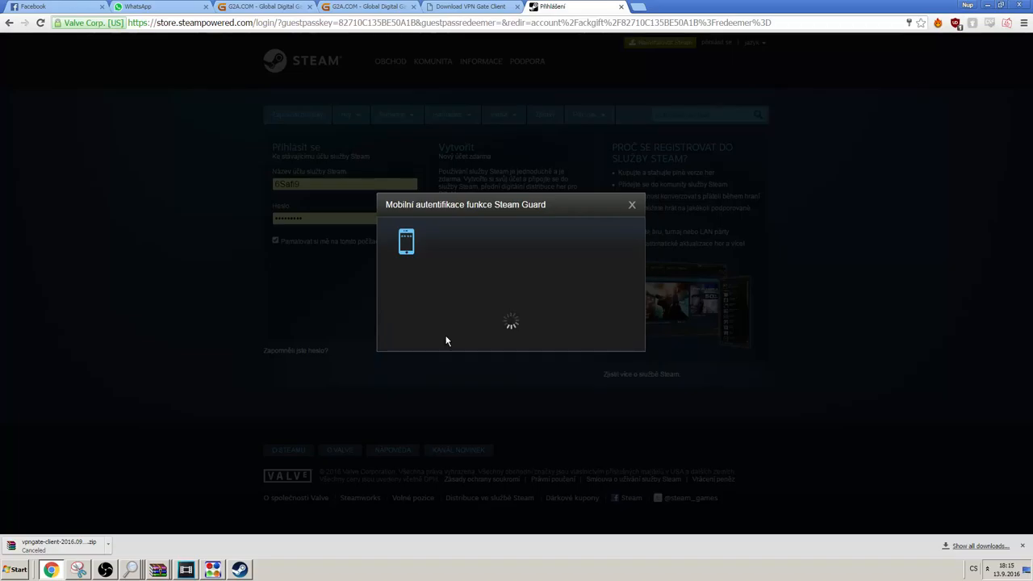
pyautogui.click(301, 271)
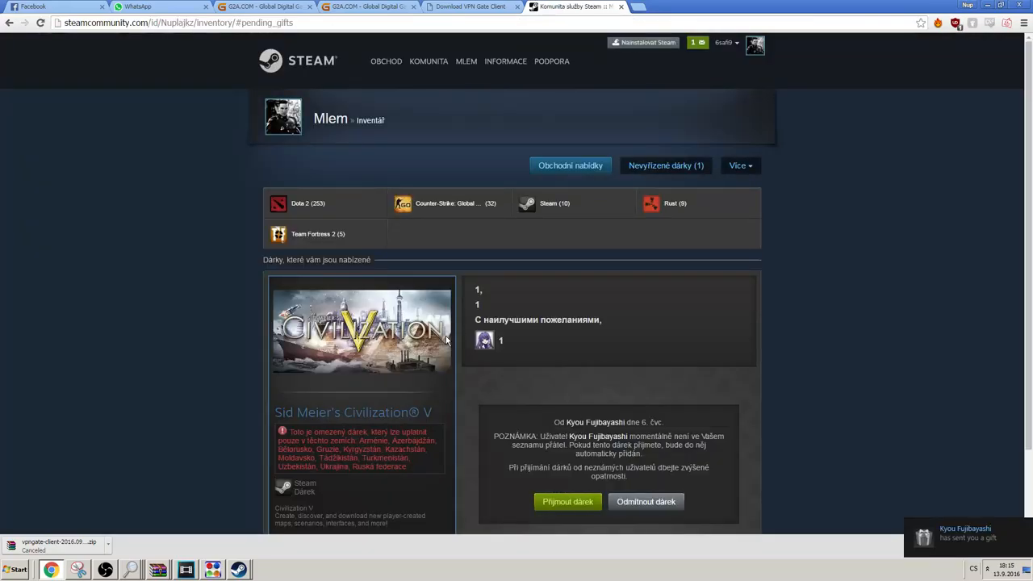
pyautogui.click(568, 501)
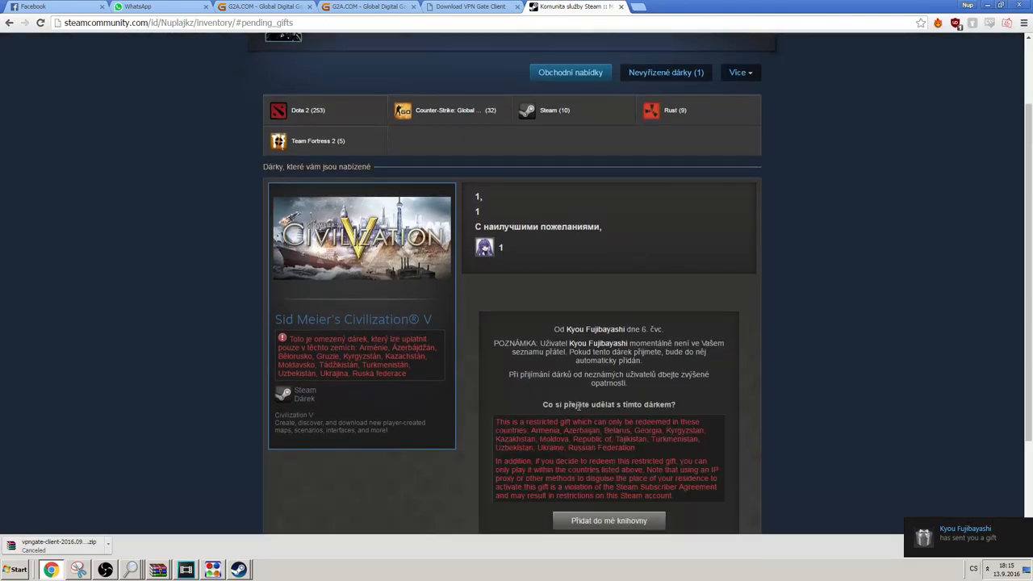
# Try adding the Civilization V gift to the library in Chrome and dismiss the region error
pyautogui.scroll(-3)
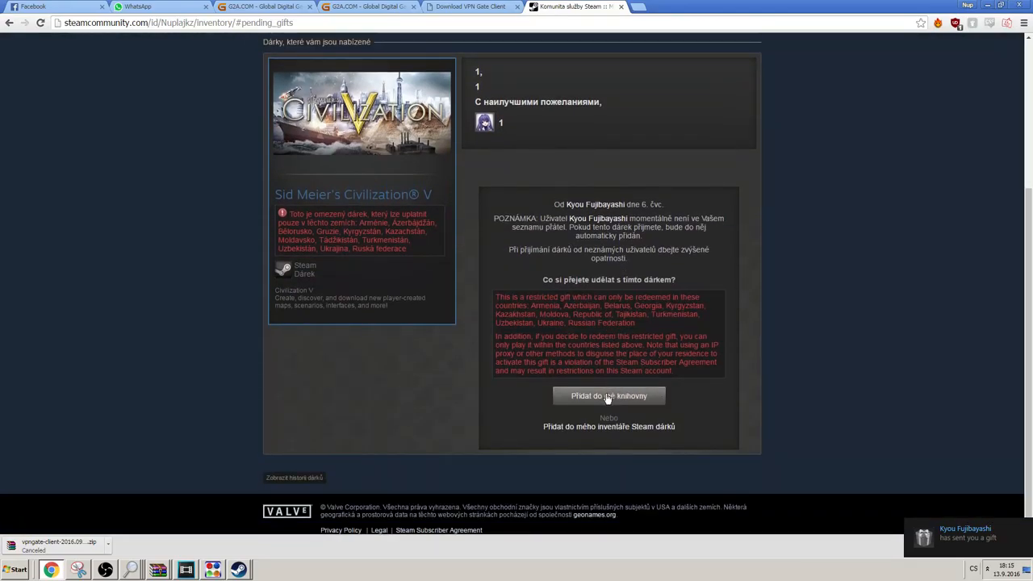
pyautogui.click(608, 396)
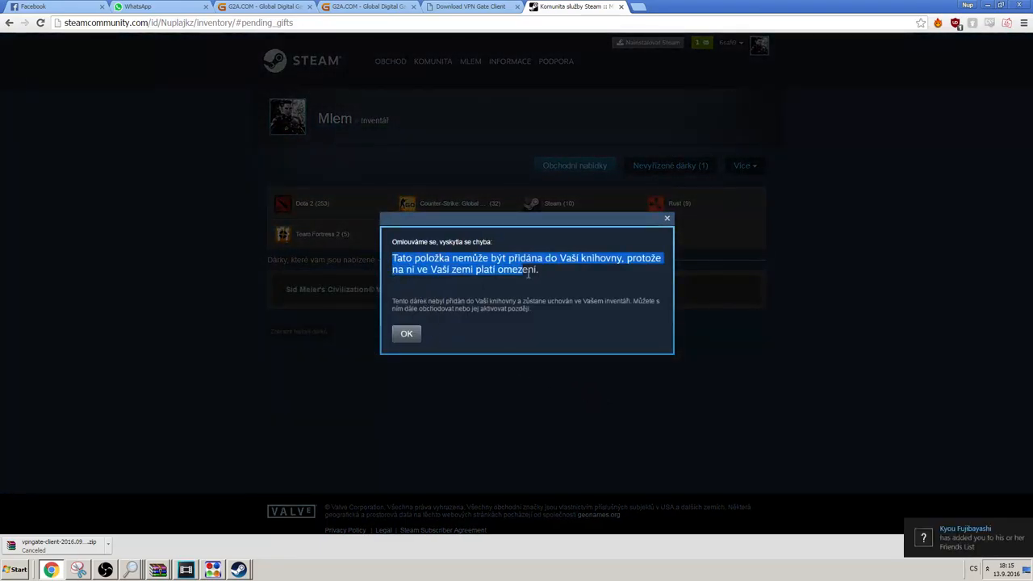
pyautogui.rightClick(528, 270)
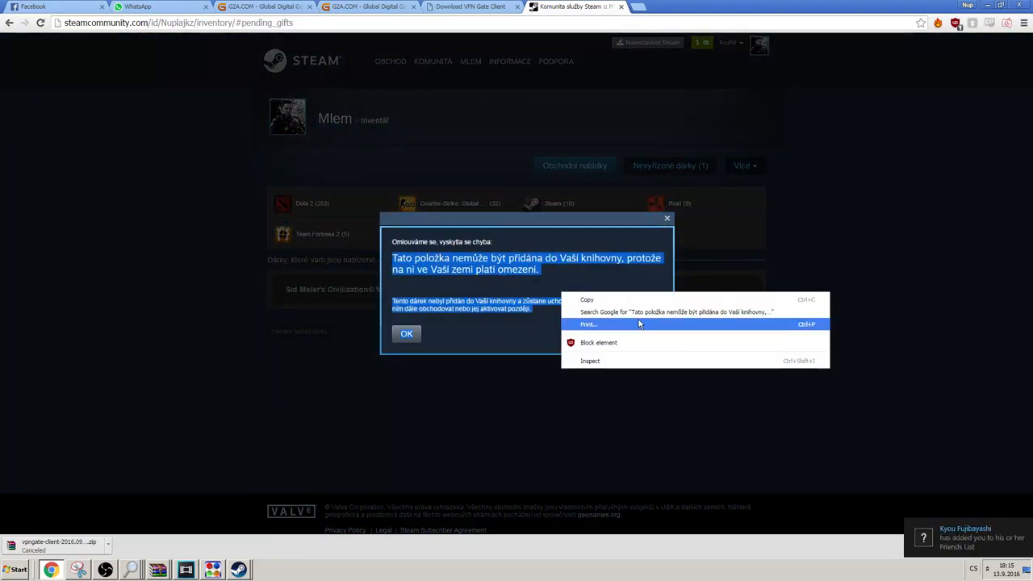
pyautogui.click(613, 273)
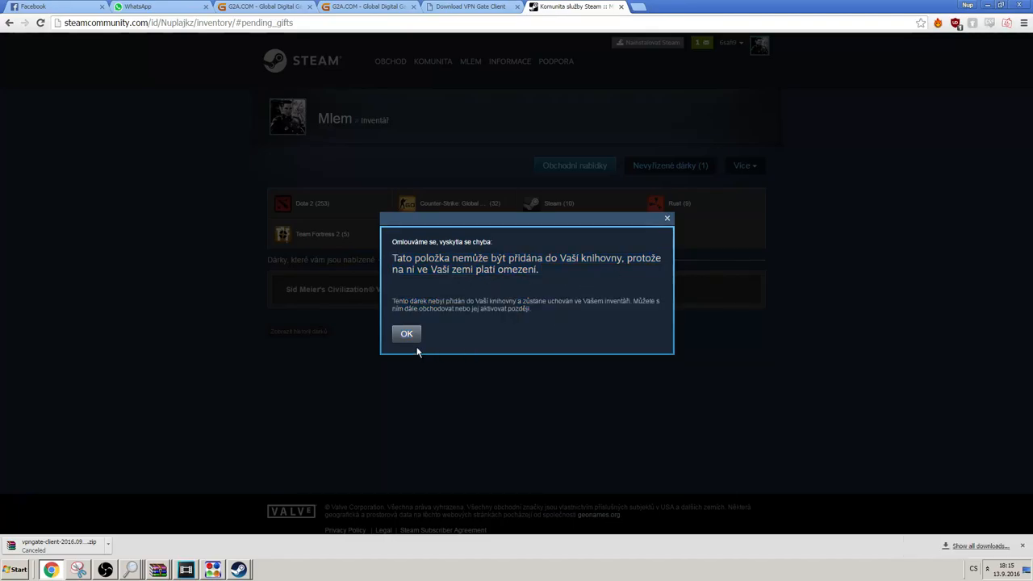
pyautogui.click(407, 333)
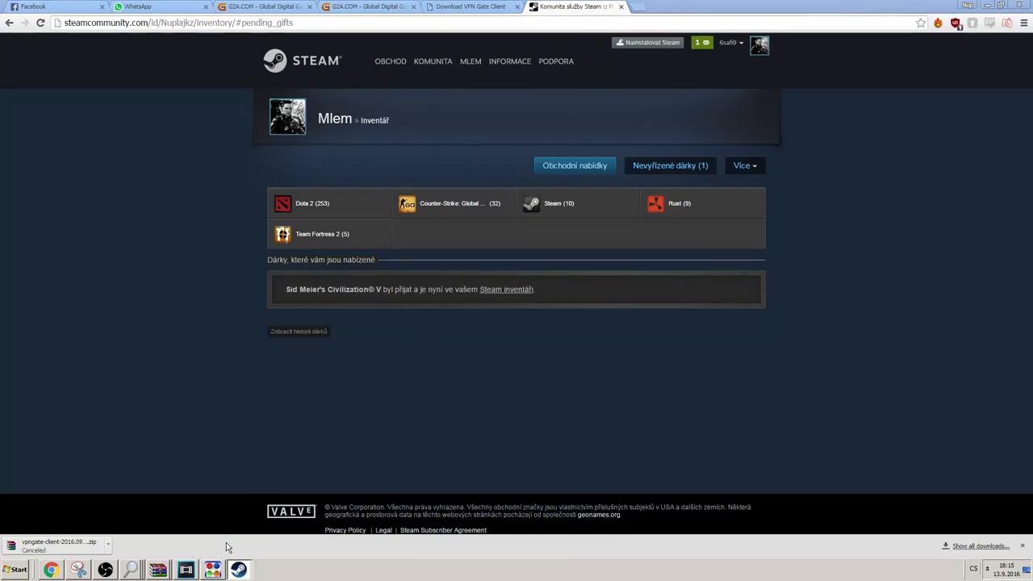
# In the Steam desktop client, dismiss the gift error and accept the Civilization V gift again
pyautogui.click(506, 289)
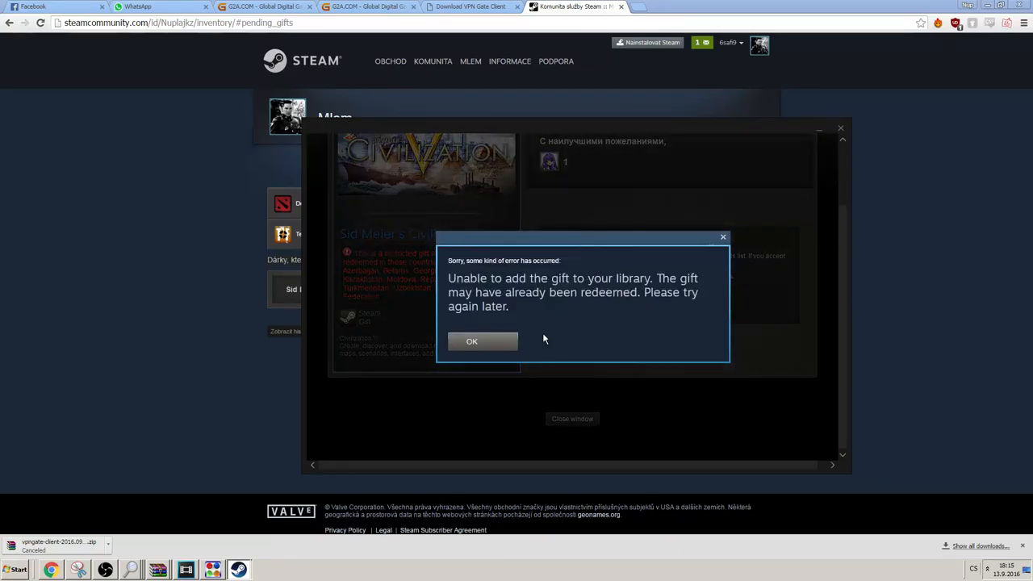
pyautogui.moveTo(449, 278); pyautogui.dragTo(509, 306)
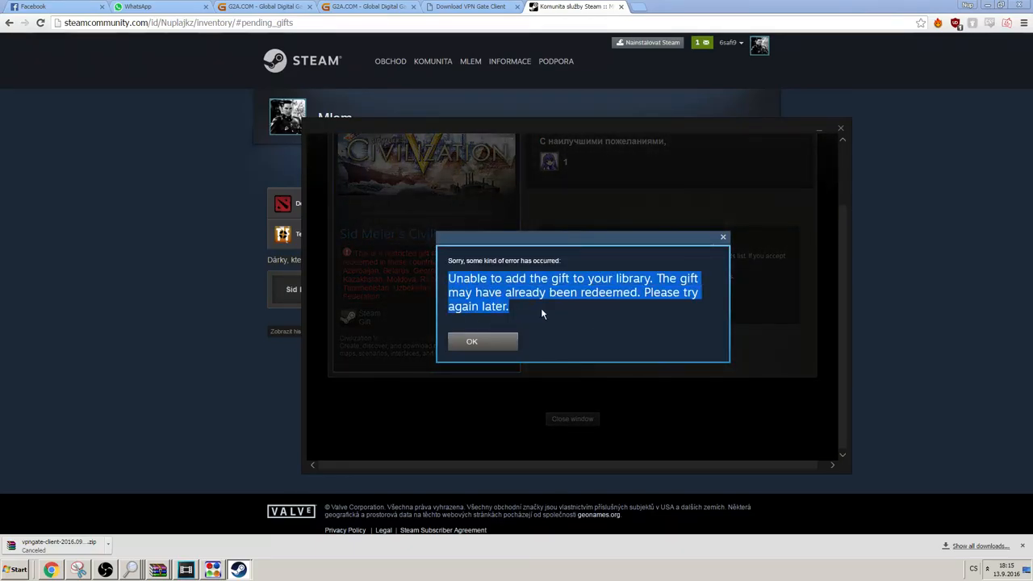
pyautogui.click(471, 341)
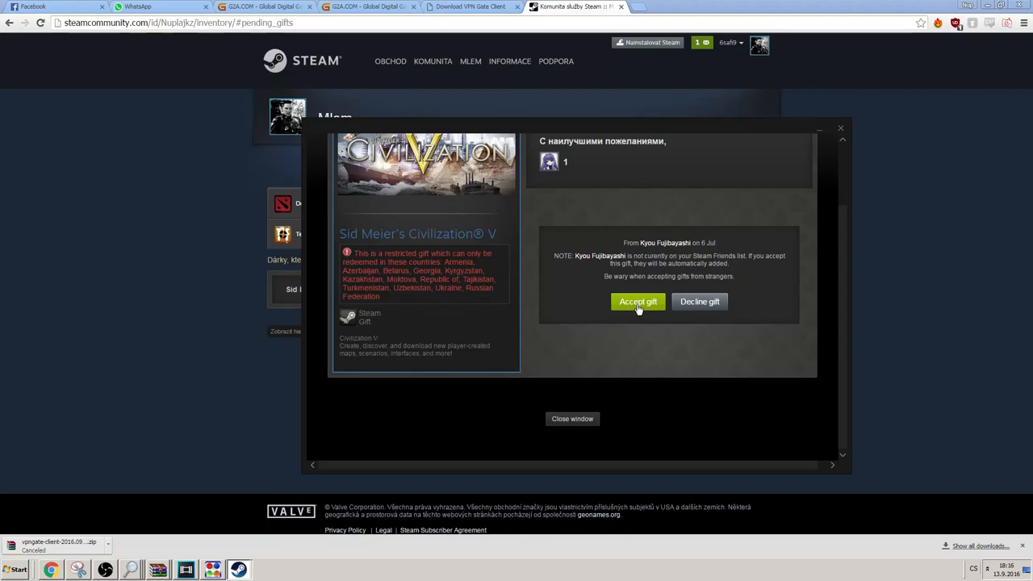
pyautogui.click(638, 301)
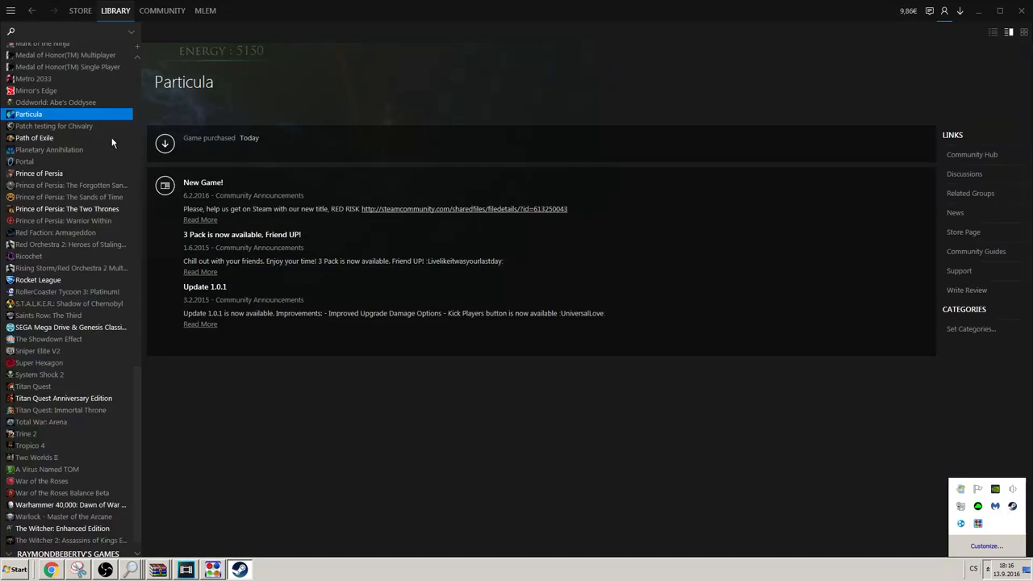
# View the restricted Civilization V gift in the Steam inventory, then switch to SoftEther VPN Client Manager
pyautogui.click(68, 303)
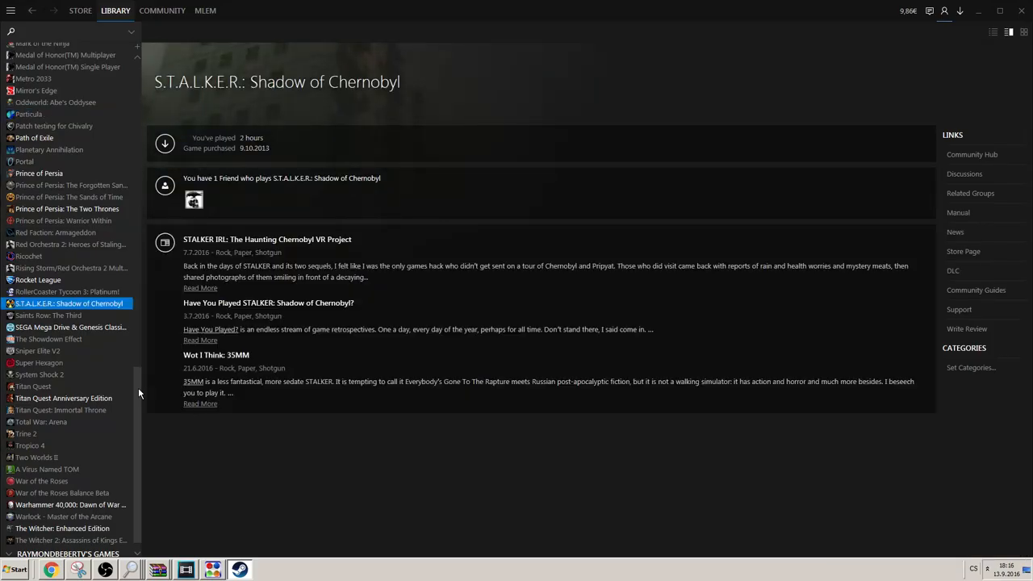
pyautogui.click(162, 11)
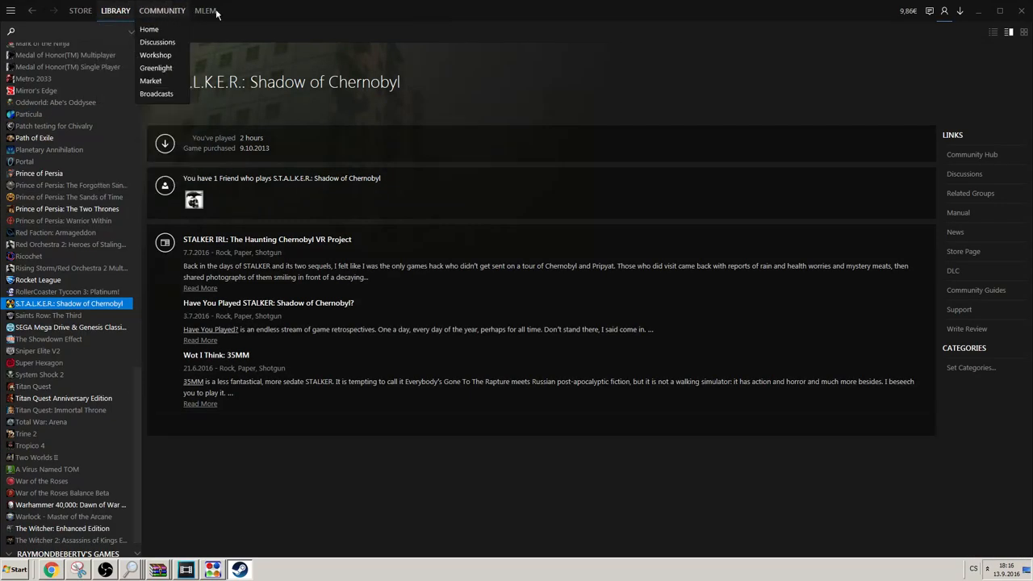
pyautogui.click(205, 10)
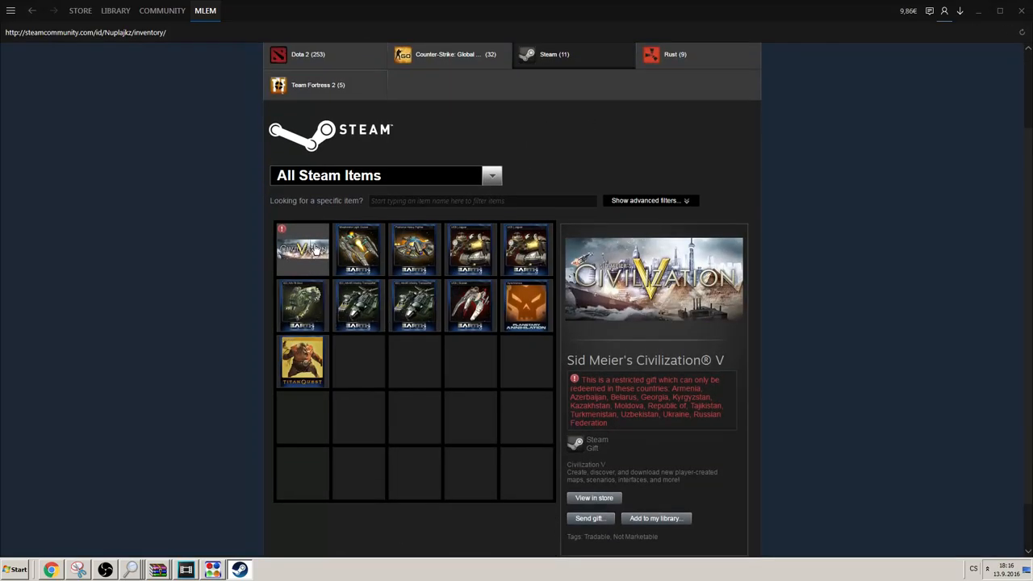
pyautogui.moveTo(303, 249)
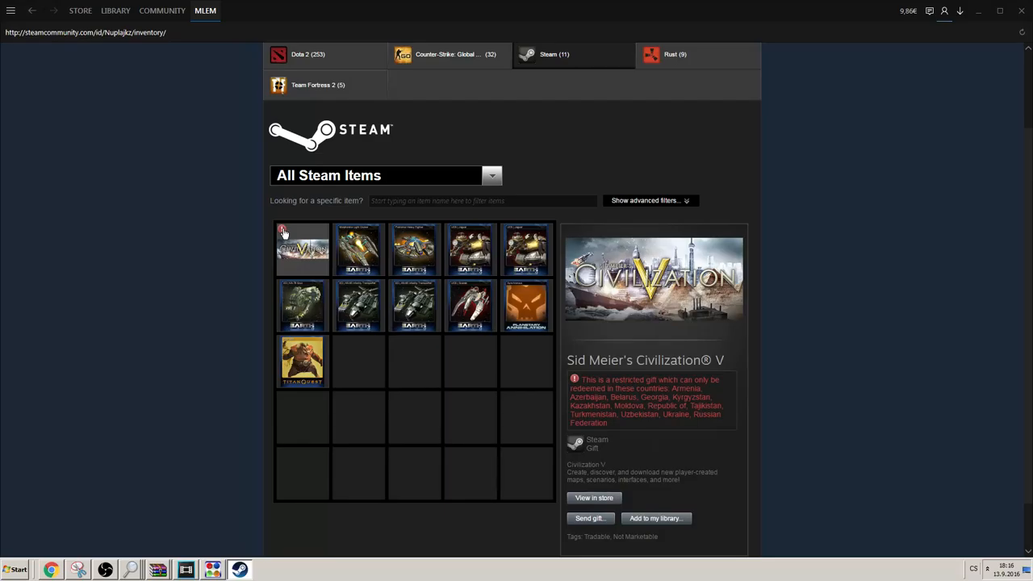
pyautogui.scroll(-3)
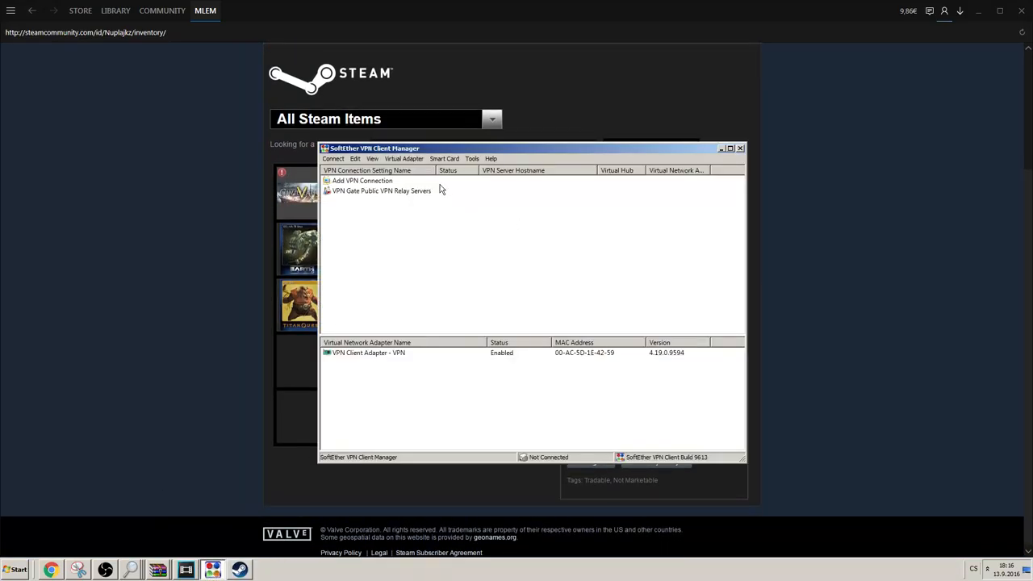
# Connect to the Russian VPN Gate relay 178.163.20.137 over TCP and dismiss the success notice
pyautogui.doubleClick(381, 190)
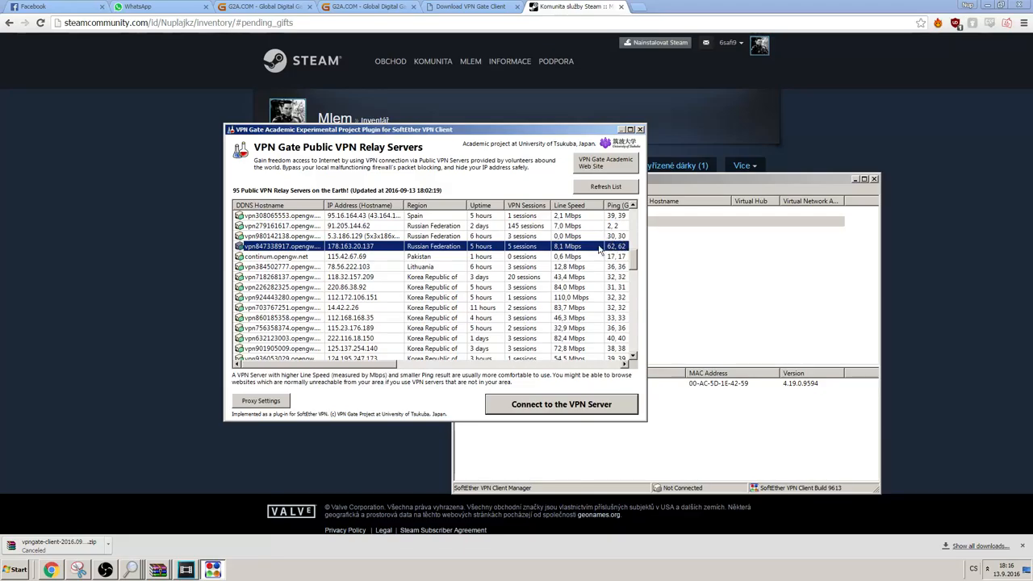
pyautogui.moveTo(547, 241)
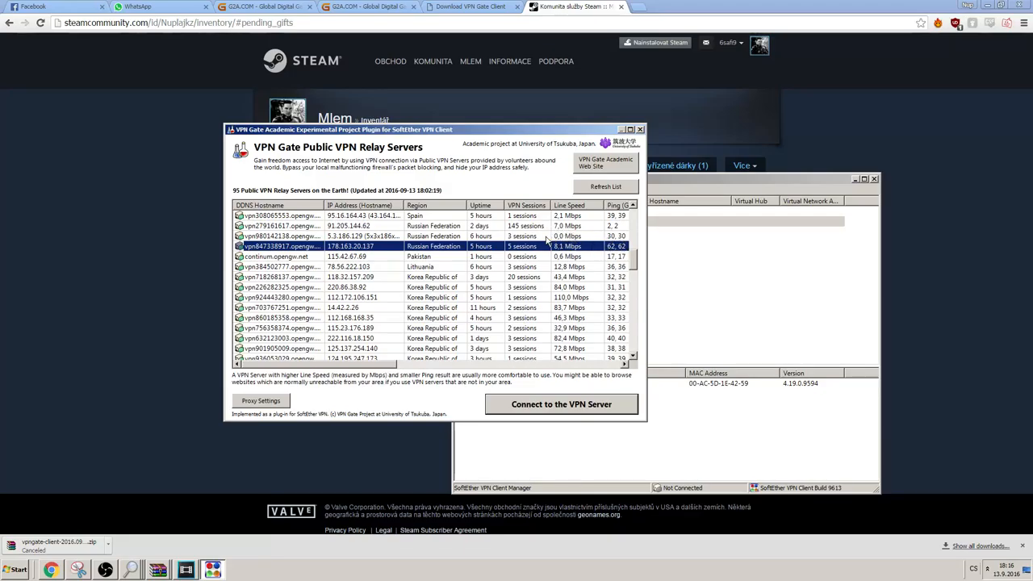
pyautogui.moveTo(569, 253)
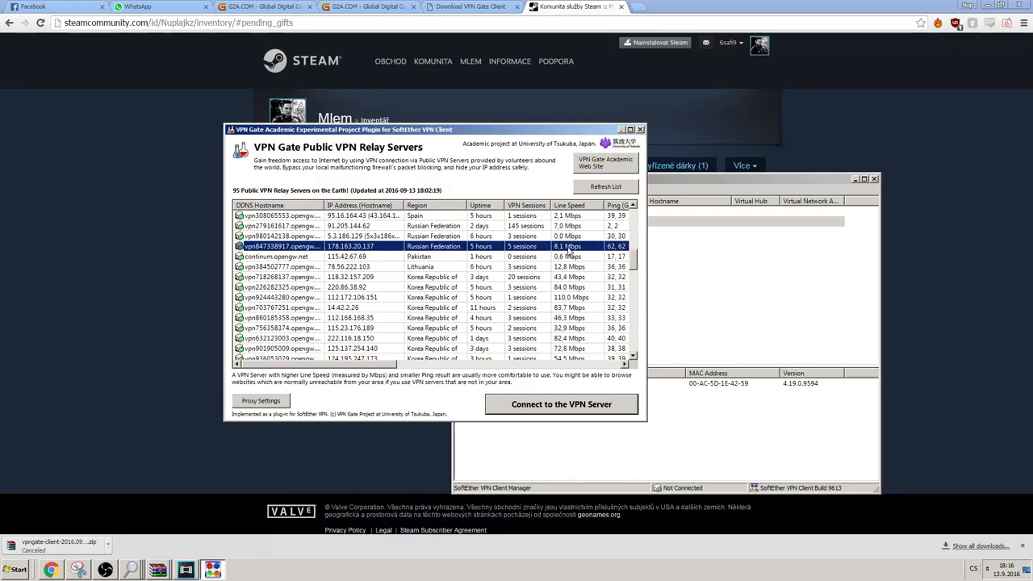
pyautogui.click(561, 404)
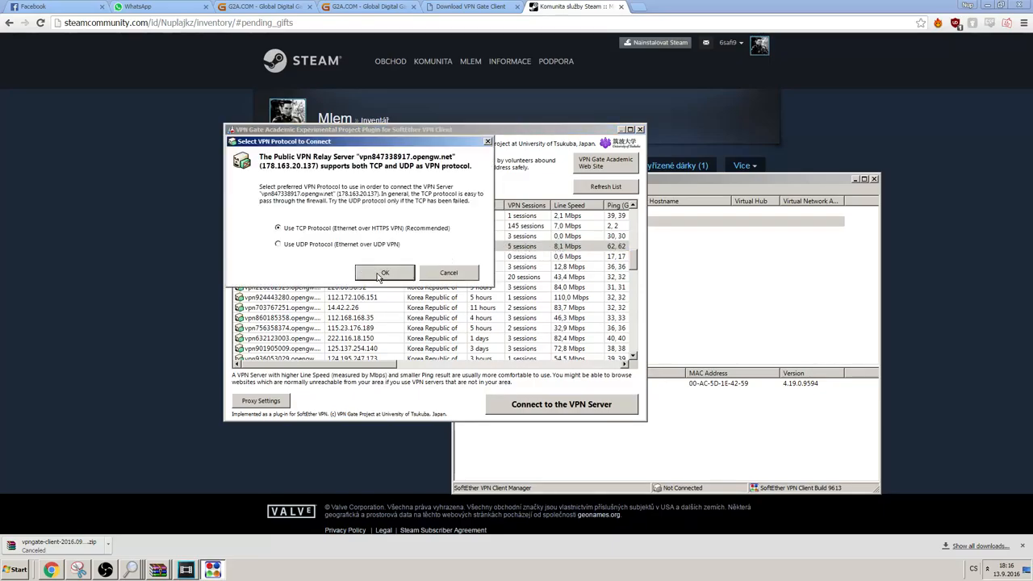
pyautogui.click(385, 272)
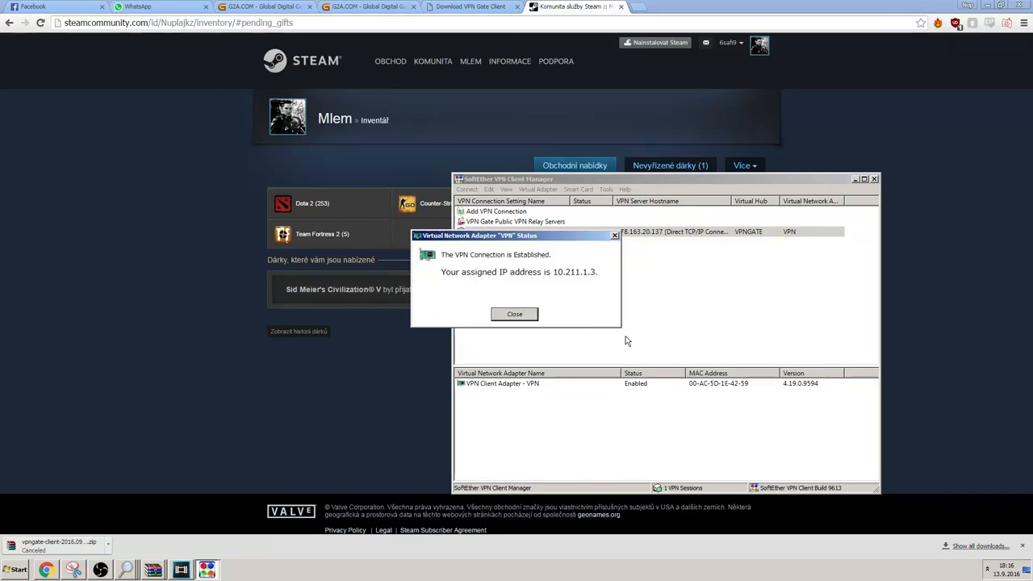
pyautogui.click(514, 314)
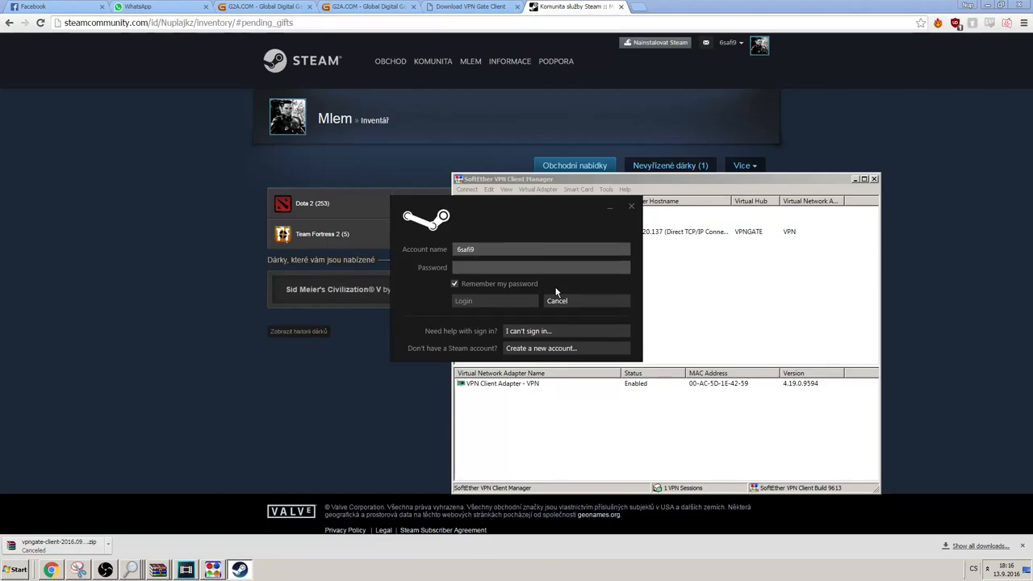
# Submit the account password, then confirm the Steam Guard code to reach the library
pyautogui.write('password')
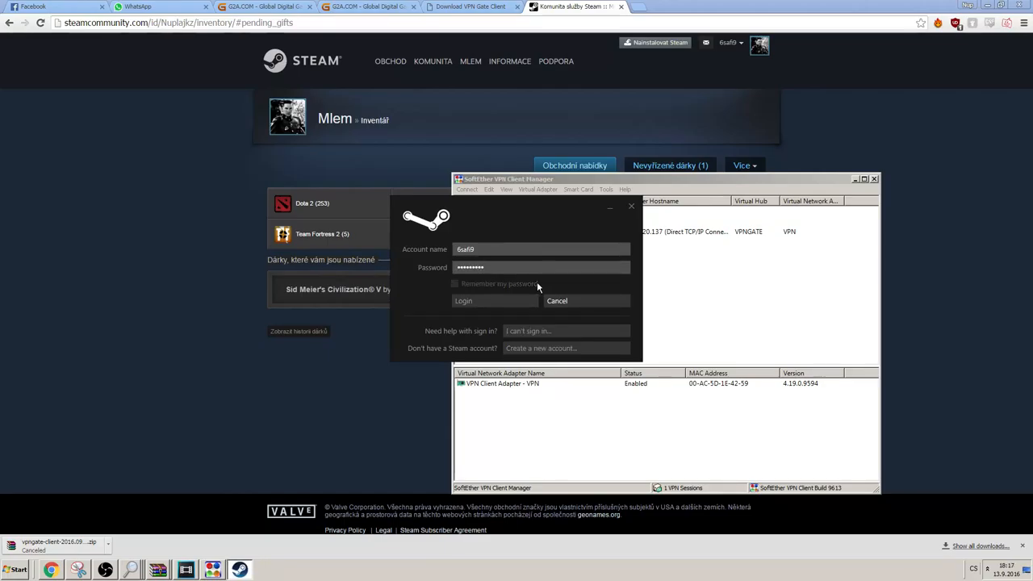
pyautogui.click(464, 300)
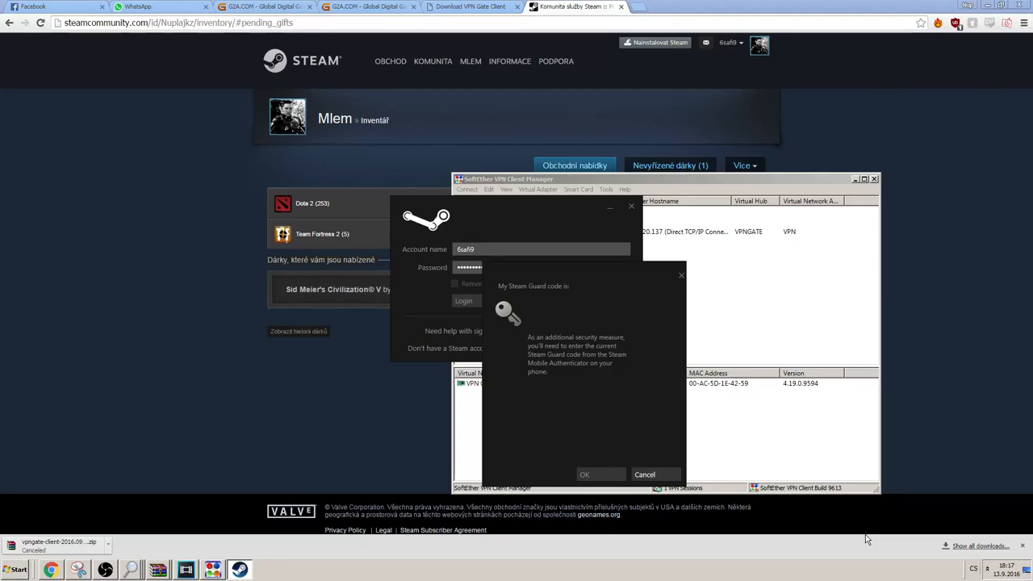
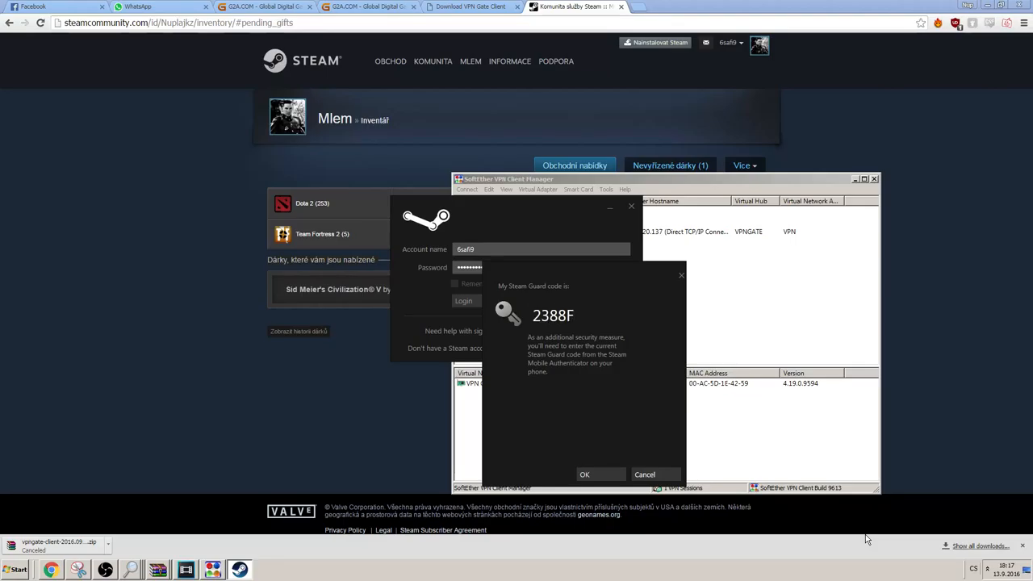
pyautogui.click(585, 474)
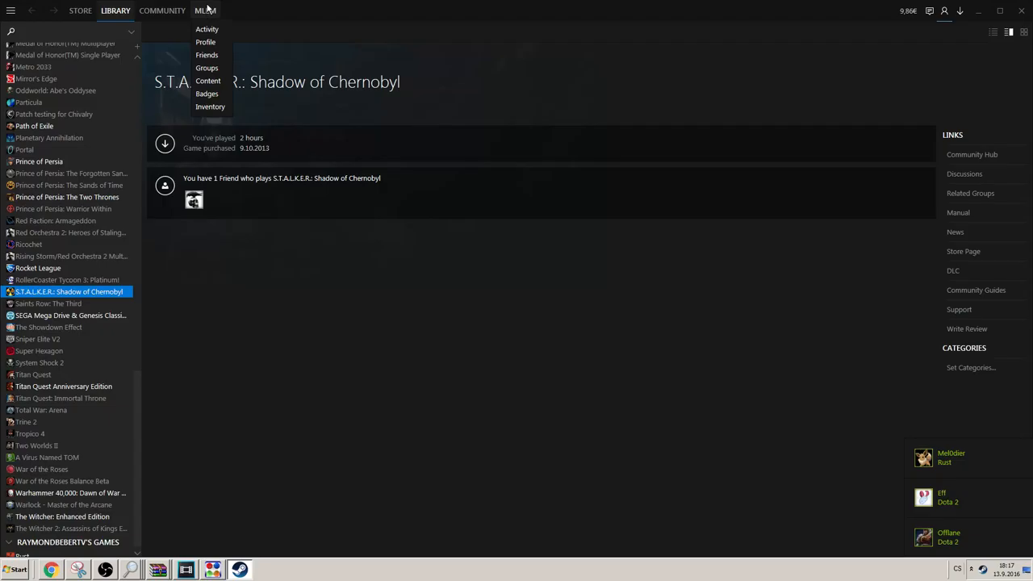
# Go to the profile's Inventory and select the Sid Meier's Civilization V gift
pyautogui.click(210, 106)
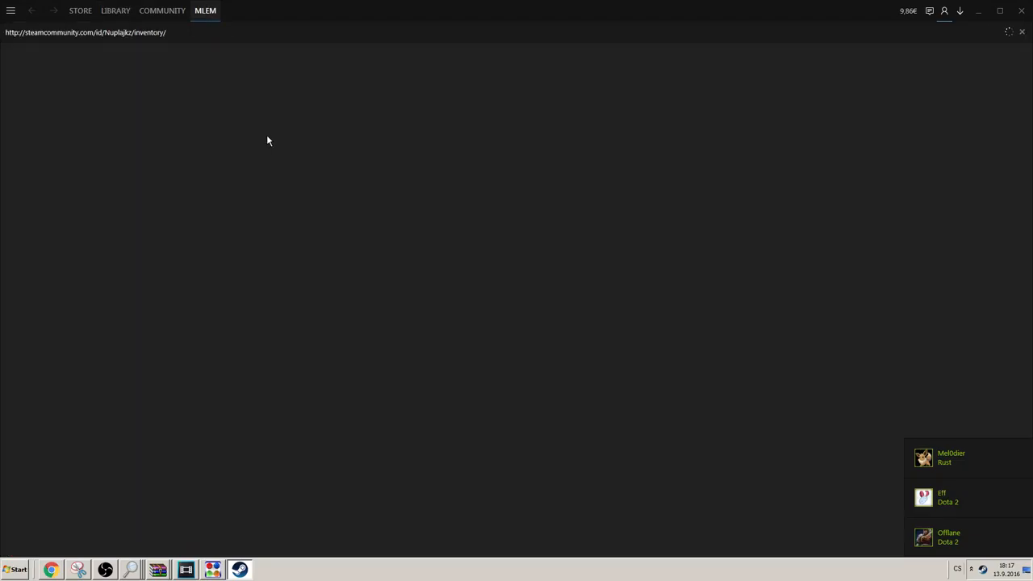
pyautogui.click(205, 10)
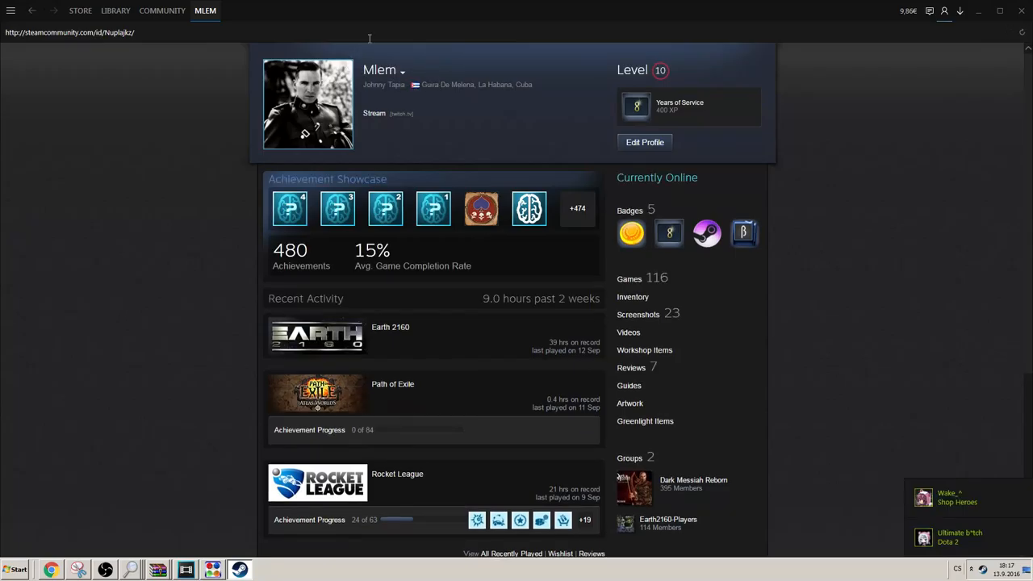
pyautogui.click(205, 10)
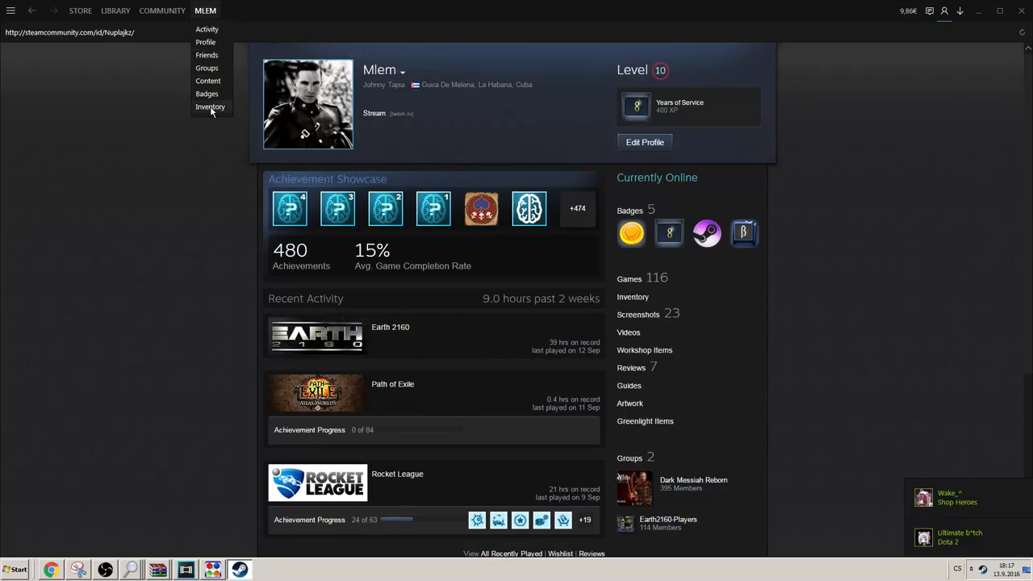
pyautogui.click(209, 106)
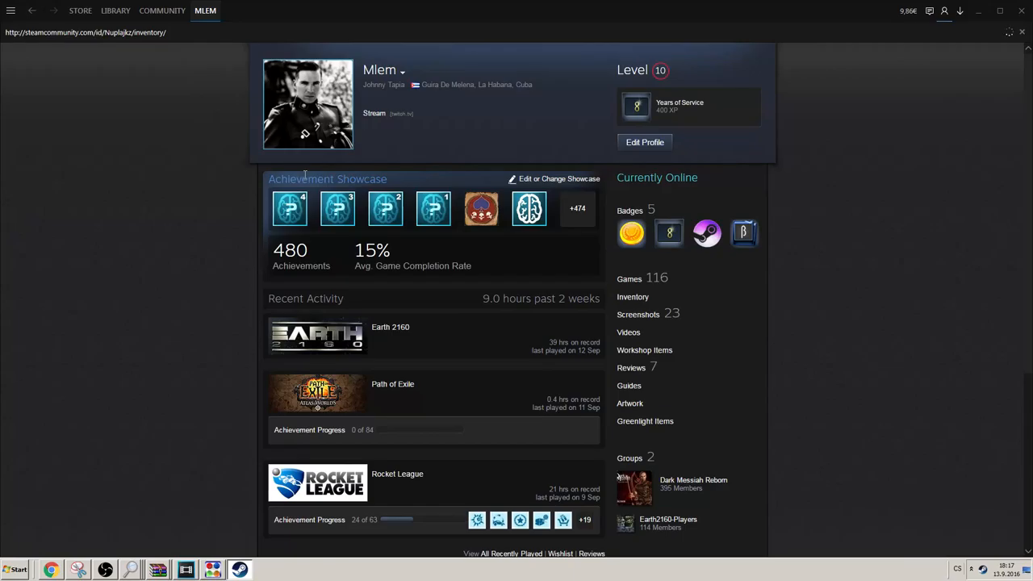
pyautogui.click(632, 296)
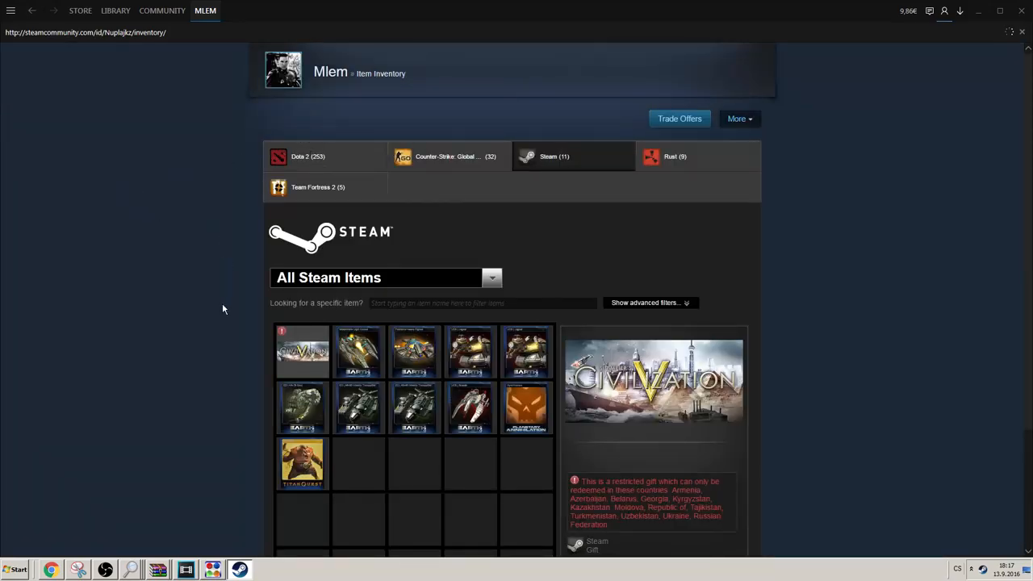
# Add Civilization V to the library, confirm, and choose Play it now
pyautogui.scroll(-3)
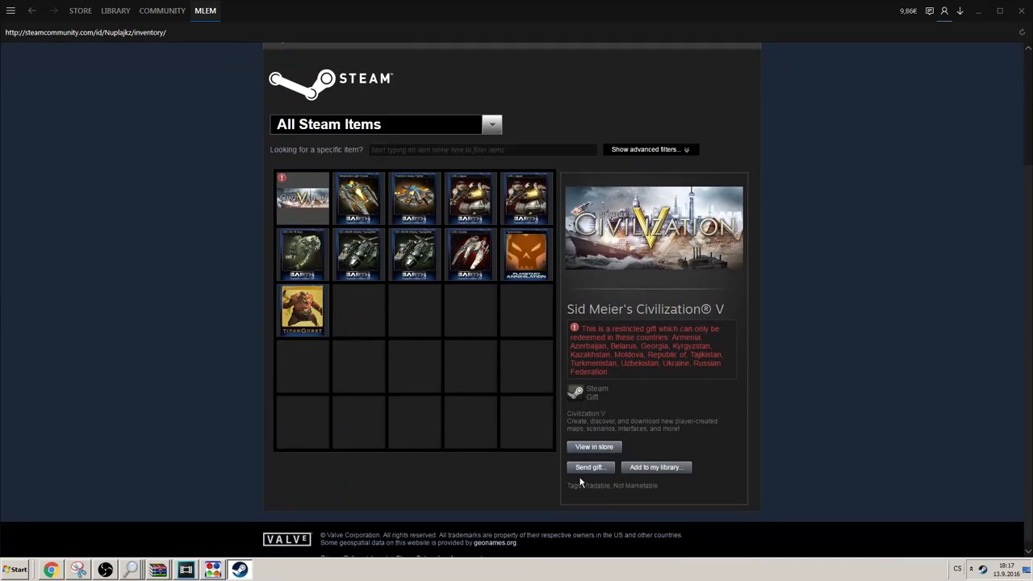
pyautogui.click(655, 466)
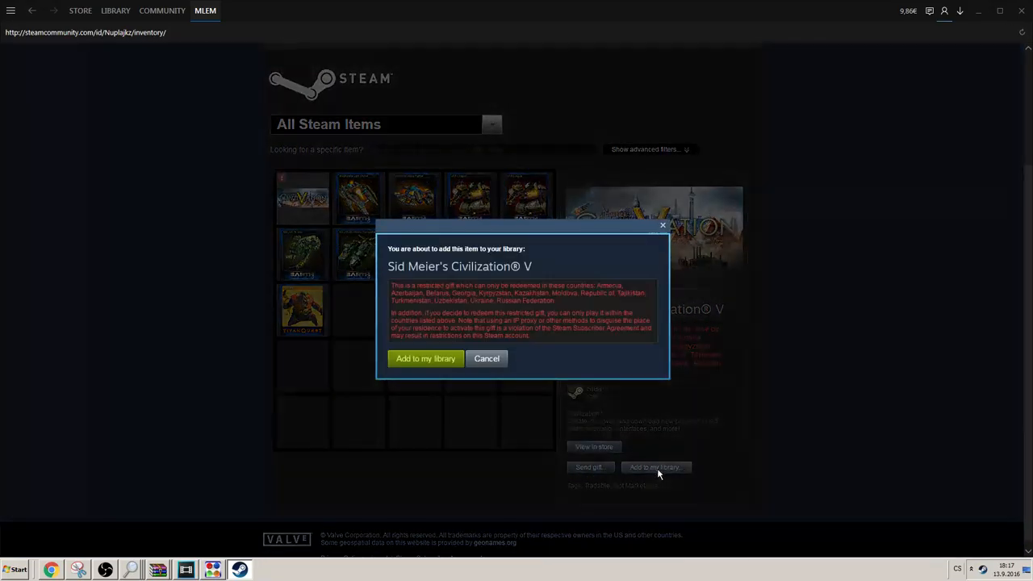
pyautogui.click(426, 359)
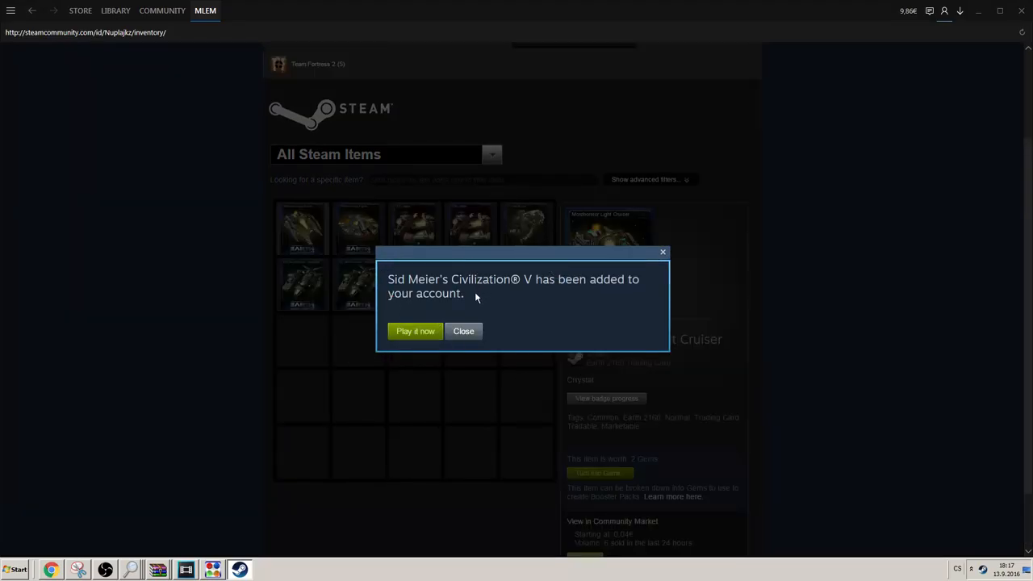
pyautogui.moveTo(416, 331)
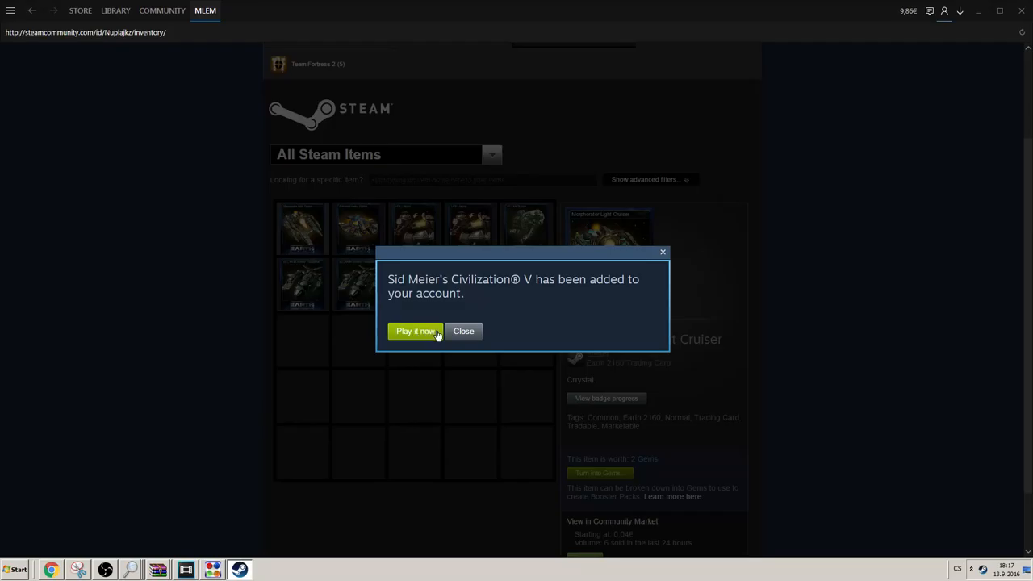
pyautogui.click(463, 331)
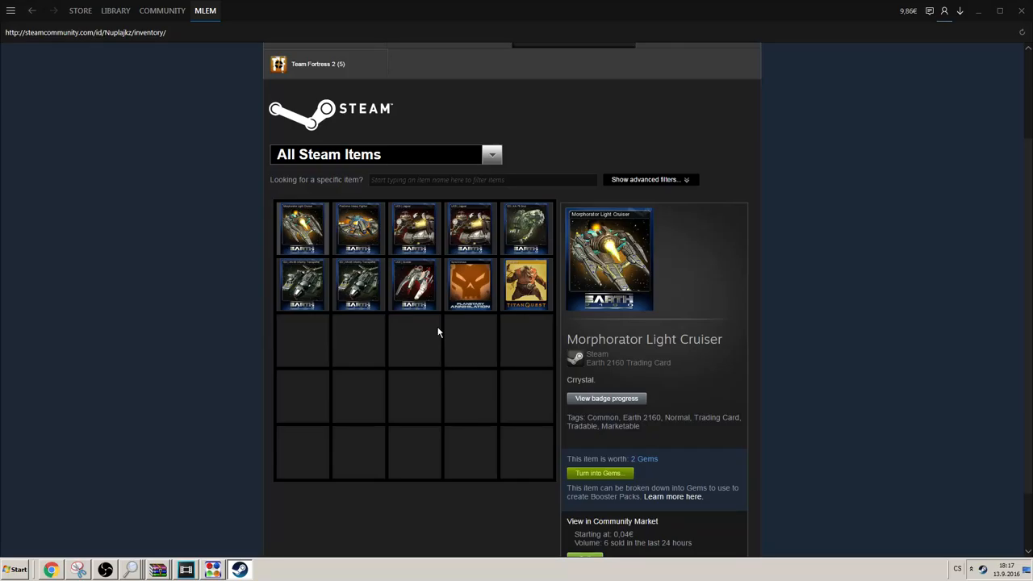
pyautogui.click(115, 10)
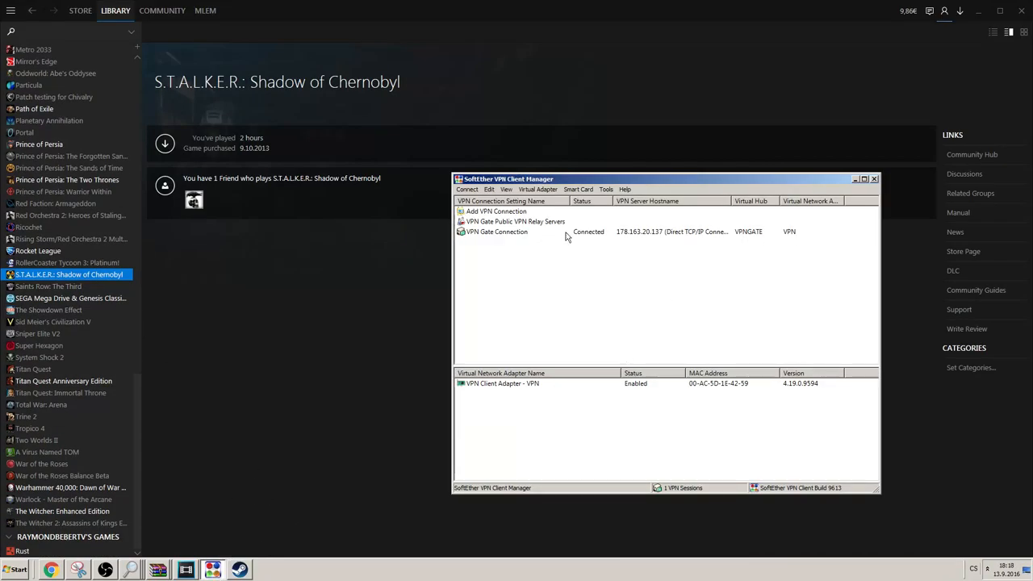
pyautogui.moveTo(102, 313)
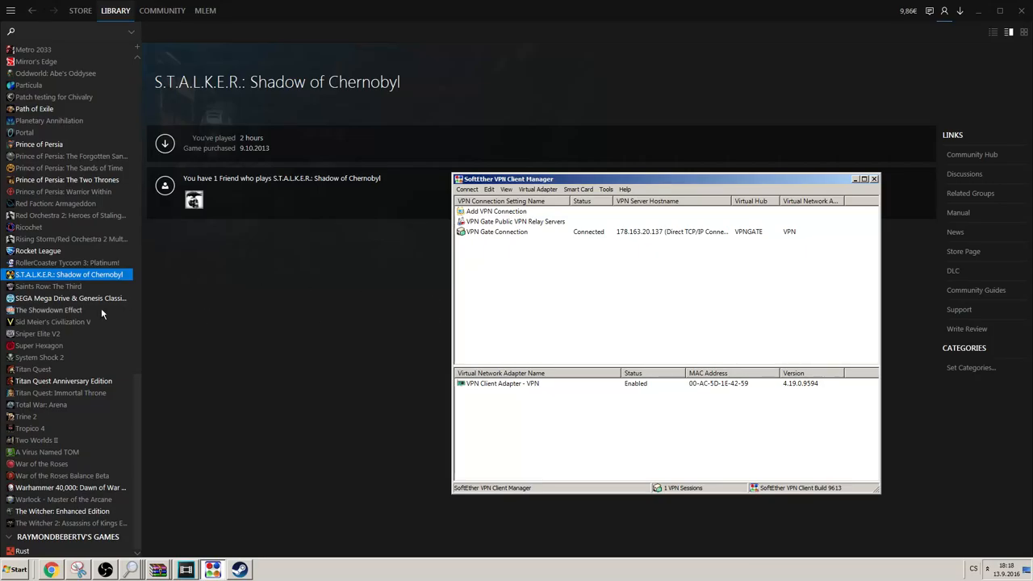
# Disconnect the VPN Gate connection, show Civilization V's library page, and begin signing out
pyautogui.click(39, 357)
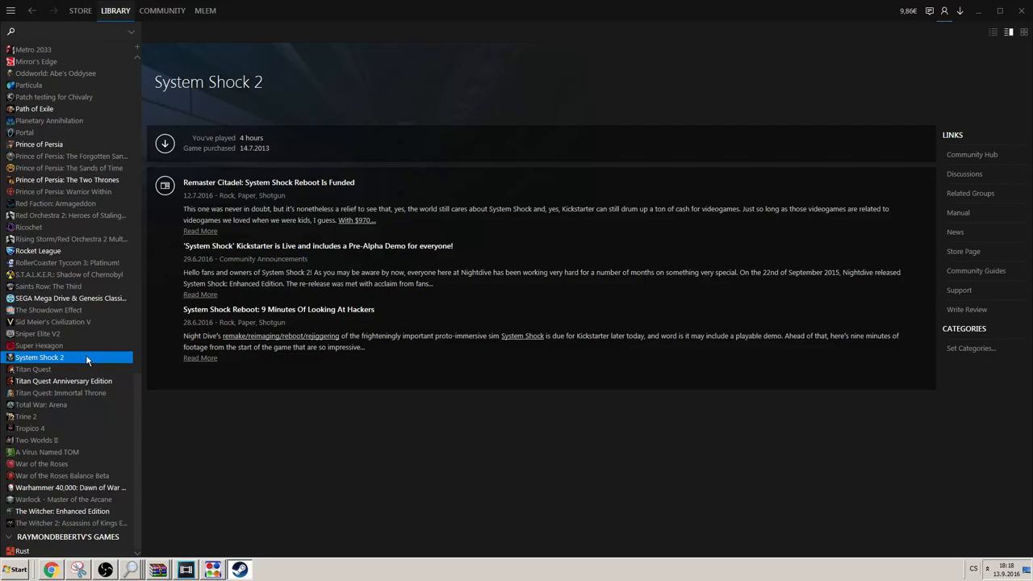
pyautogui.moveTo(71, 305)
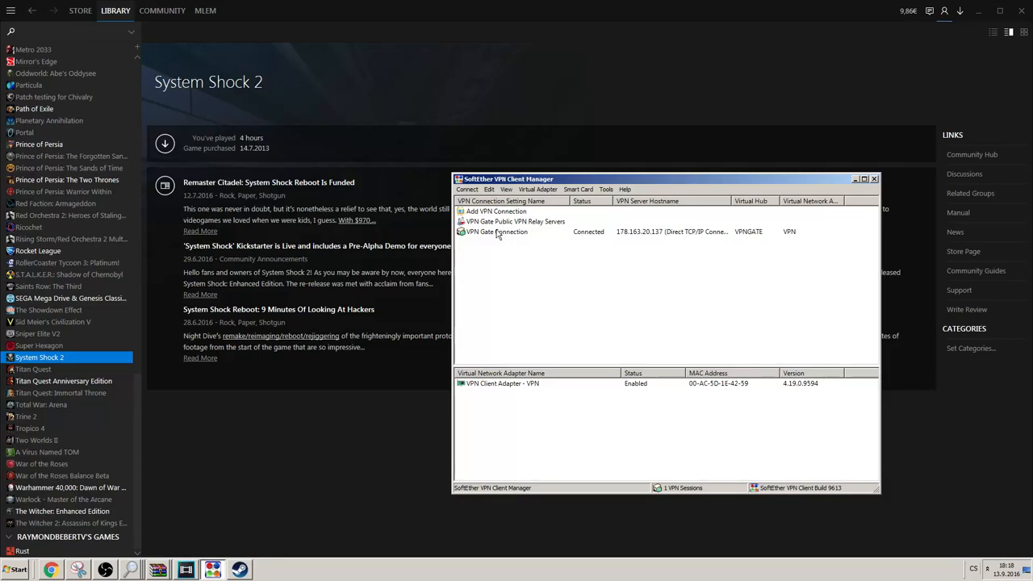
pyautogui.click(497, 232)
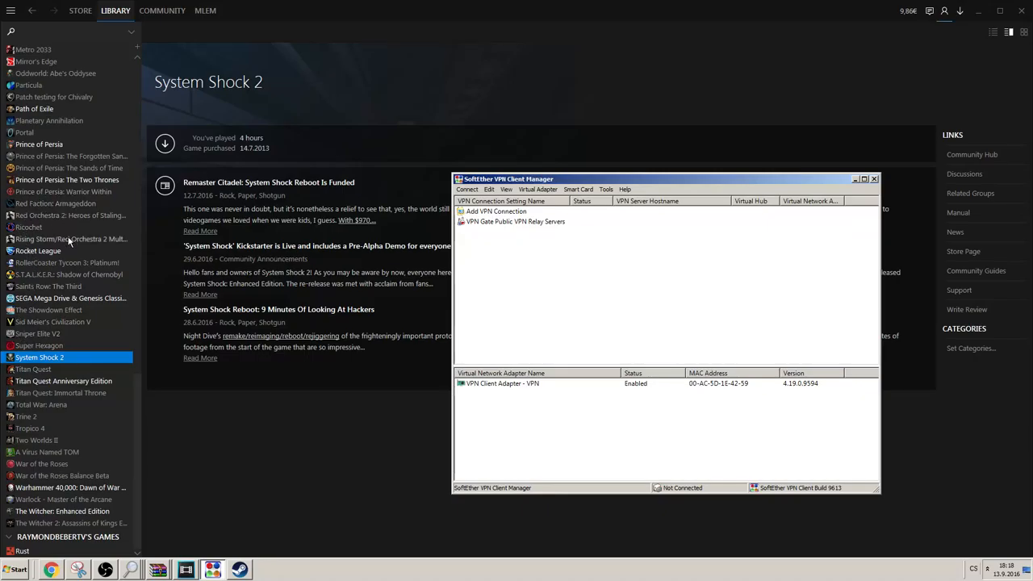
pyautogui.click(55, 204)
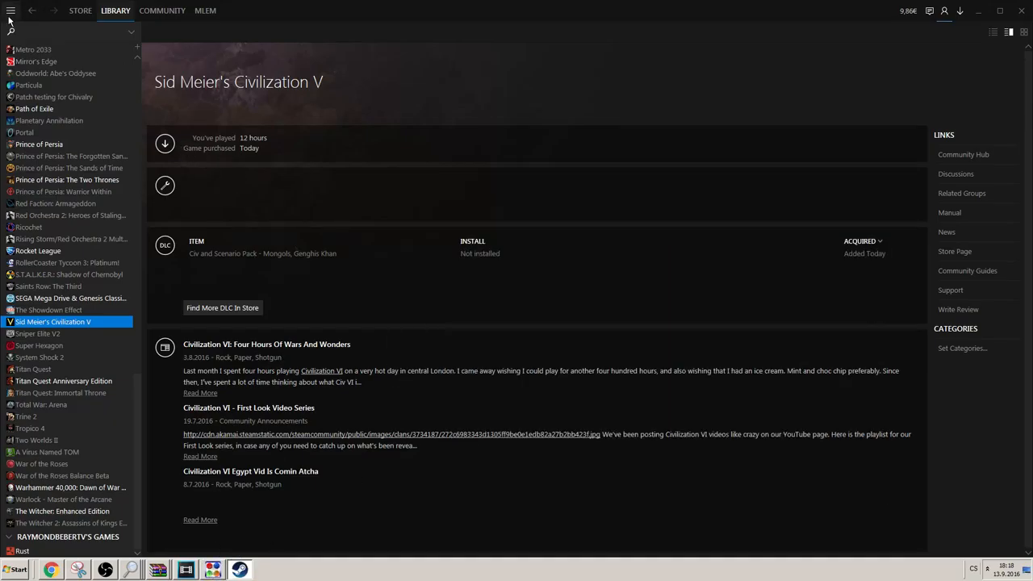
pyautogui.click(11, 10)
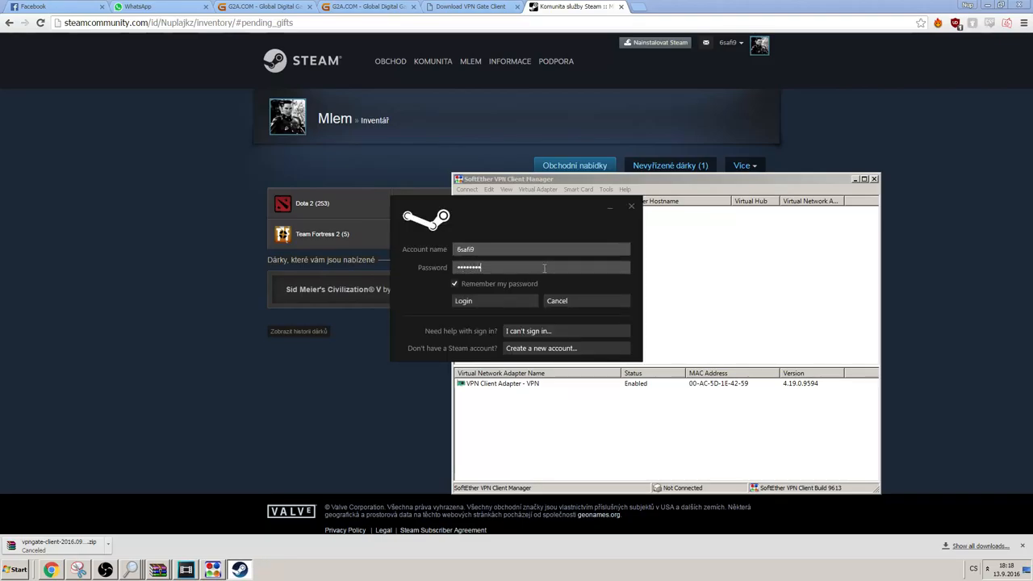
pyautogui.click(463, 300)
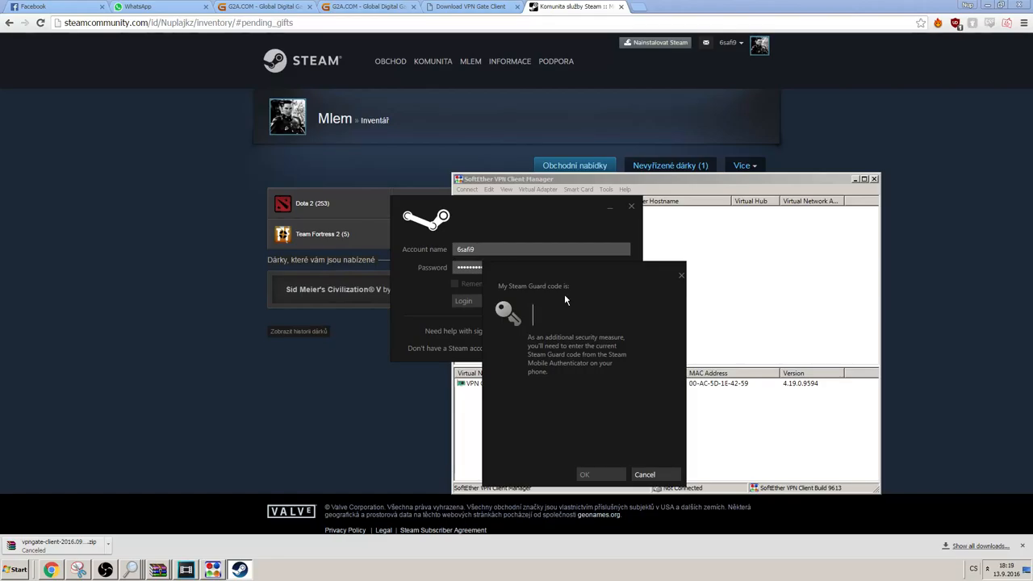
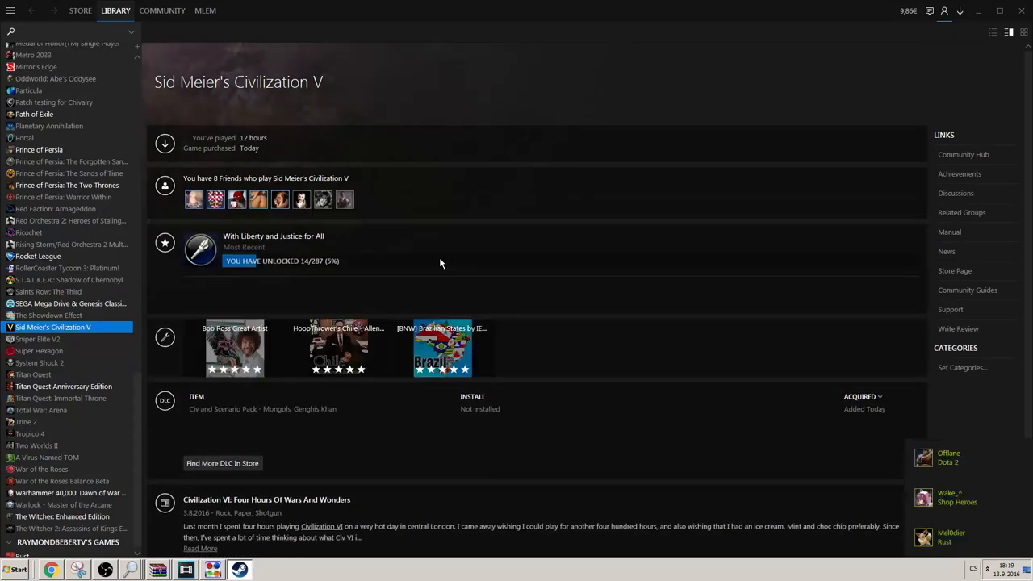
# Launch Civilization V, dismiss the region-lock error, and select the Russian Federation relay
pyautogui.click(164, 144)
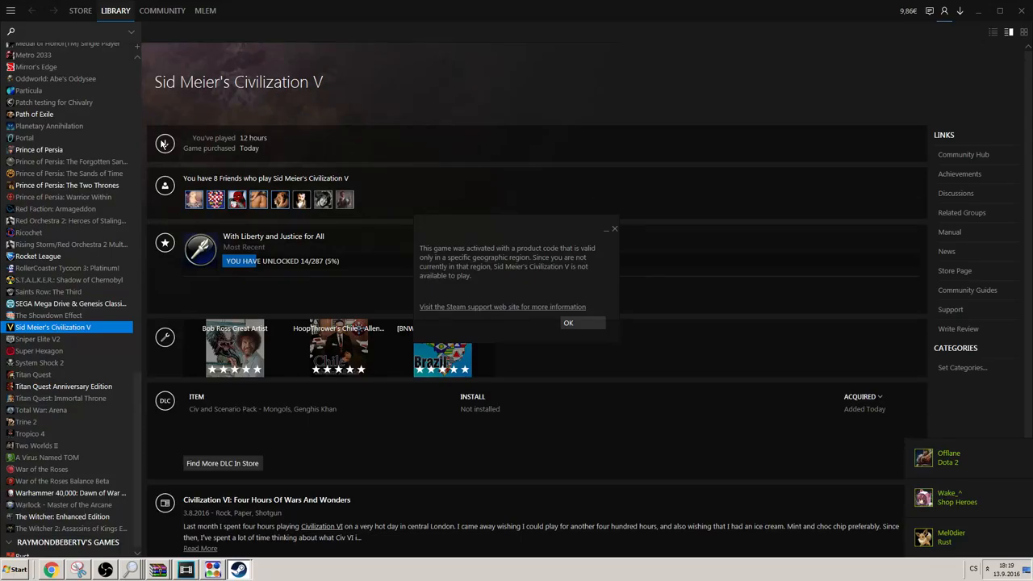
pyautogui.moveTo(516, 226); pyautogui.dragTo(459, 149)
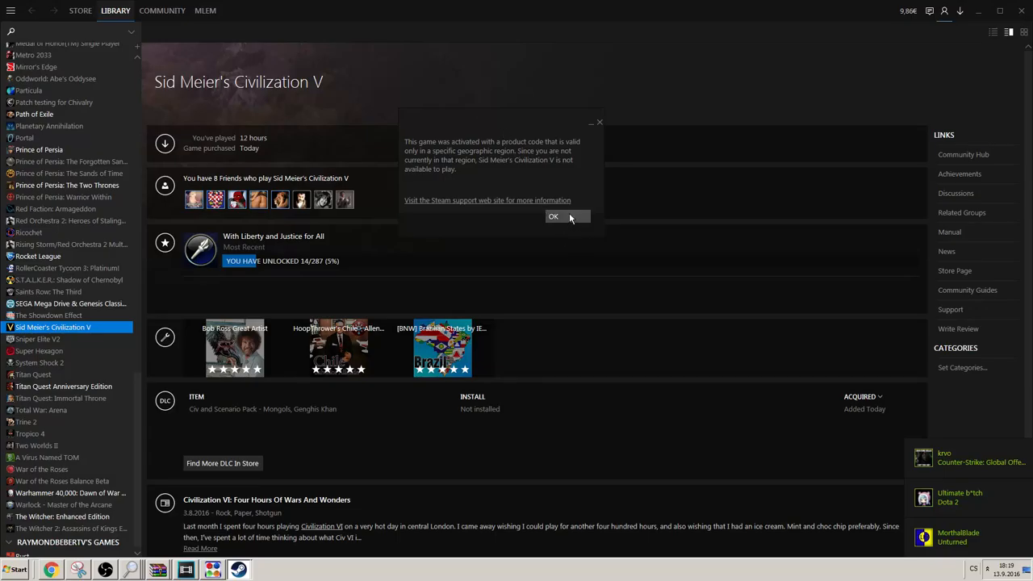
pyautogui.click(554, 217)
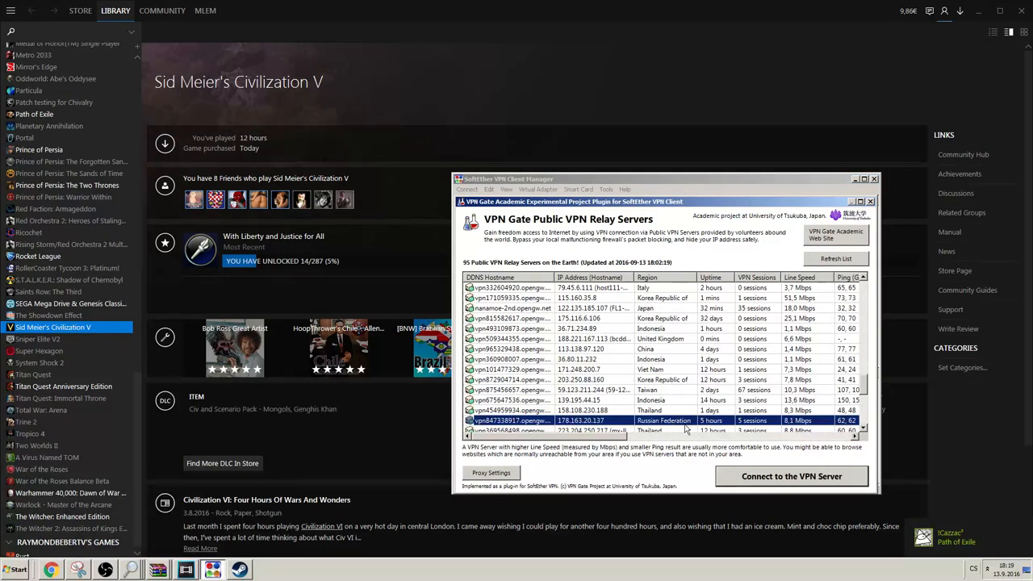
pyautogui.click(791, 475)
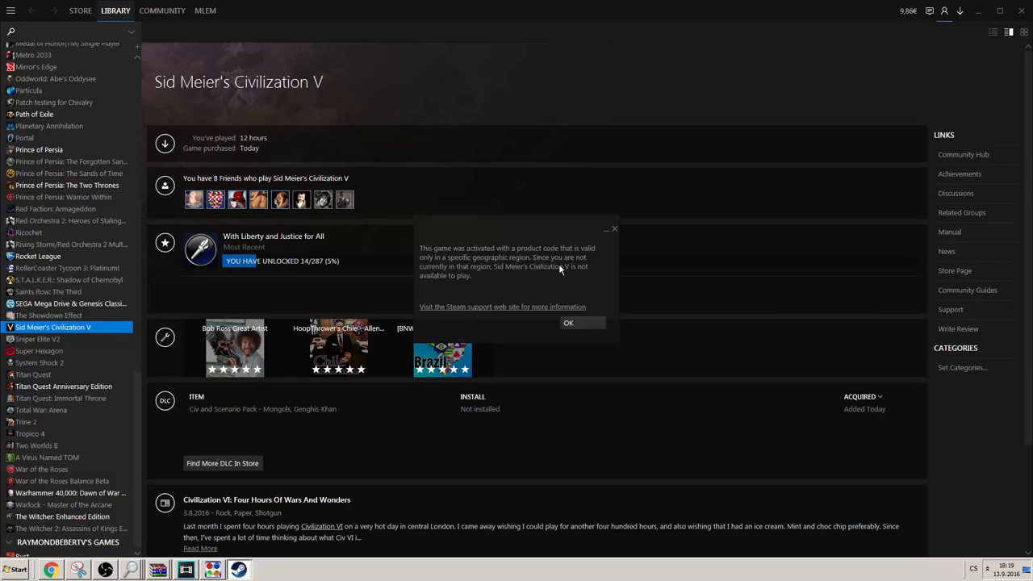
# Close the error, submit a Steam Guard code, then type a fresh code after rejection
pyautogui.click(11, 10)
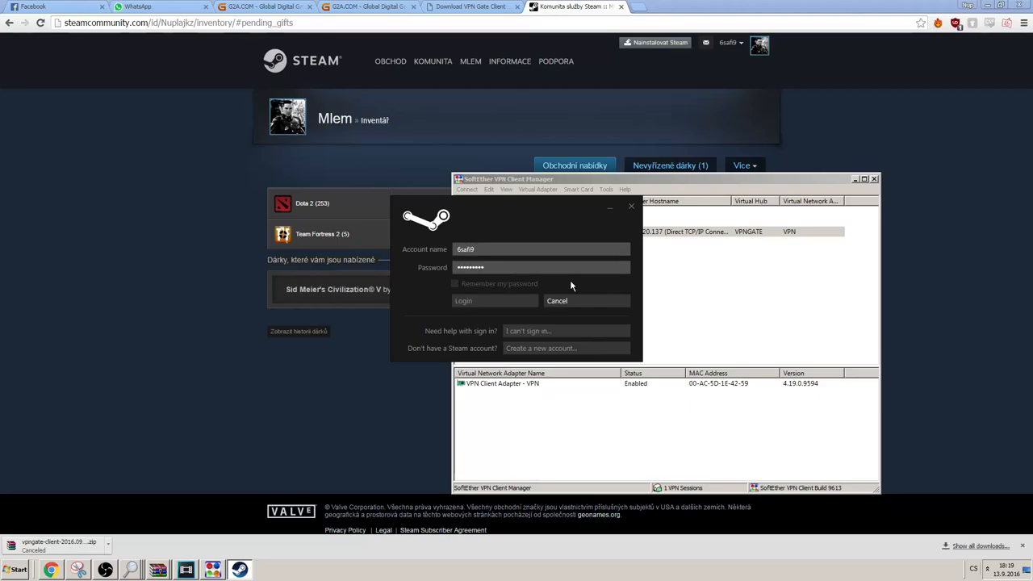
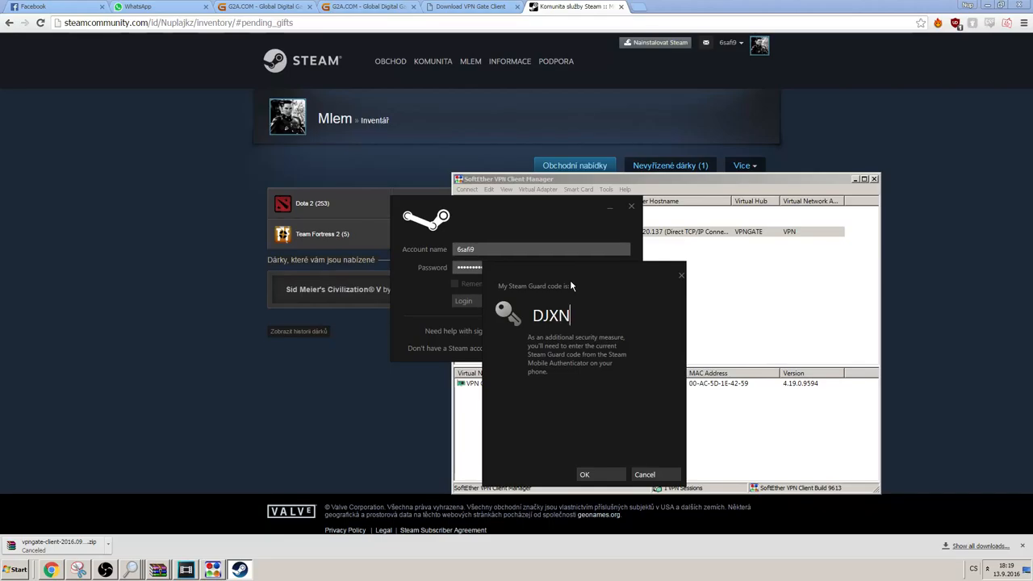
pyautogui.click(585, 474)
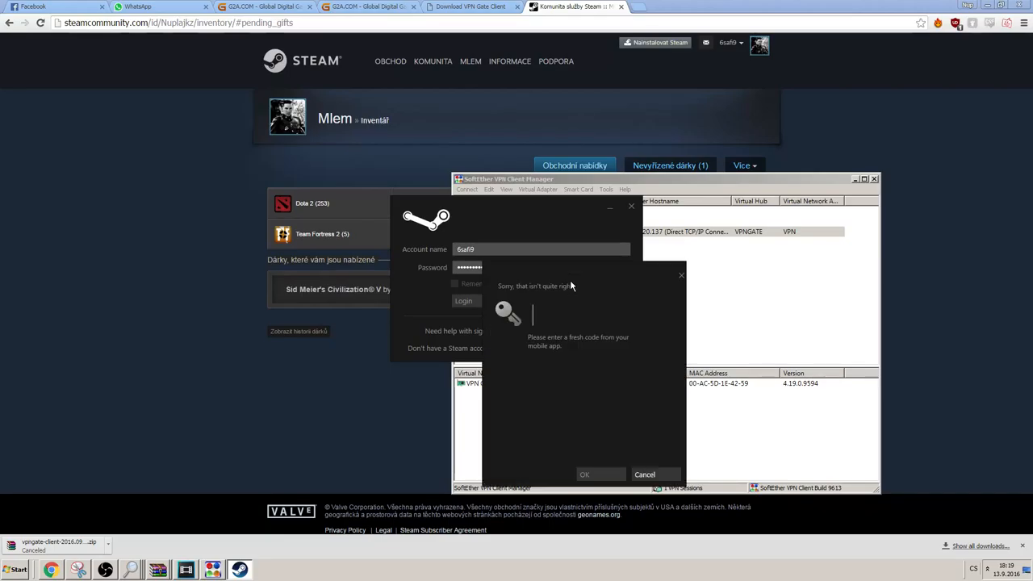
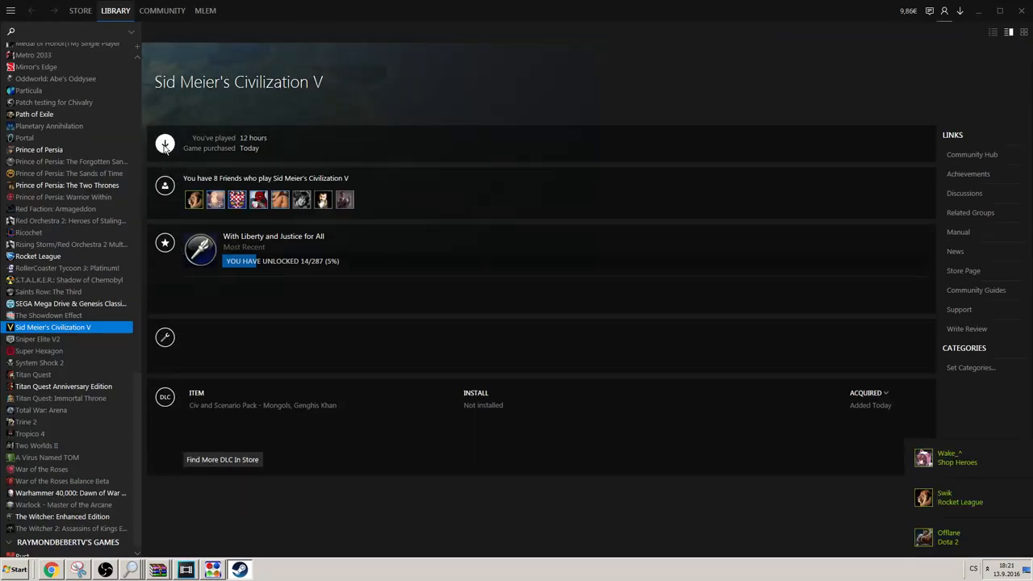
# Install Civilization V, stepping through the install options and agreeing to the EULA
pyautogui.click(165, 144)
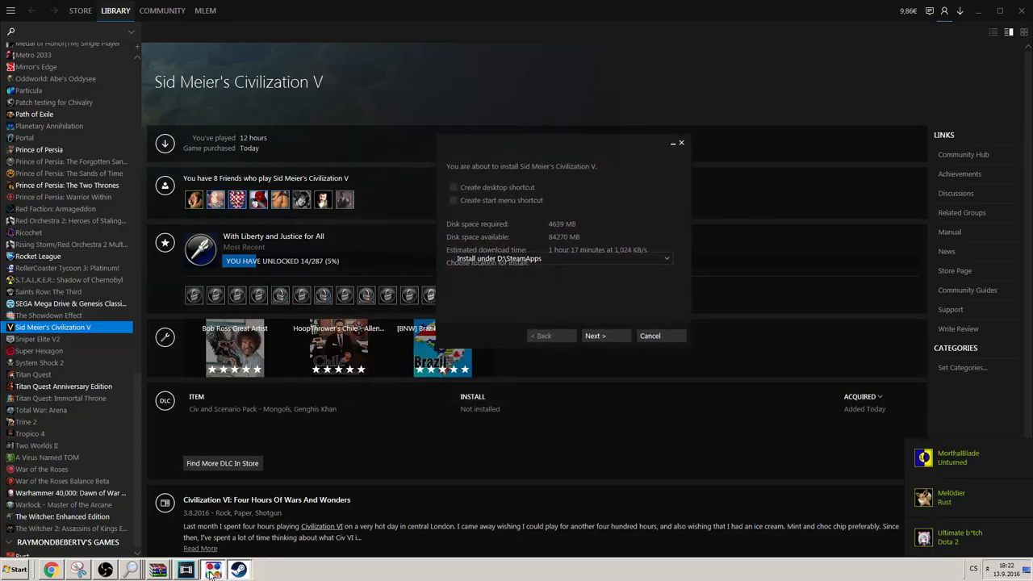
pyautogui.click(213, 570)
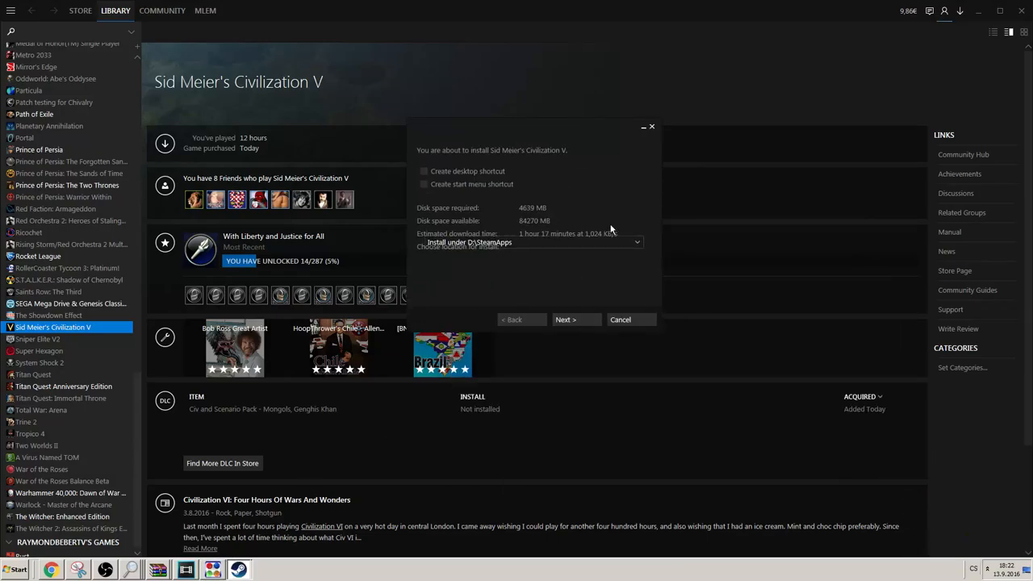
pyautogui.click(565, 319)
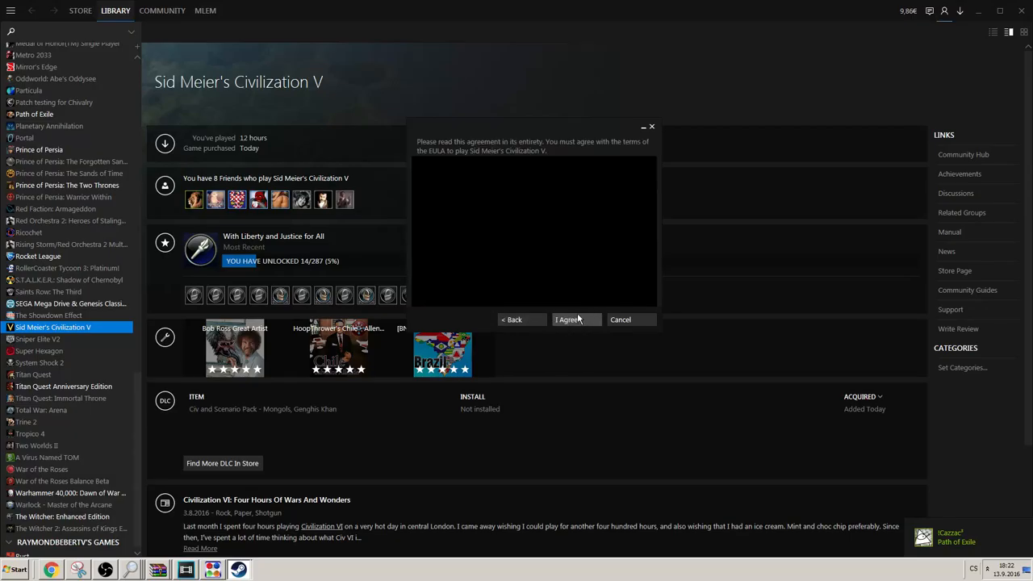
pyautogui.click(570, 320)
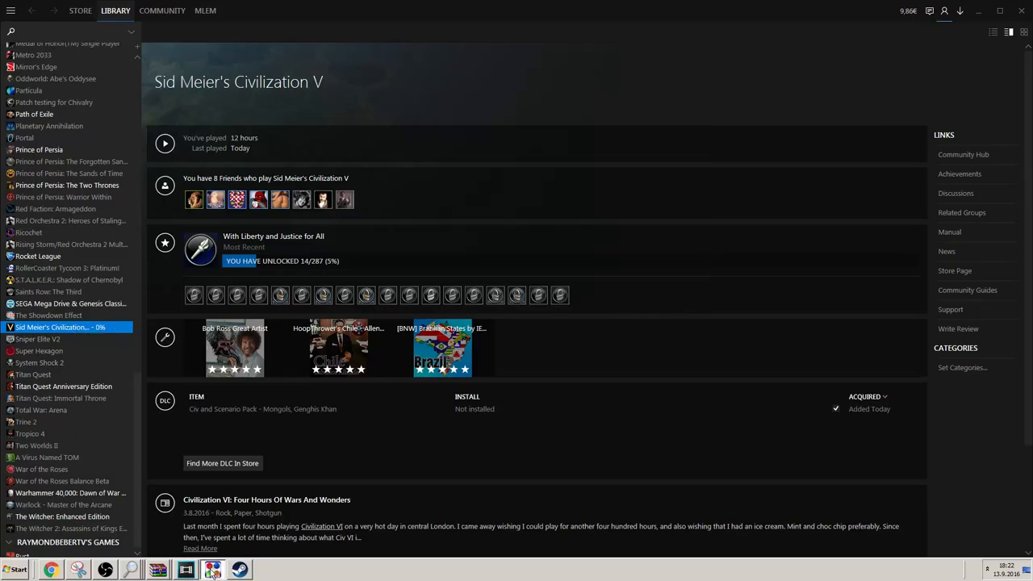
# Disconnect the VPN Gate connection and open the downloading game's context menu
pyautogui.rightClick(497, 232)
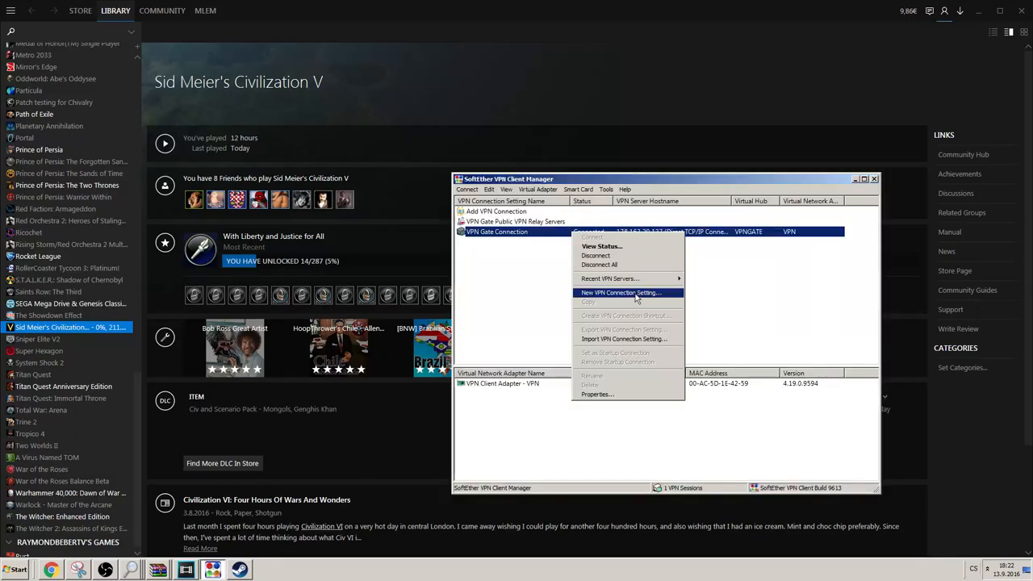
pyautogui.click(591, 384)
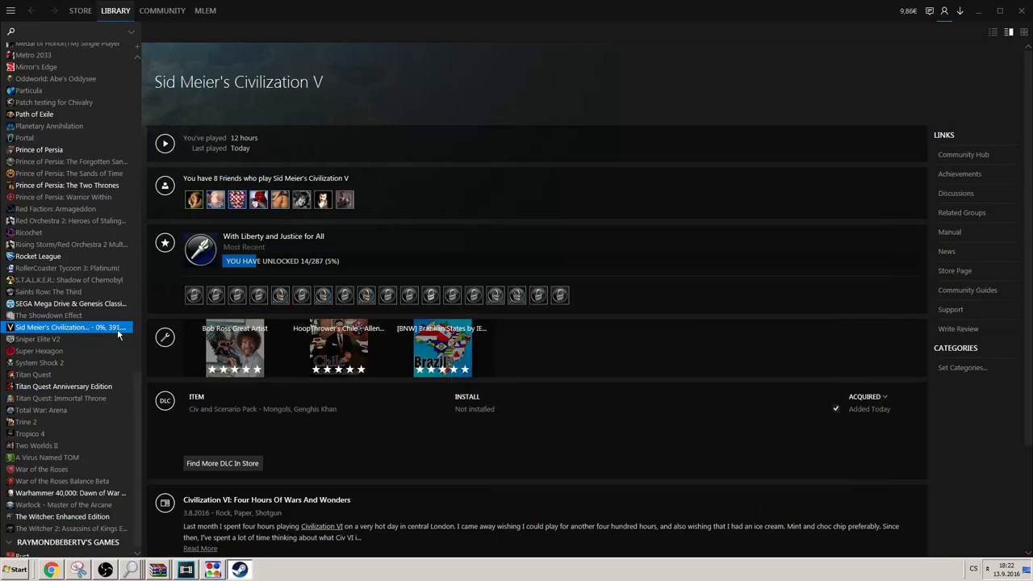
pyautogui.rightClick(69, 327)
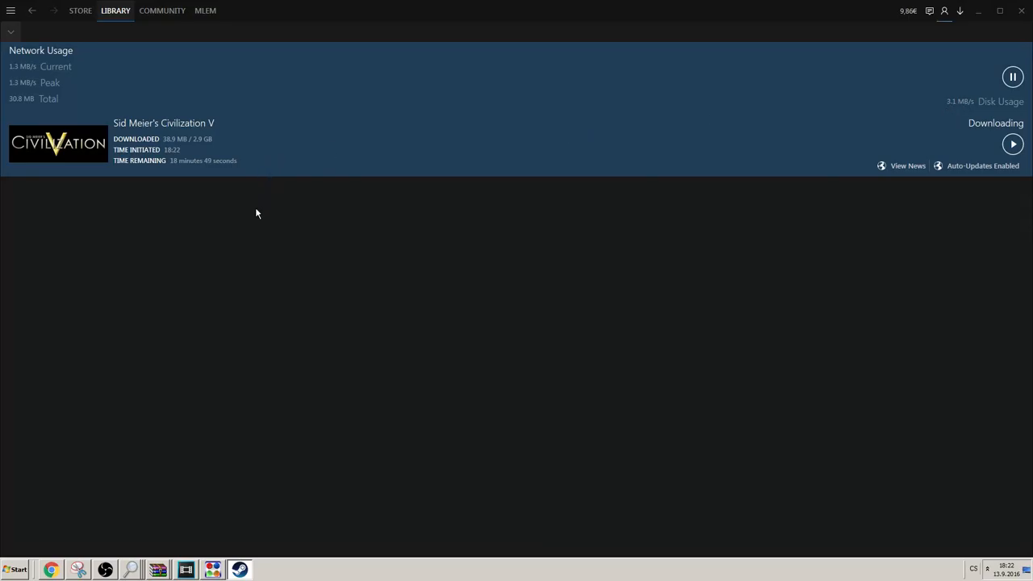
pyautogui.moveTo(251, 174)
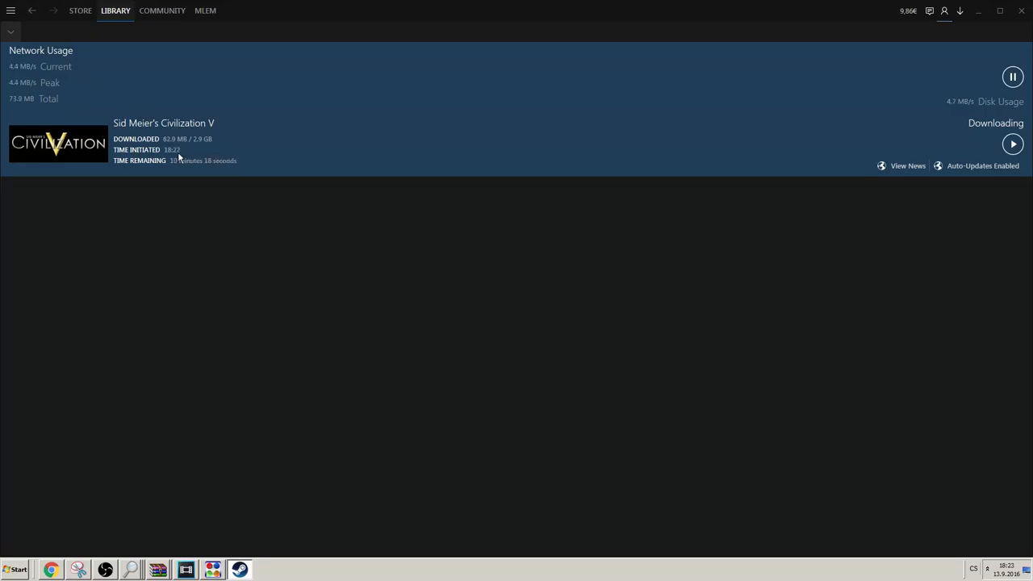
pyautogui.moveTo(193, 188)
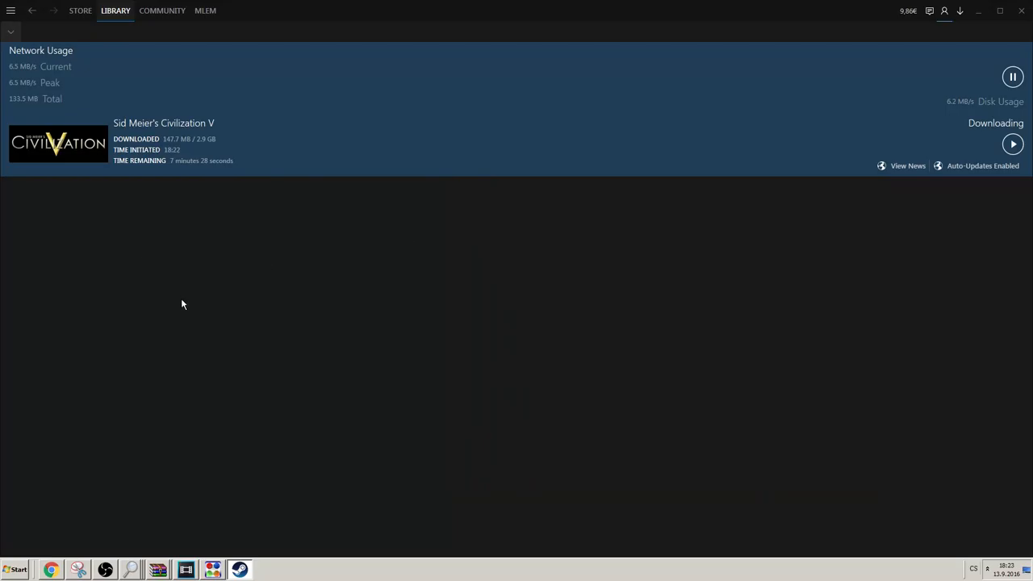
pyautogui.moveTo(277, 213)
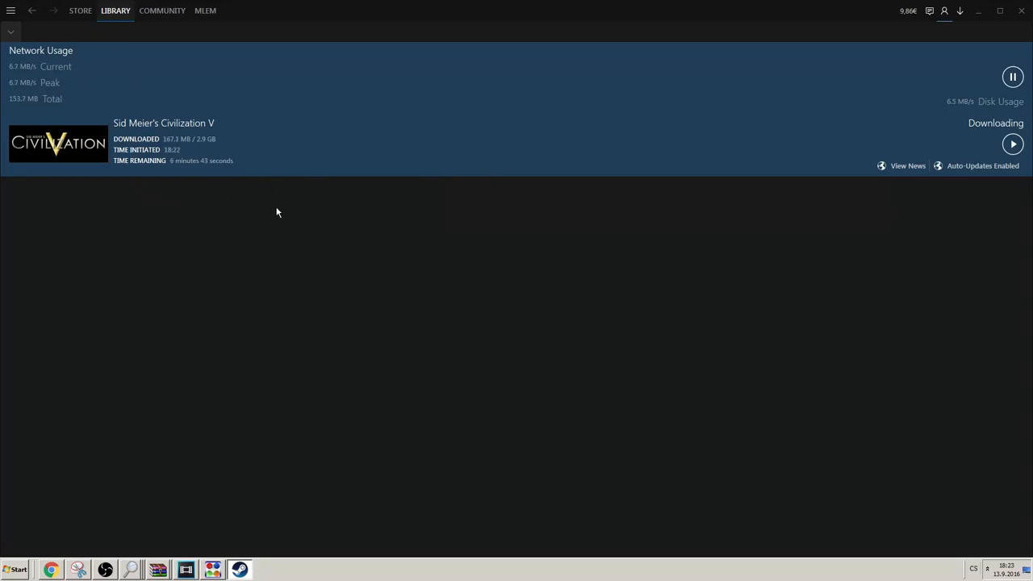
pyautogui.moveTo(259, 140)
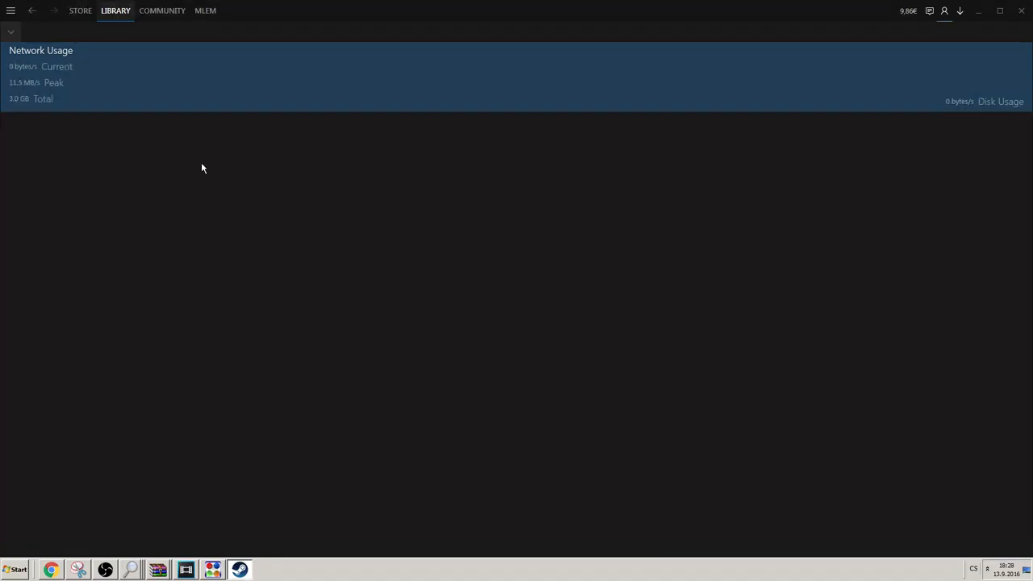
# After the region-lock error on launch, connect SoftEther to the Russian VPN Gate relay over TCP
pyautogui.click(116, 10)
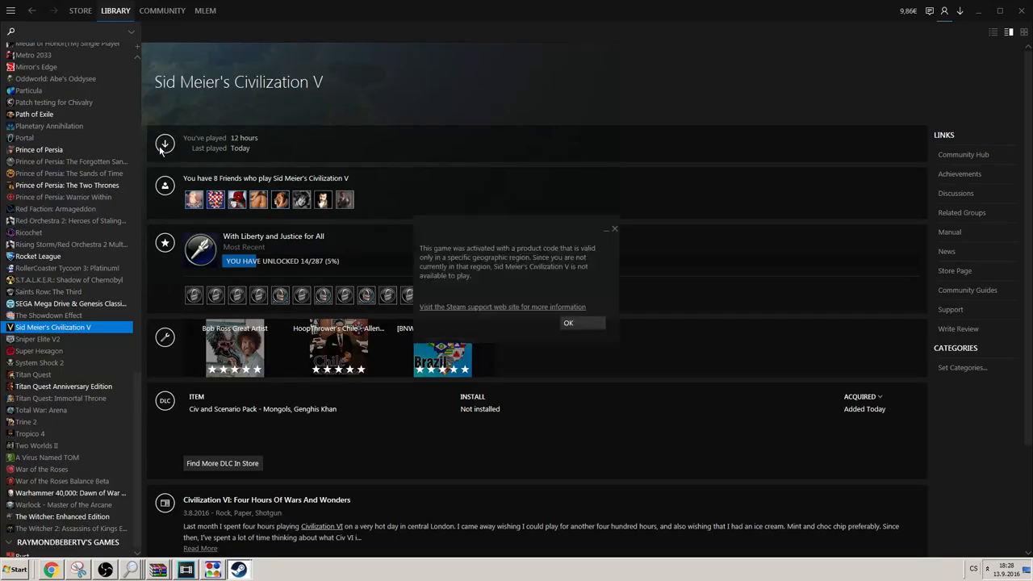
pyautogui.click(568, 323)
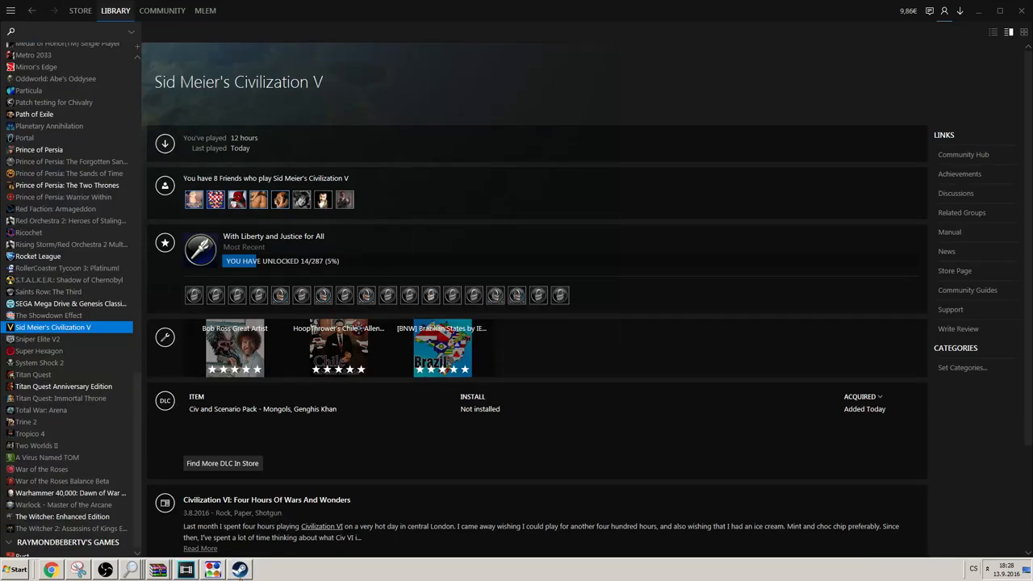
pyautogui.click(212, 570)
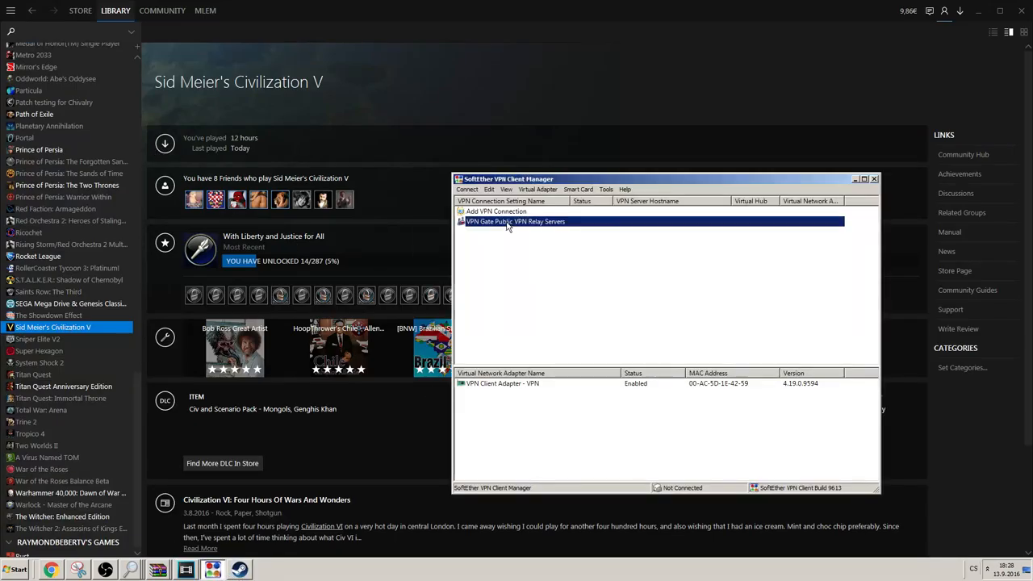
pyautogui.doubleClick(515, 221)
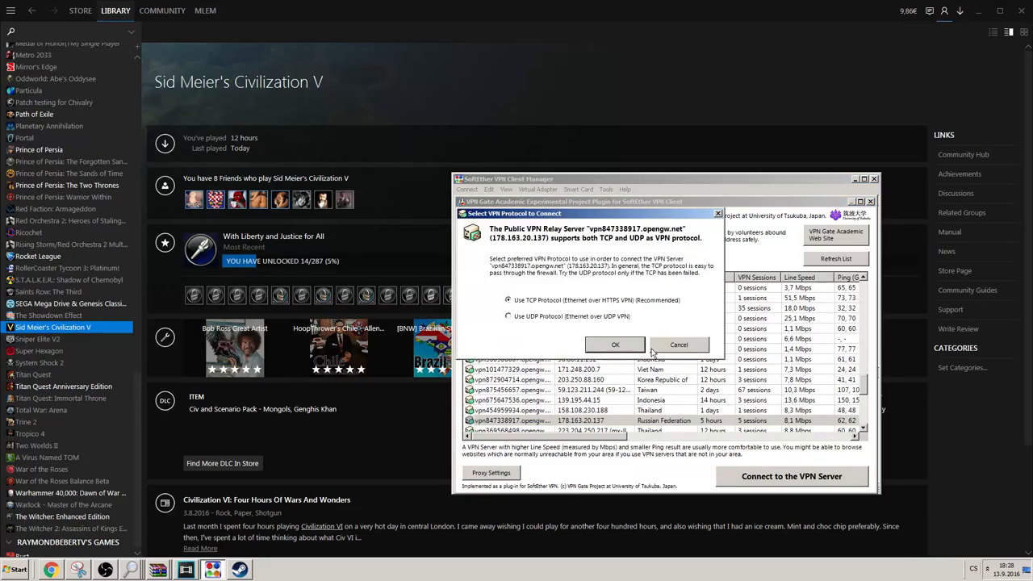
pyautogui.click(615, 345)
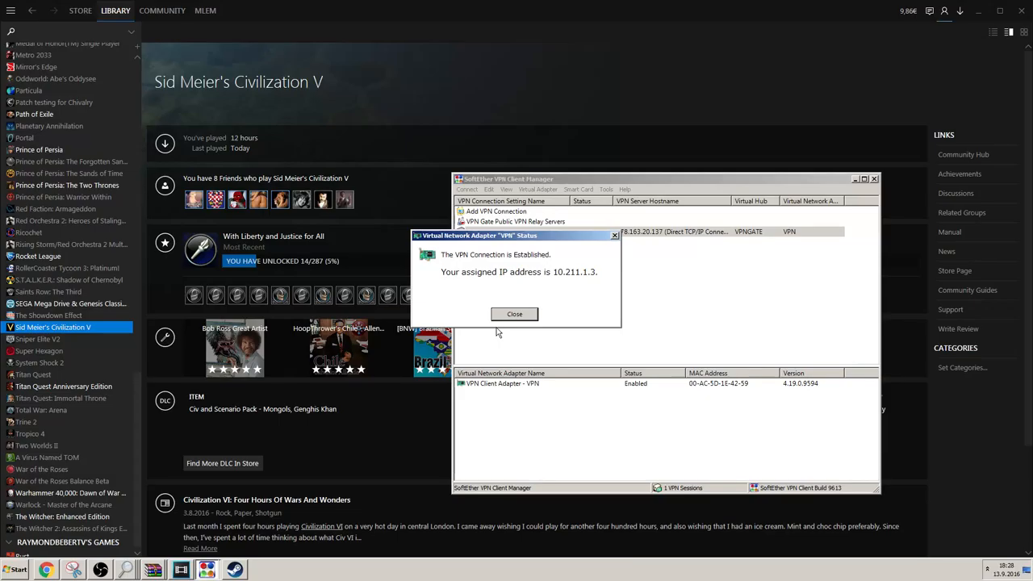
pyautogui.click(514, 314)
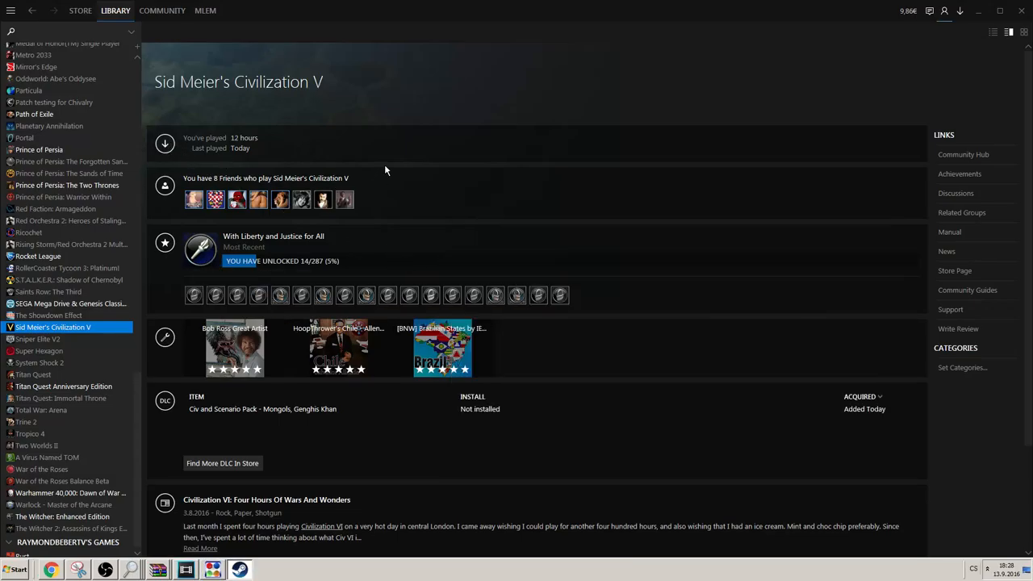
pyautogui.click(11, 11)
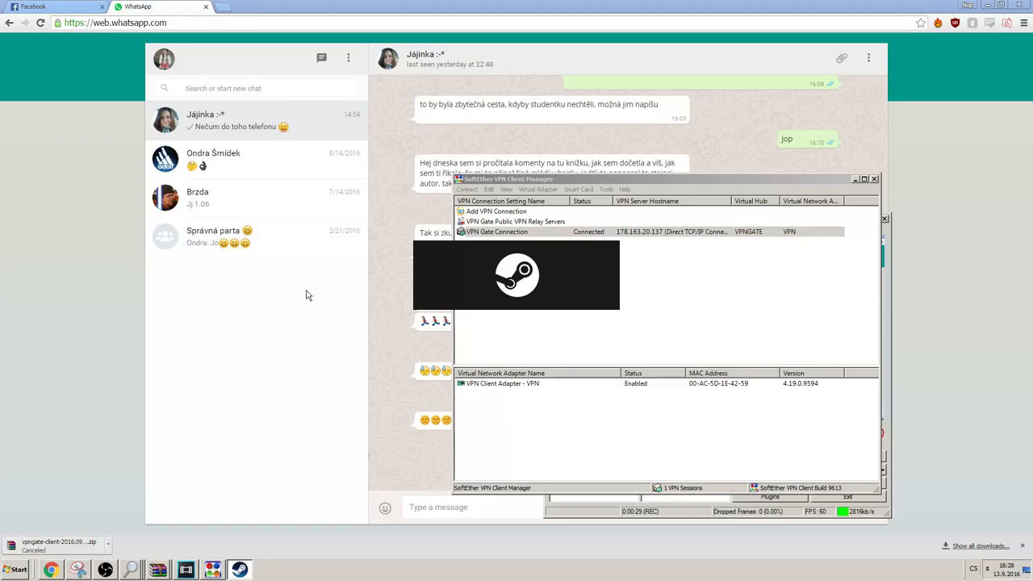
pyautogui.moveTo(329, 292)
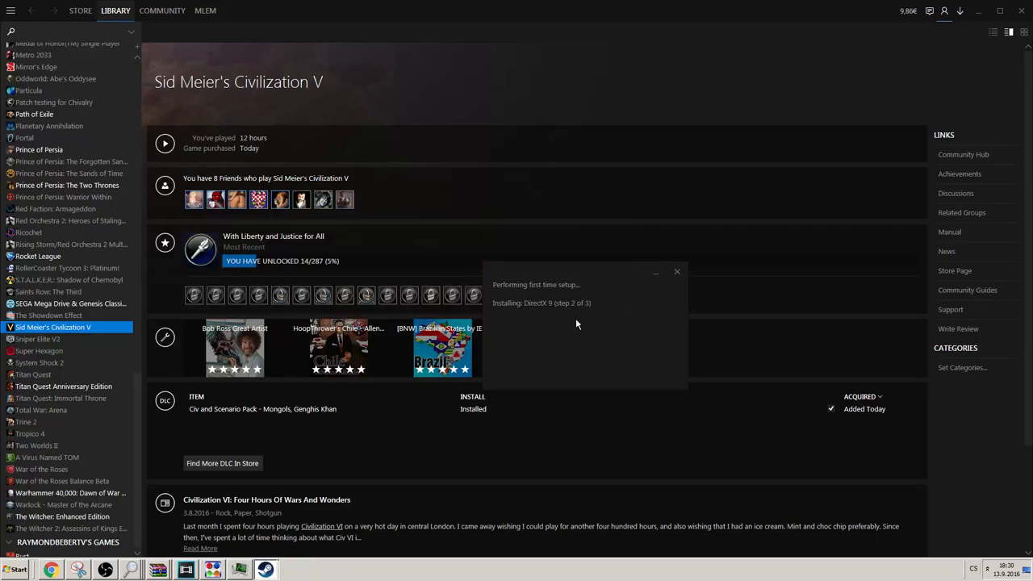
pyautogui.moveTo(576, 338)
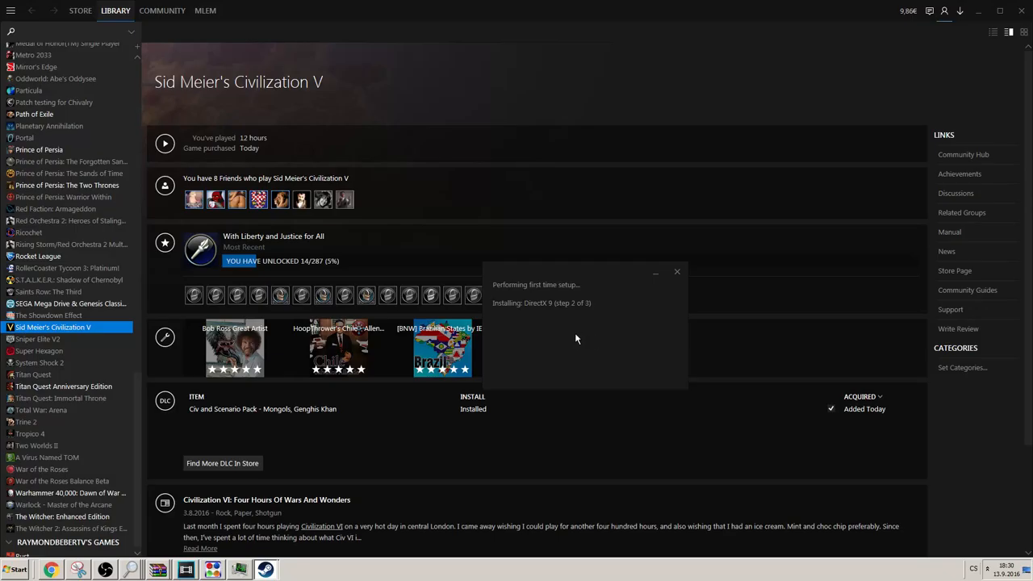
pyautogui.moveTo(574, 338)
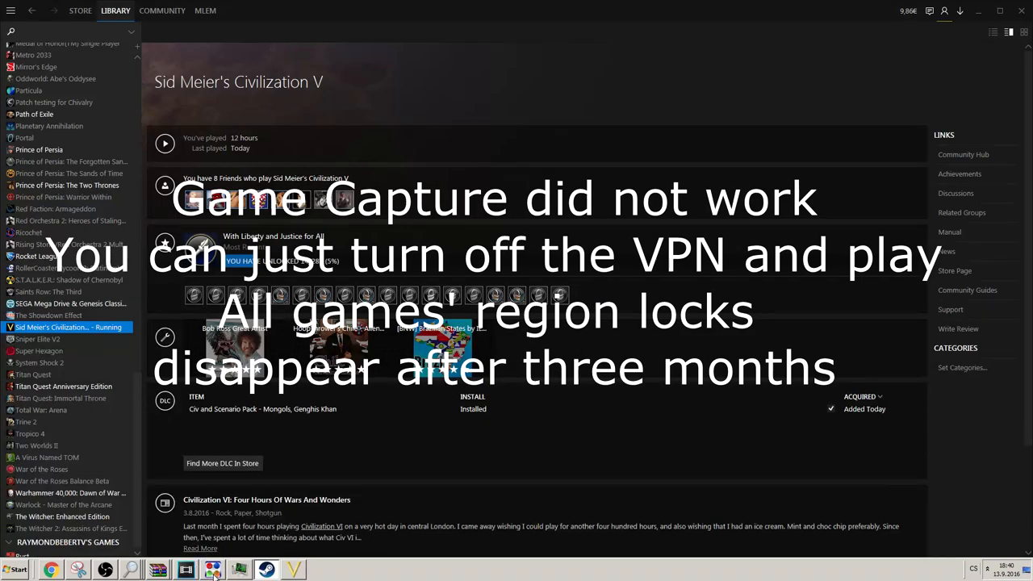
# Switch from Steam to the browser showing the r/rukeys subreddit
pyautogui.click(212, 569)
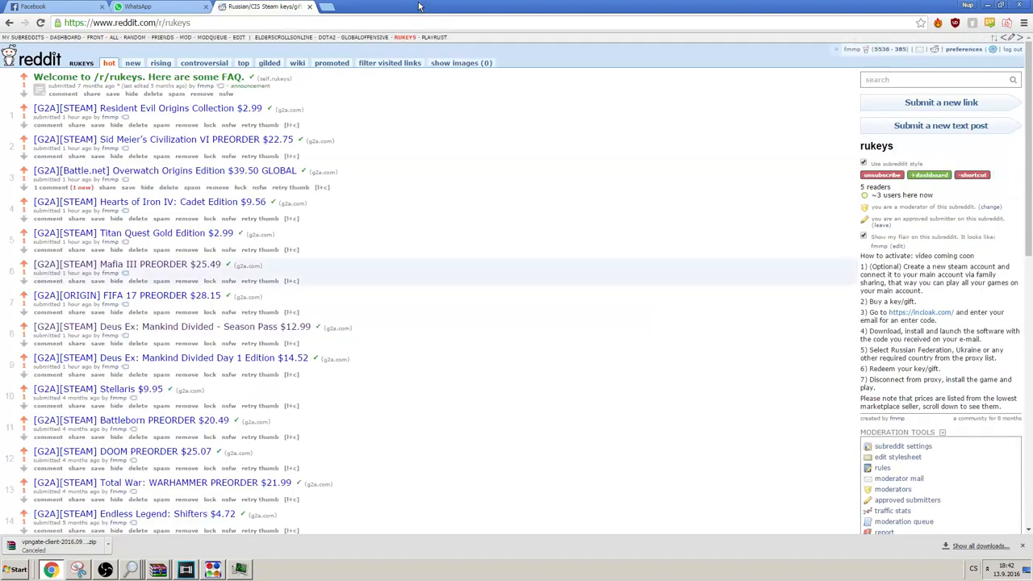
pyautogui.moveTo(510, 158)
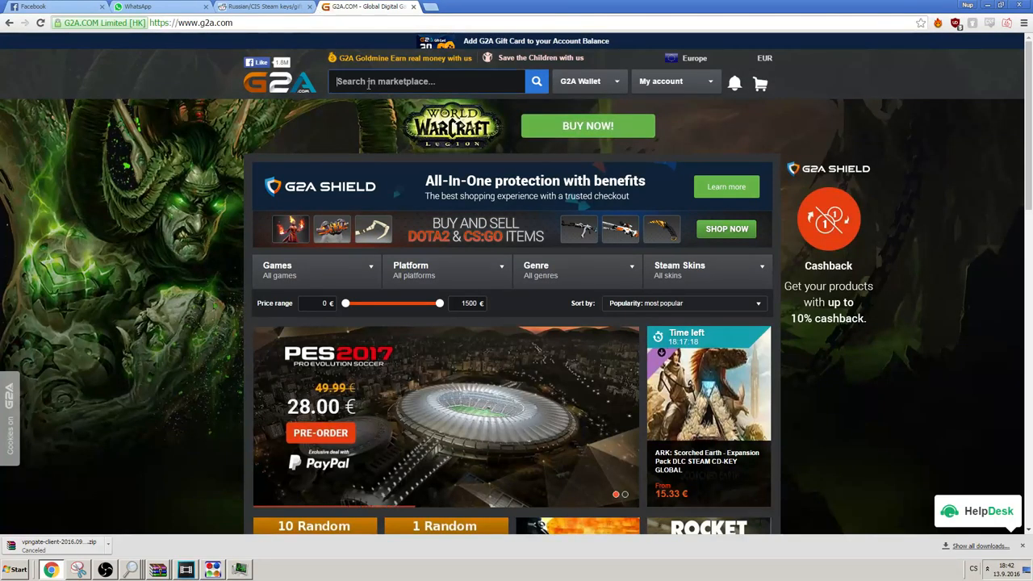
# Search G2A for 'deus ru', remove 'ru', then close the suggestions
pyautogui.write('deus ru')
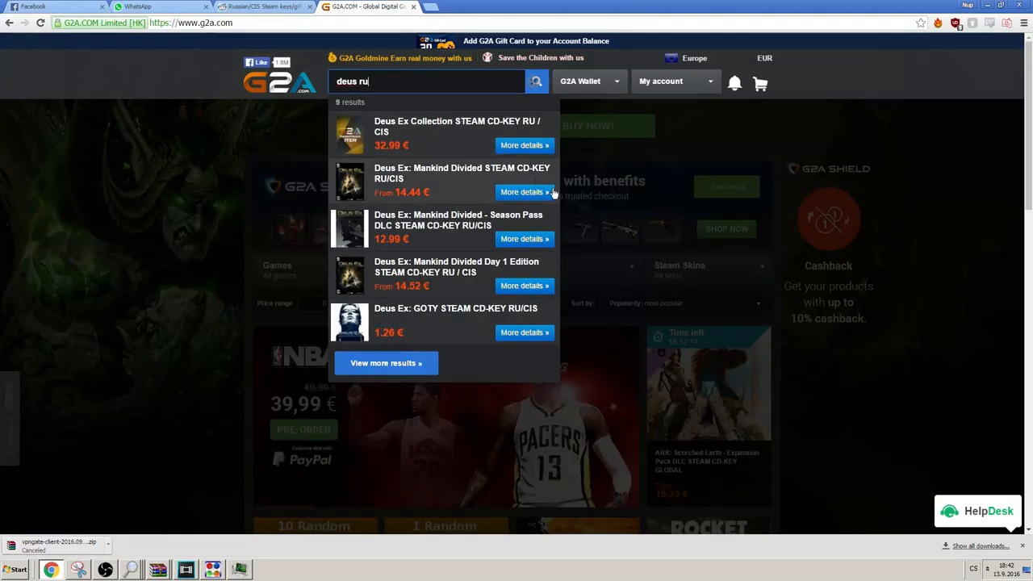
pyautogui.moveTo(406, 199)
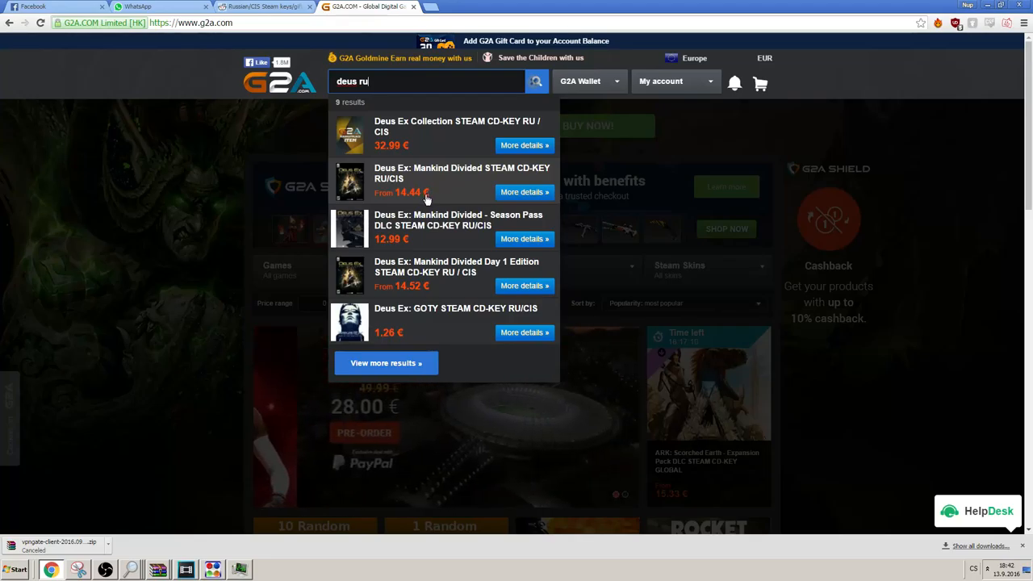
pyautogui.press('BackSpace')
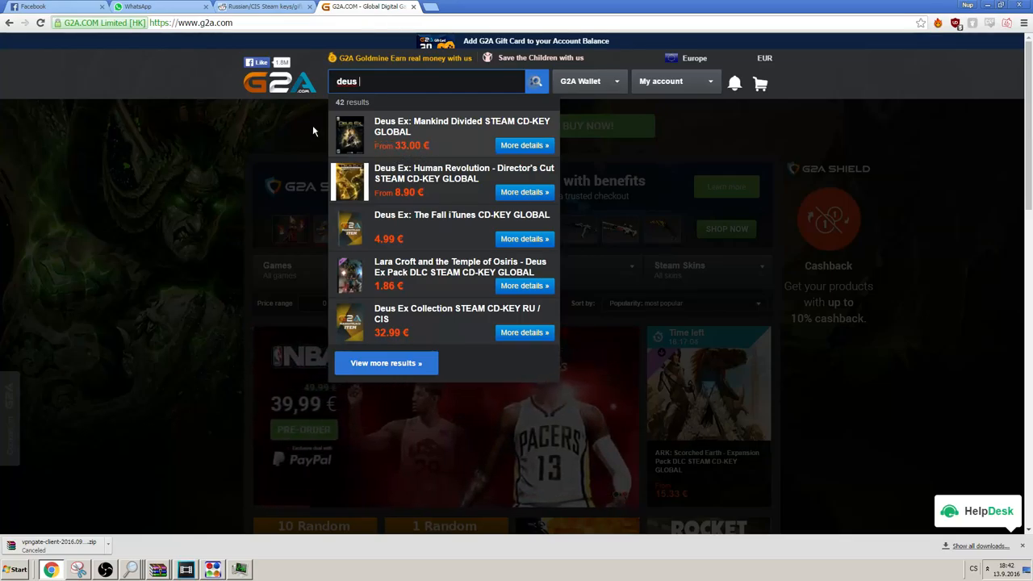
pyautogui.click(222, 167)
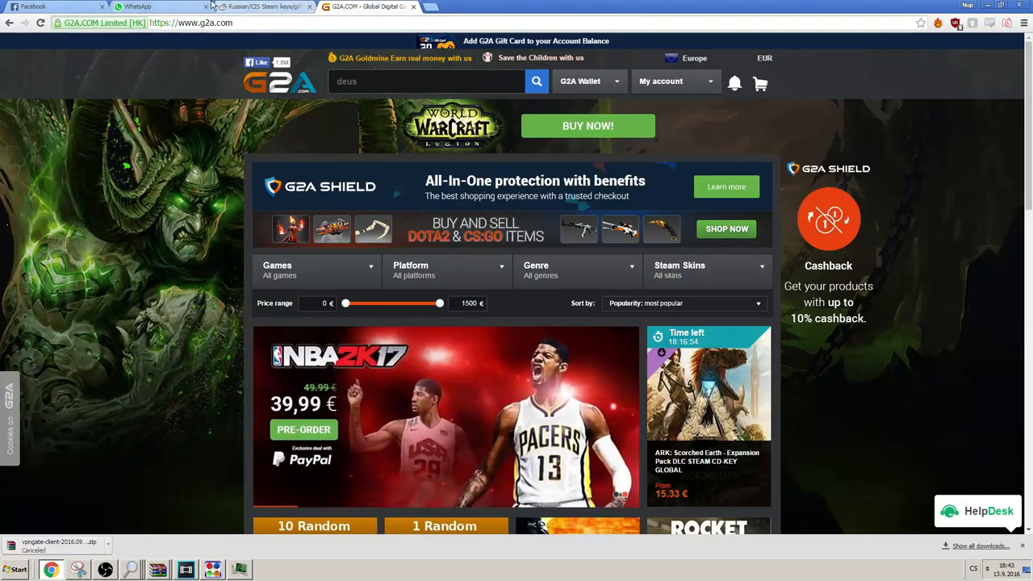
pyautogui.moveTo(964, 540)
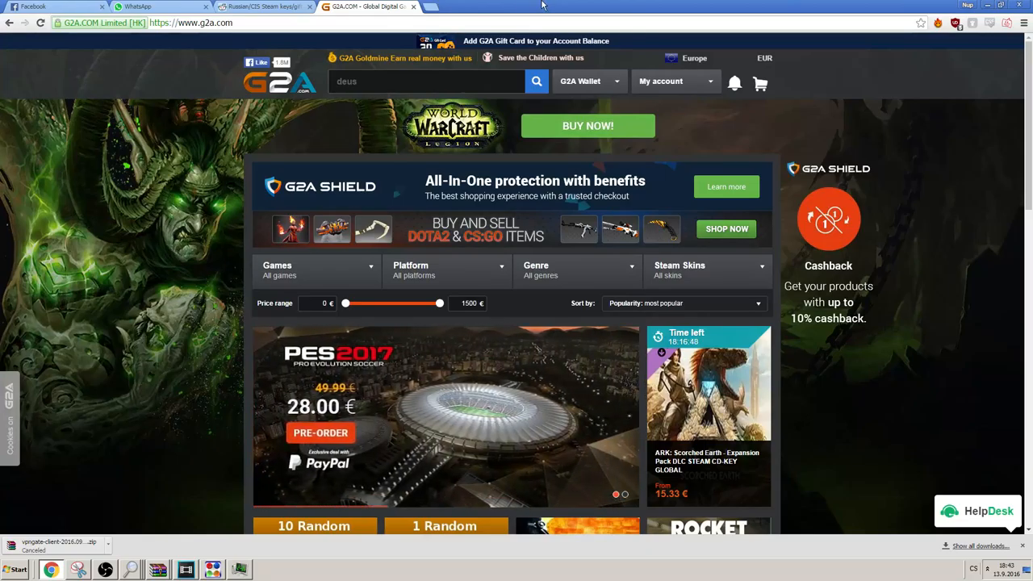
pyautogui.moveTo(516, 5)
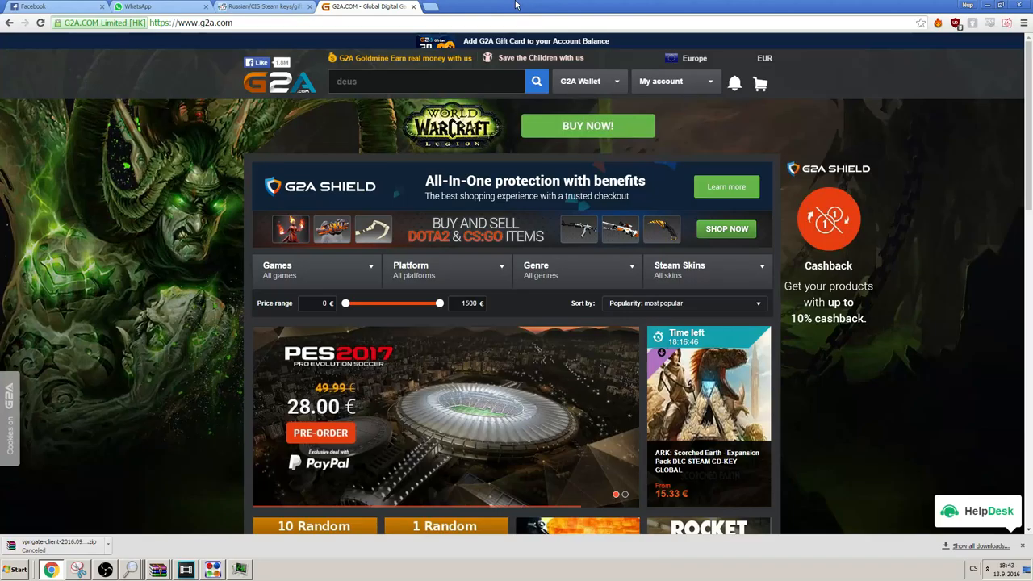